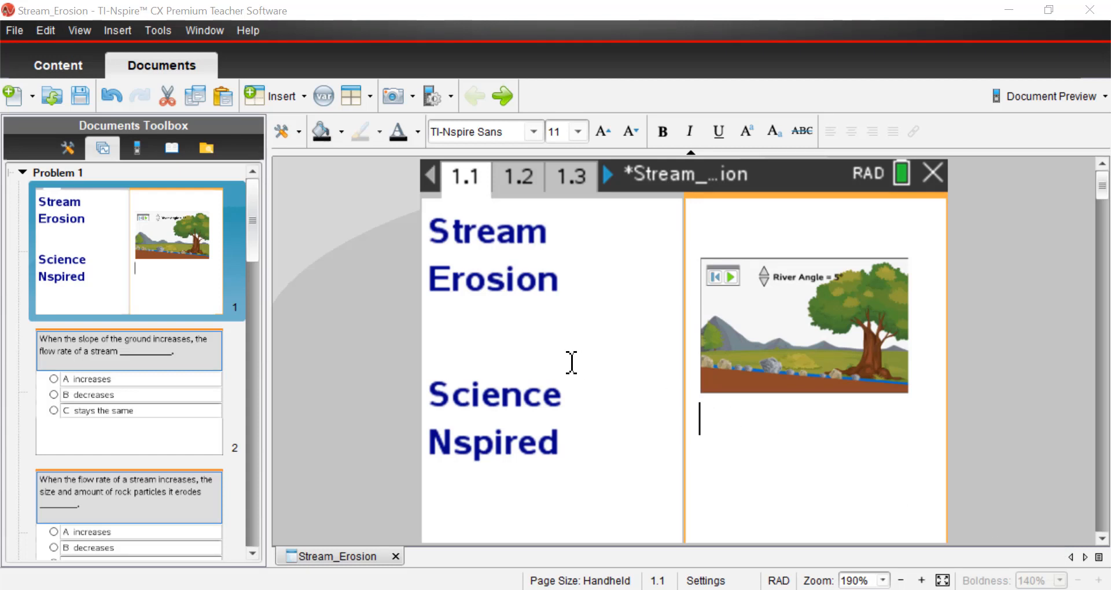
mouse_move(597, 326)
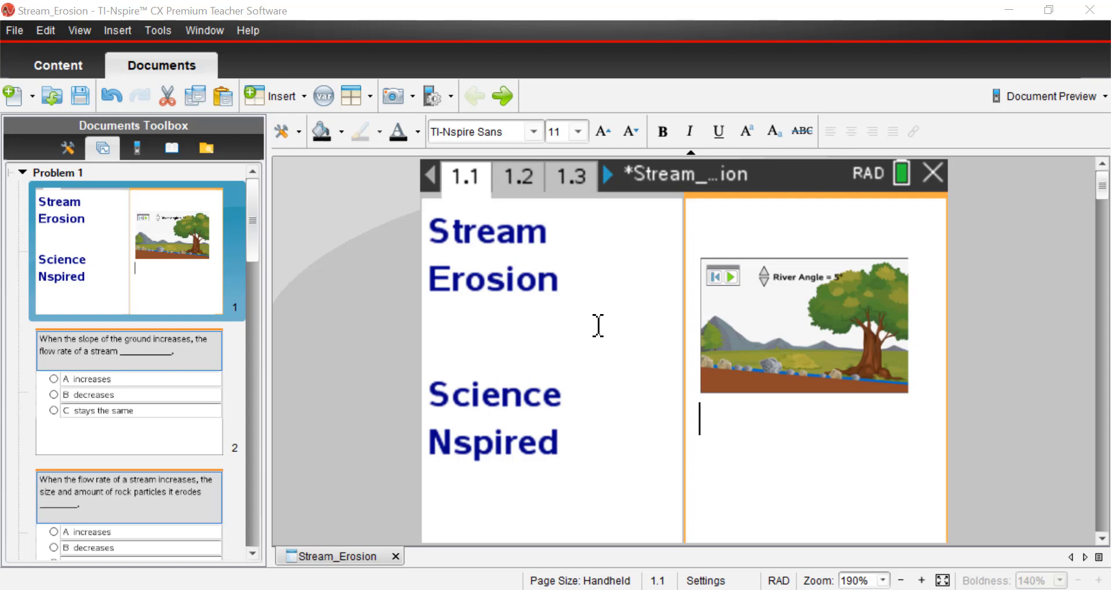
mouse_move(602, 324)
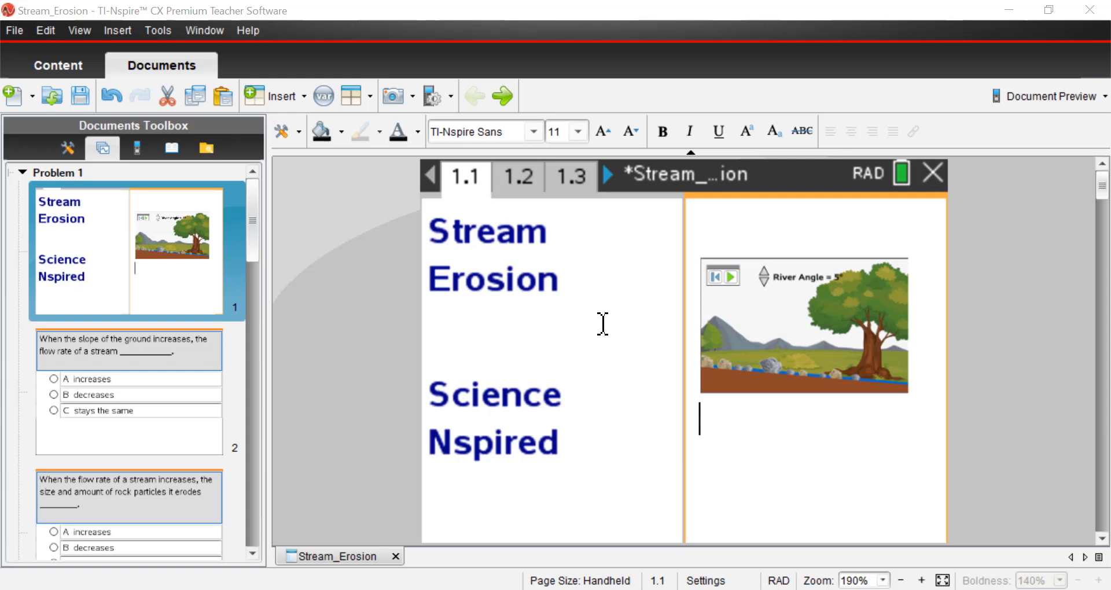
mouse_move(514, 253)
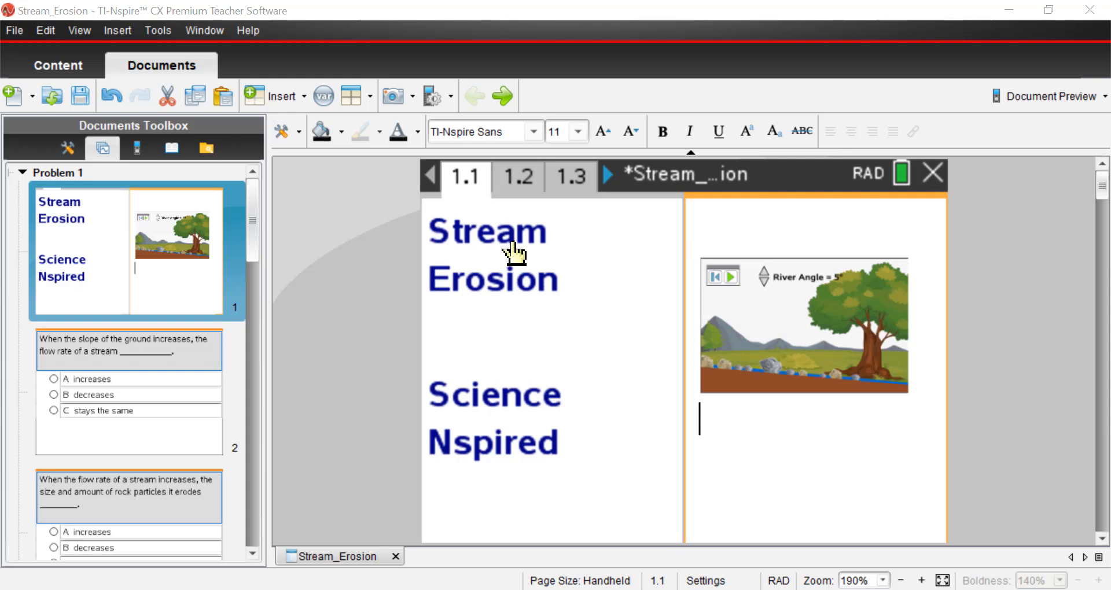
mouse_move(209, 426)
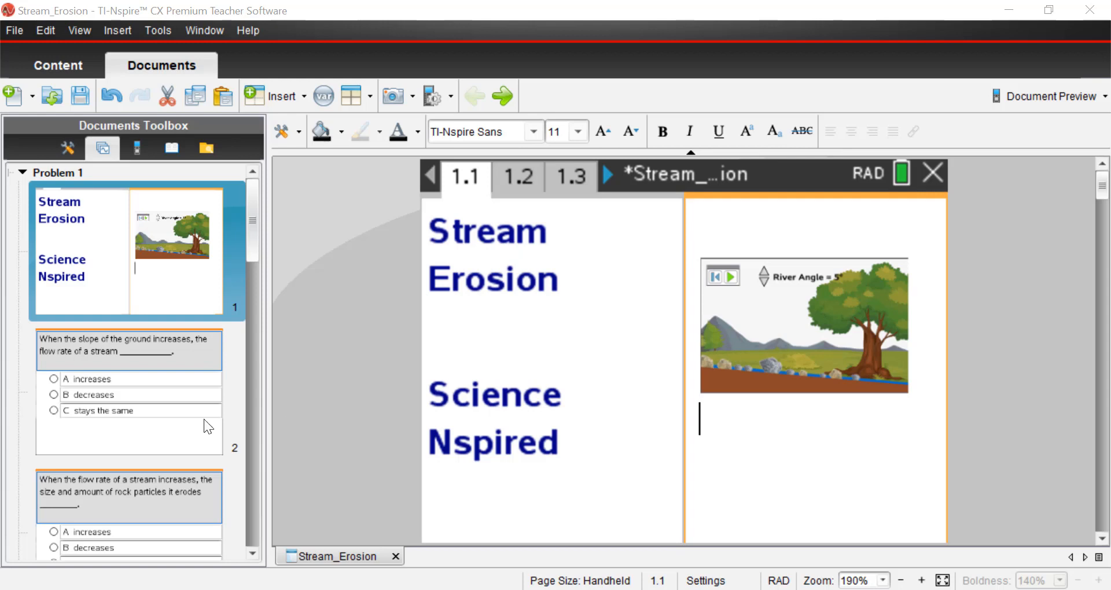
- On page 1.2, choose answer A: steeper ground increases the stream's flow rate
left_click(517, 176)
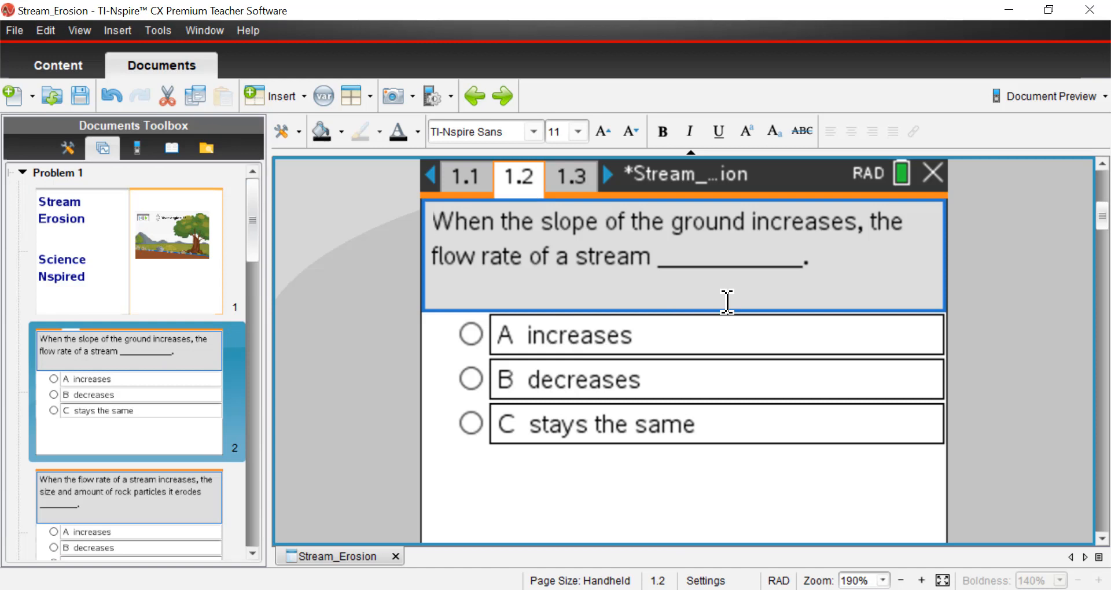
mouse_move(875, 266)
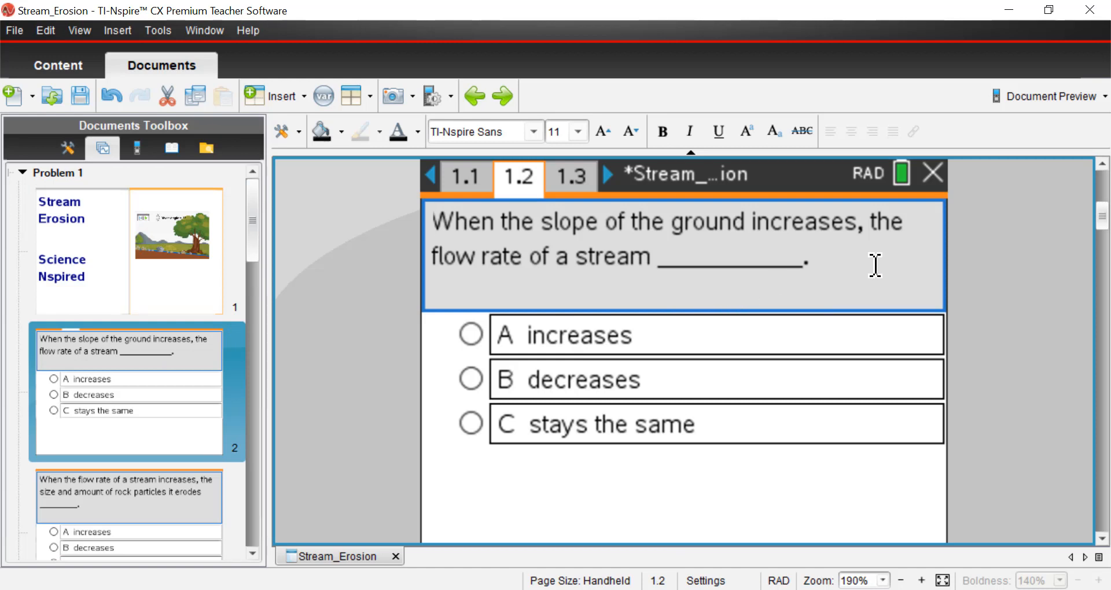
mouse_move(842, 282)
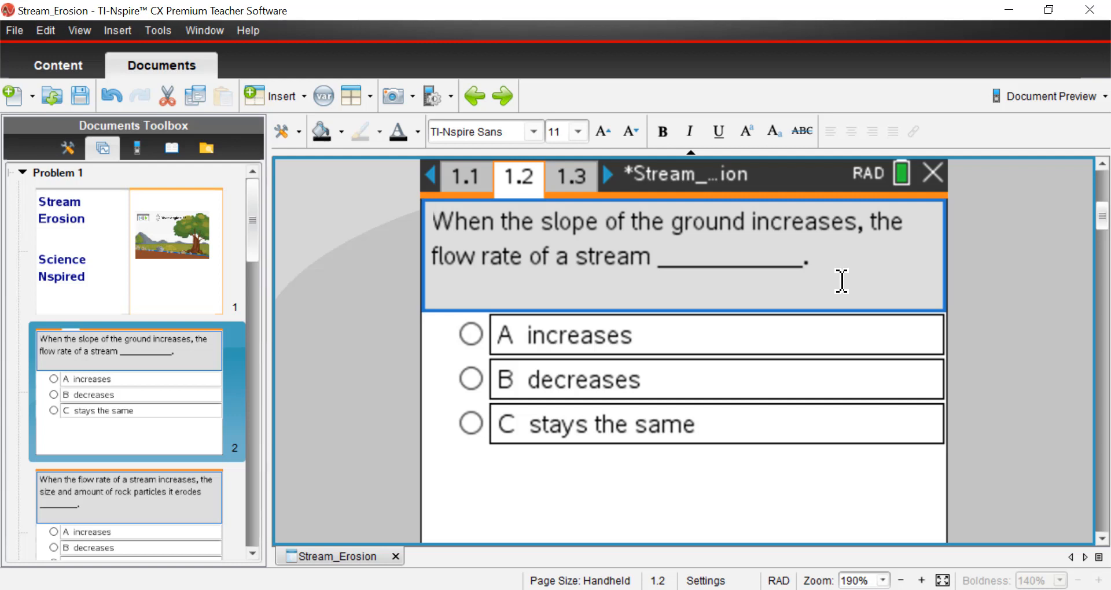
mouse_move(658, 342)
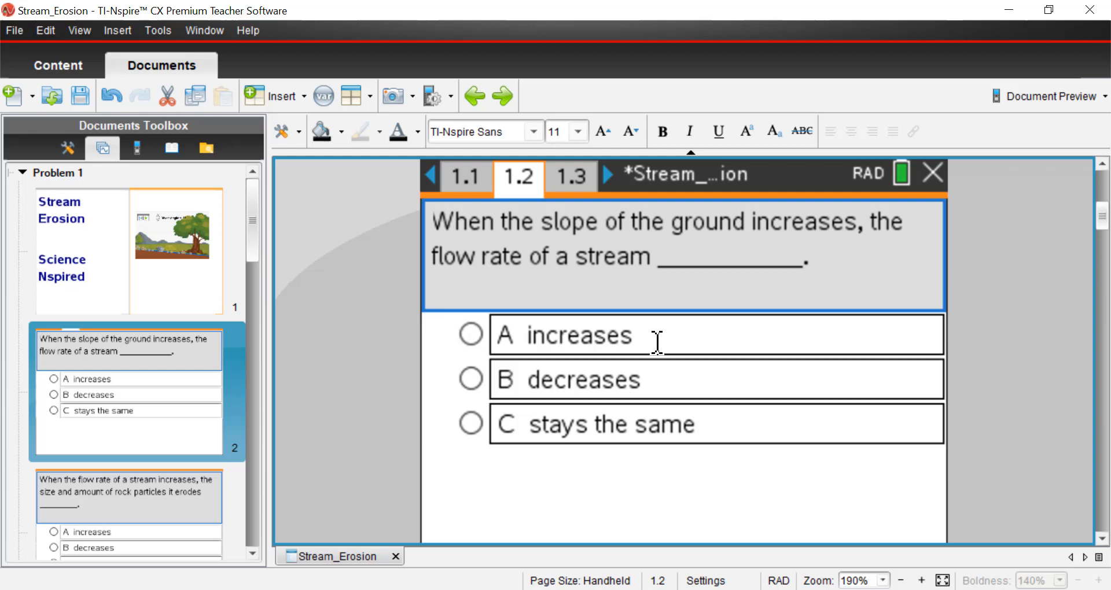
mouse_move(721, 434)
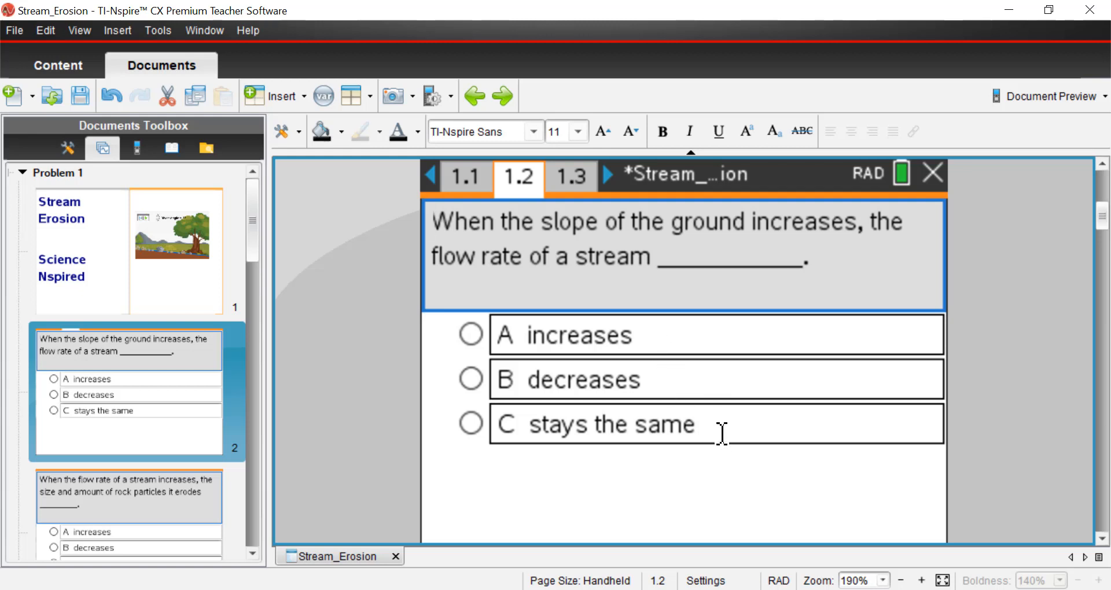
mouse_move(672, 353)
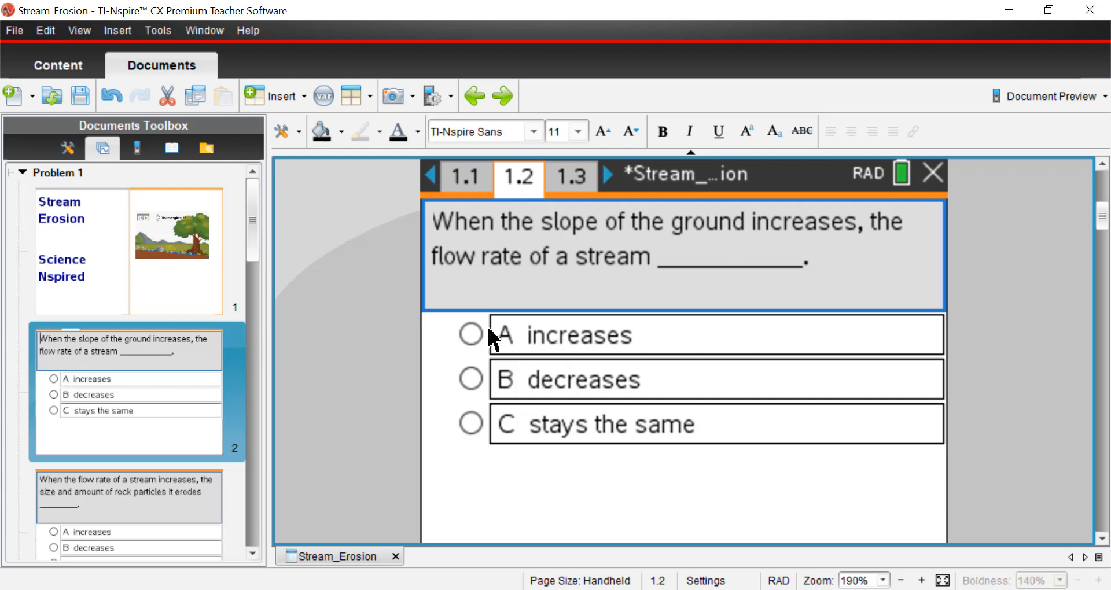
left_click(470, 334)
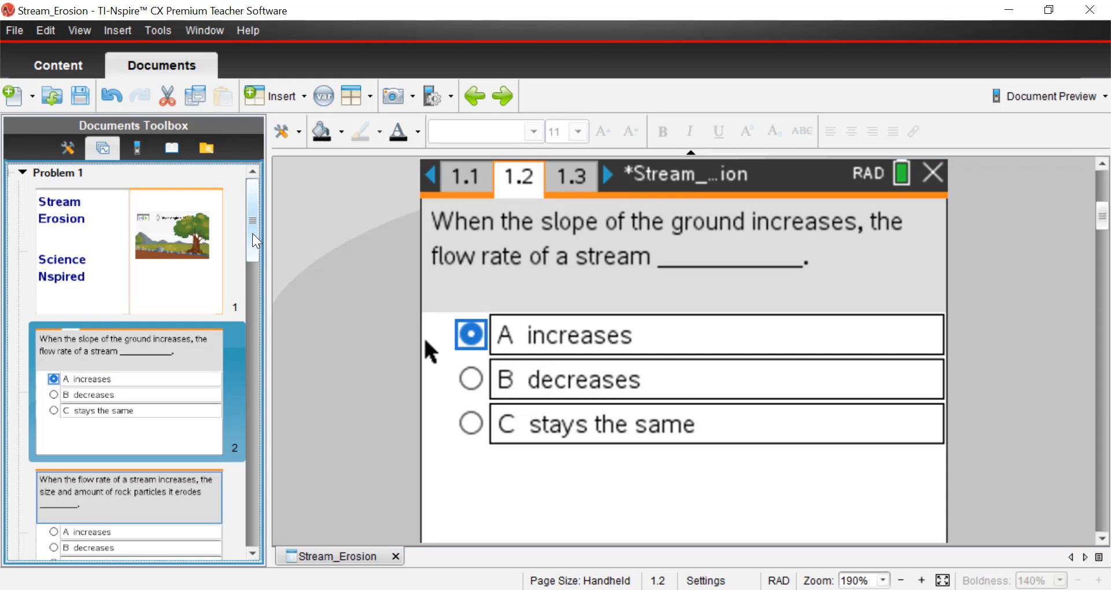
scroll("down", 3)
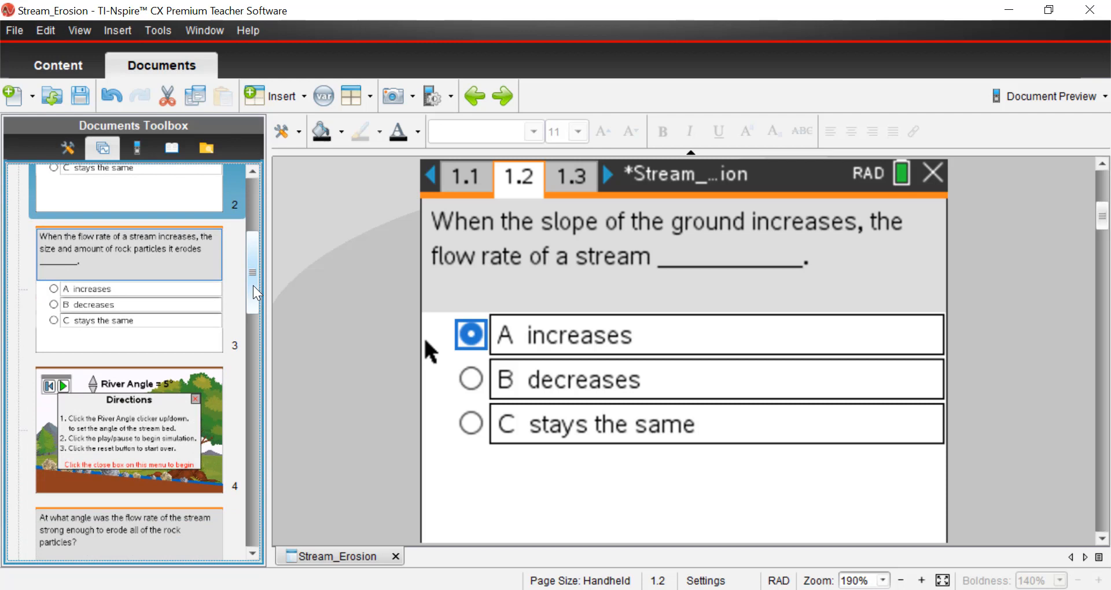
- On page 1.3, choose answer A: faster flow increases eroded rock size and amount
left_click(569, 176)
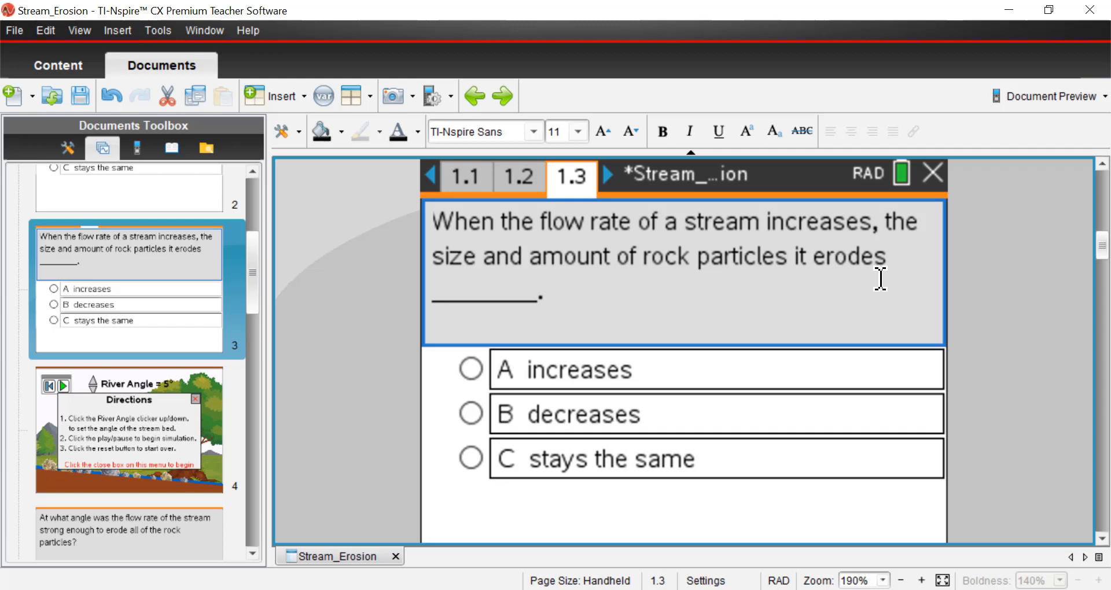
mouse_move(736, 298)
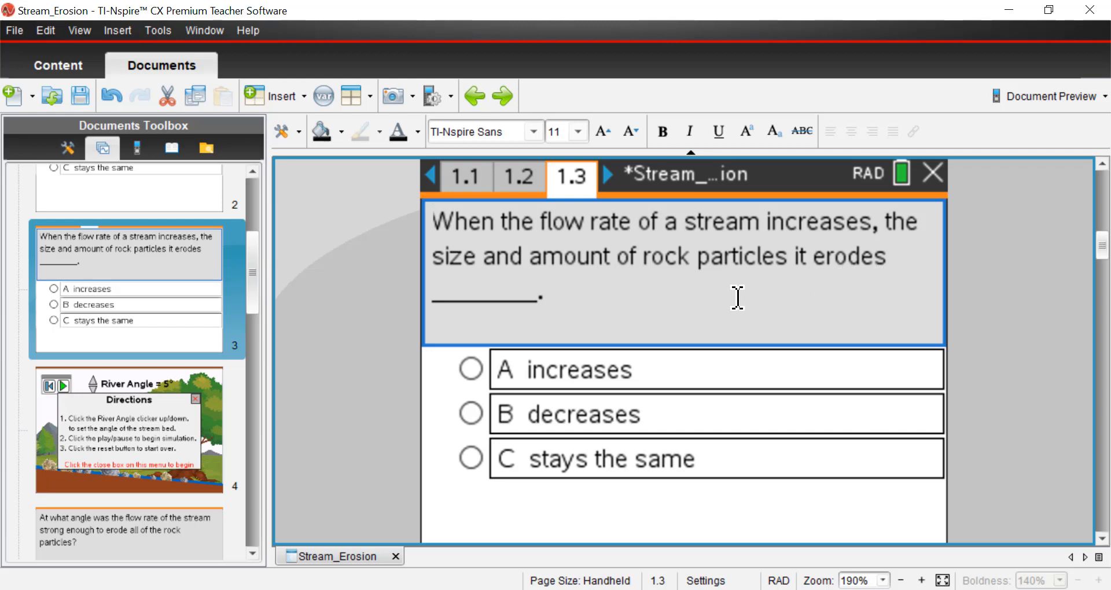
mouse_move(937, 315)
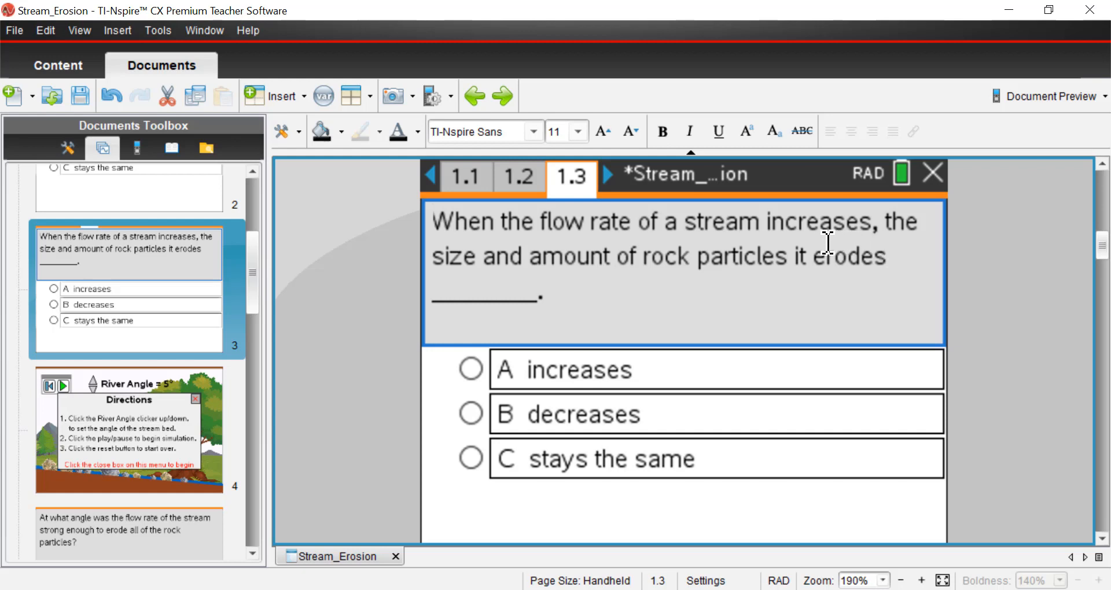
mouse_move(887, 290)
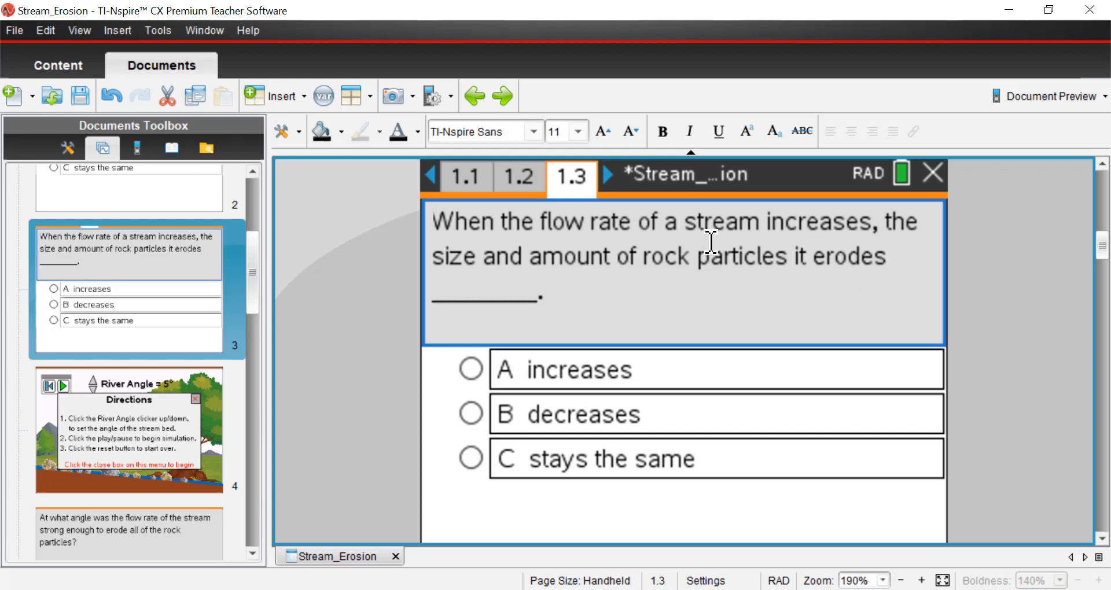
mouse_move(655, 273)
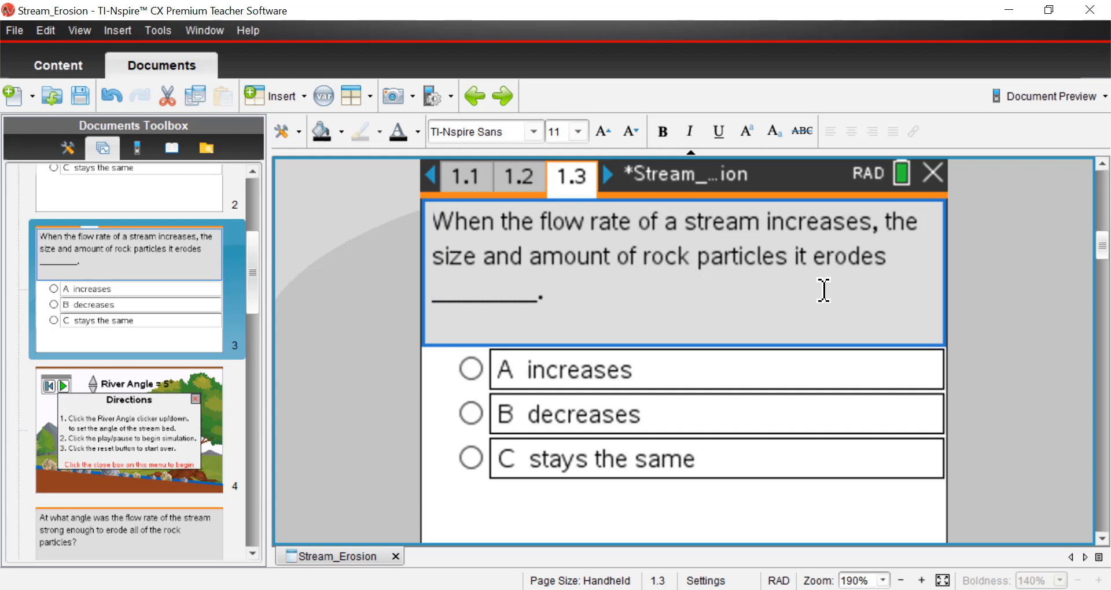
mouse_move(629, 264)
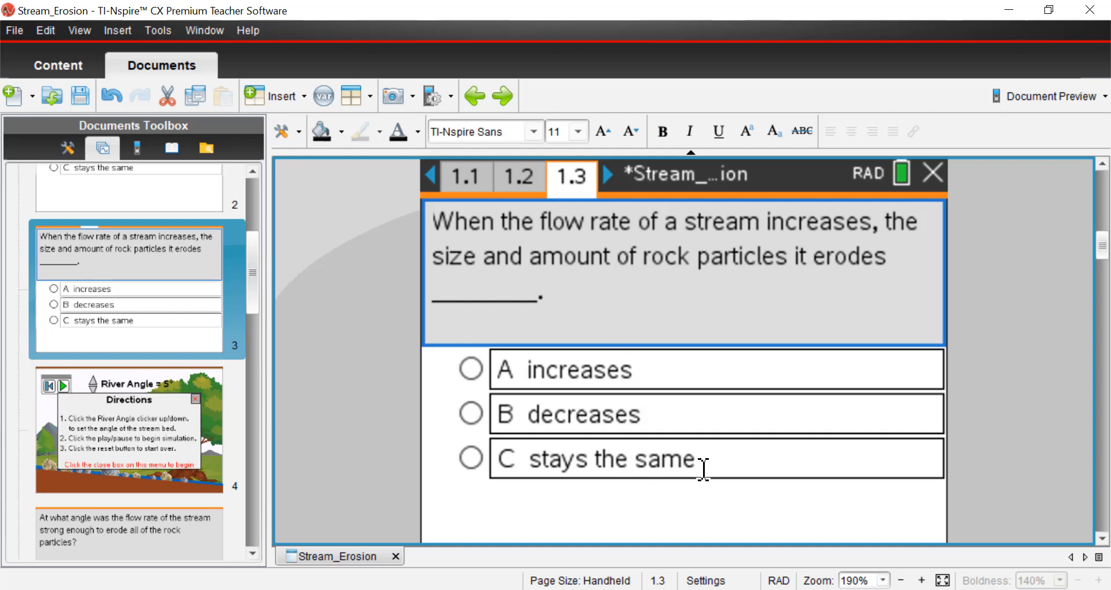
mouse_move(603, 316)
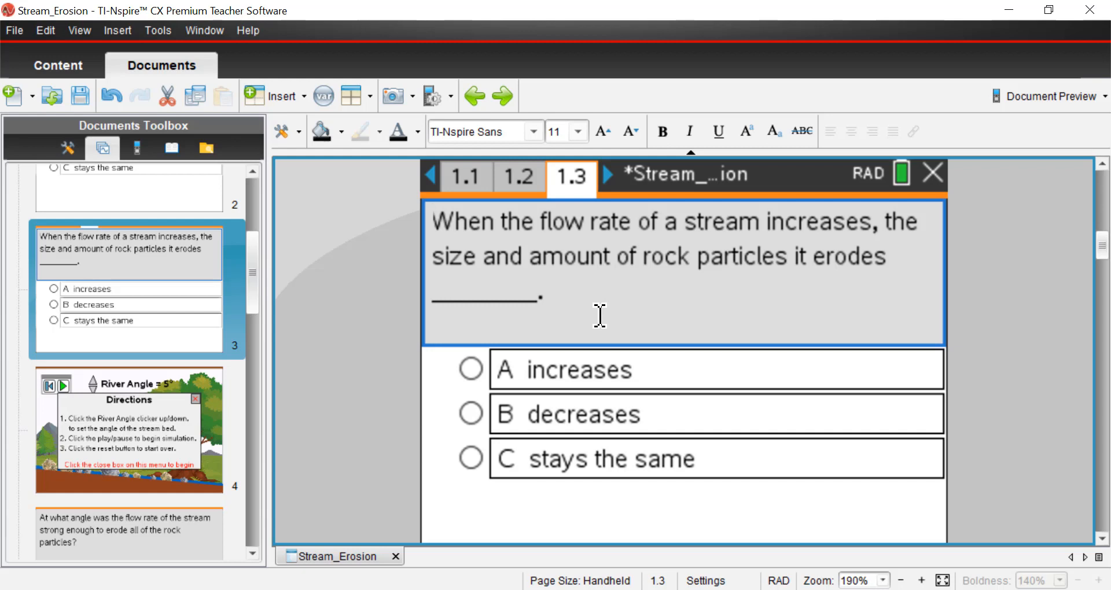
mouse_move(650, 292)
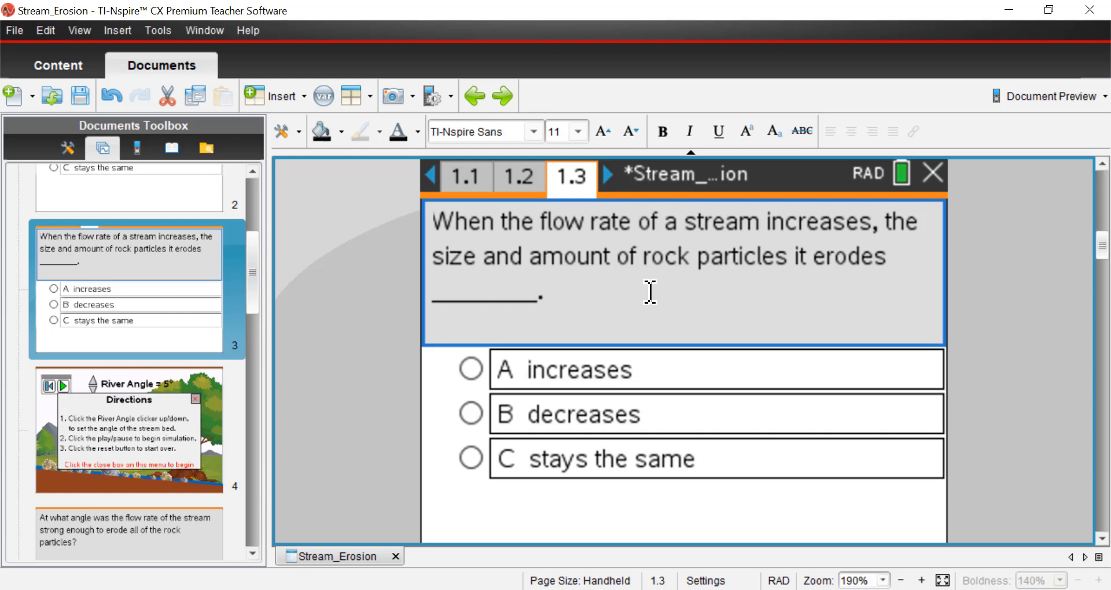
mouse_move(635, 275)
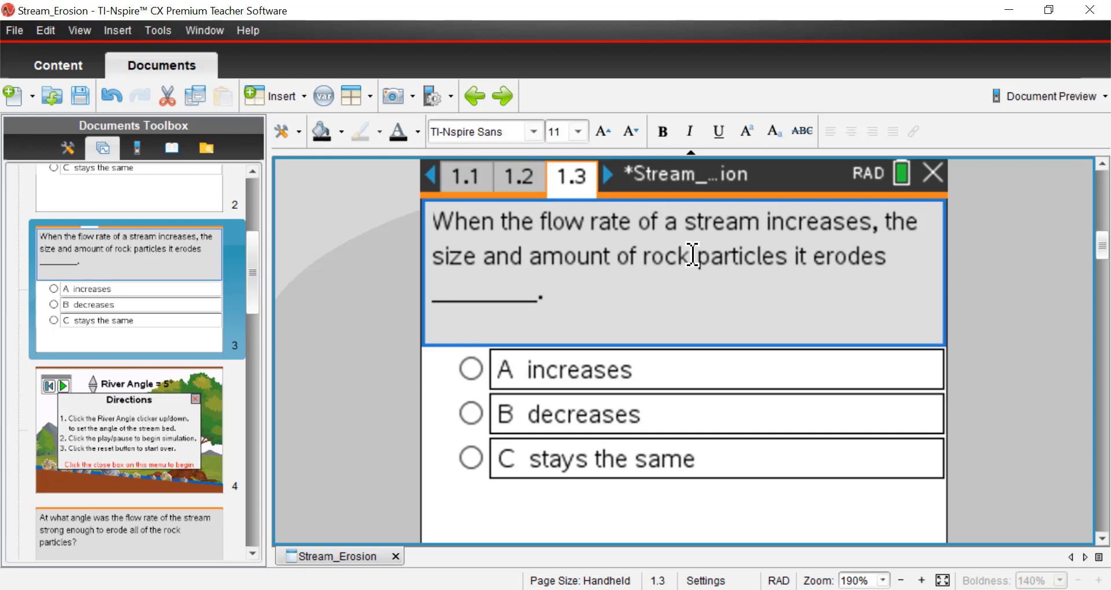
mouse_move(476, 379)
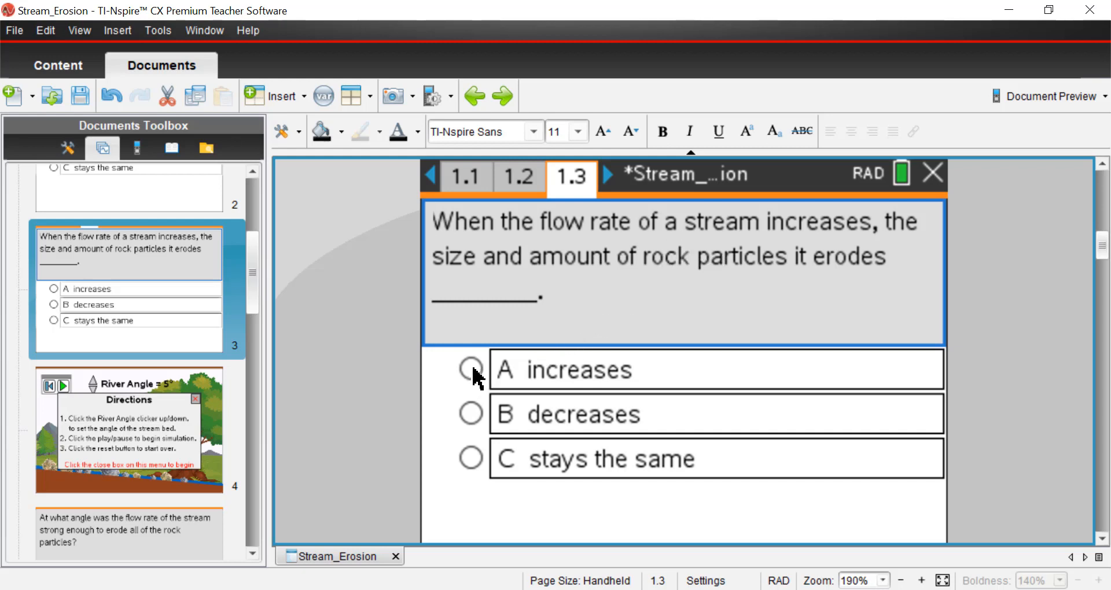
left_click(469, 369)
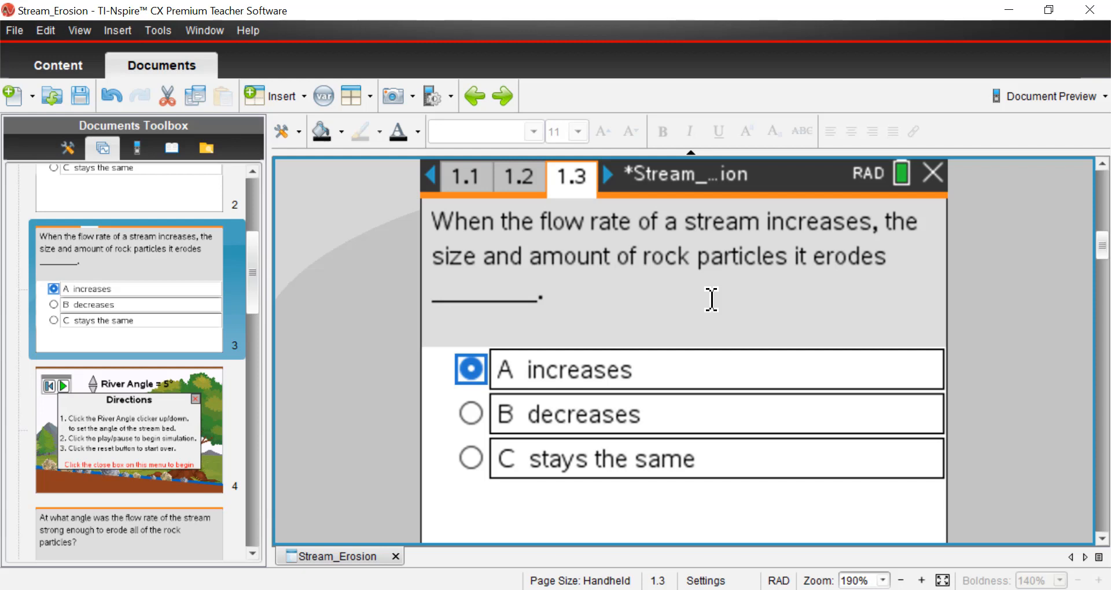
mouse_move(489, 281)
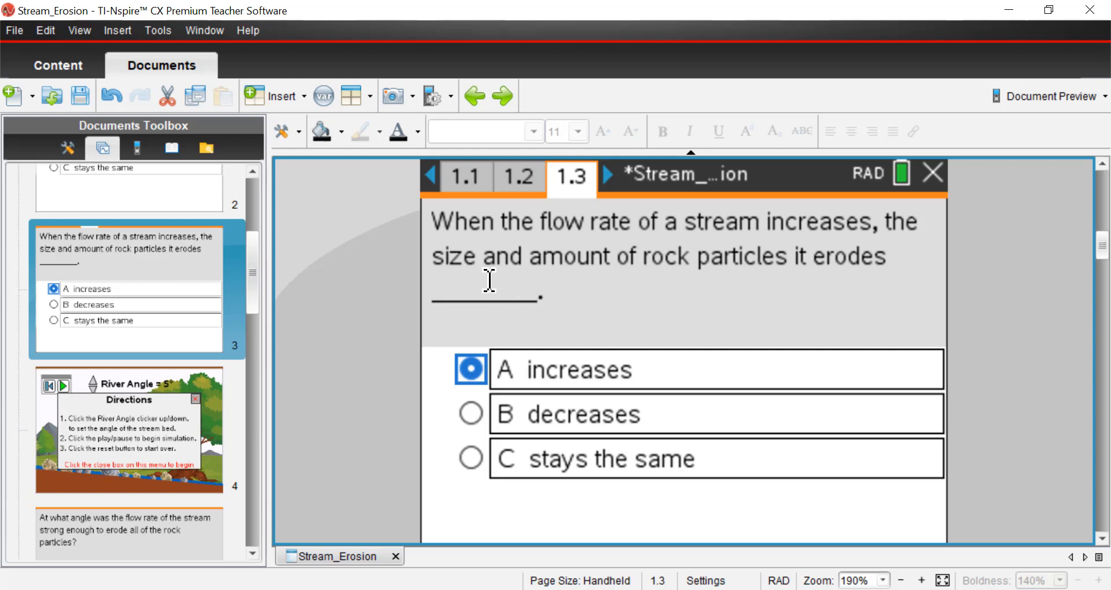
mouse_move(603, 278)
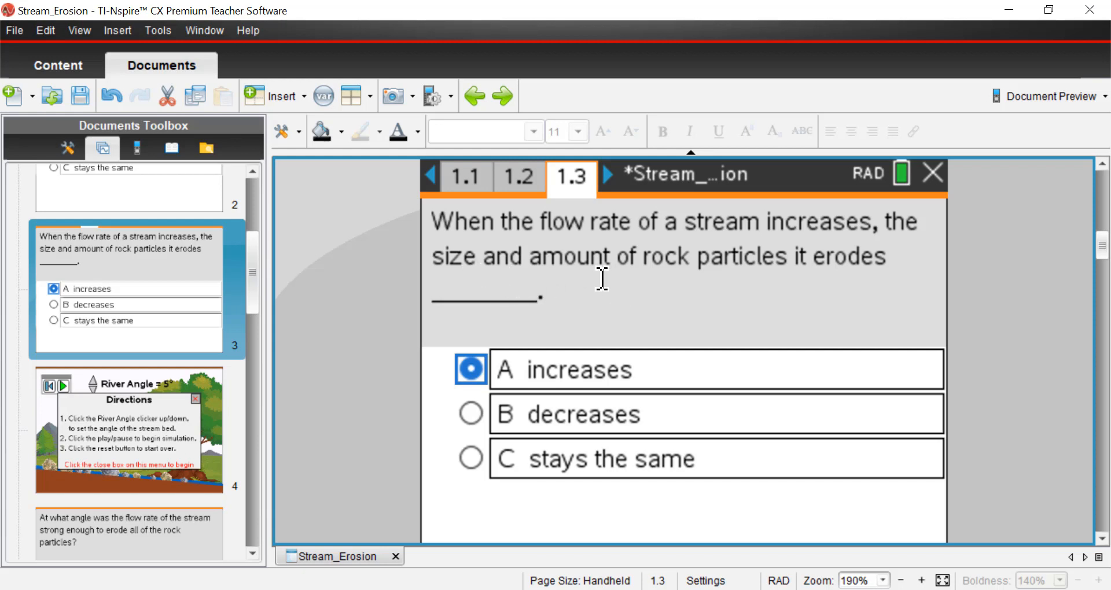
mouse_move(606, 225)
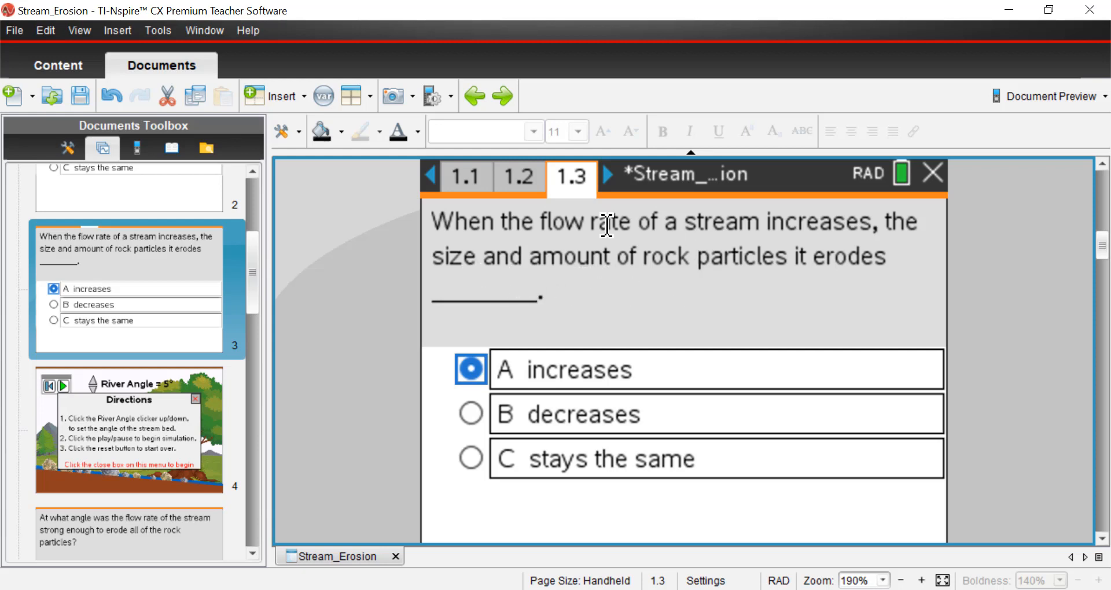
mouse_move(638, 349)
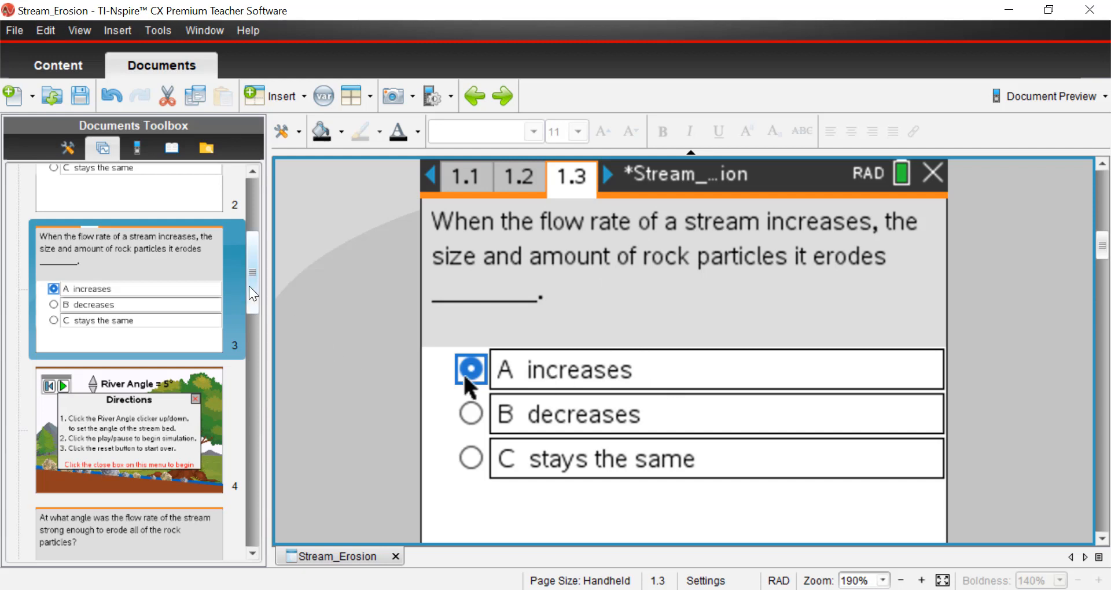
scroll("down", 3)
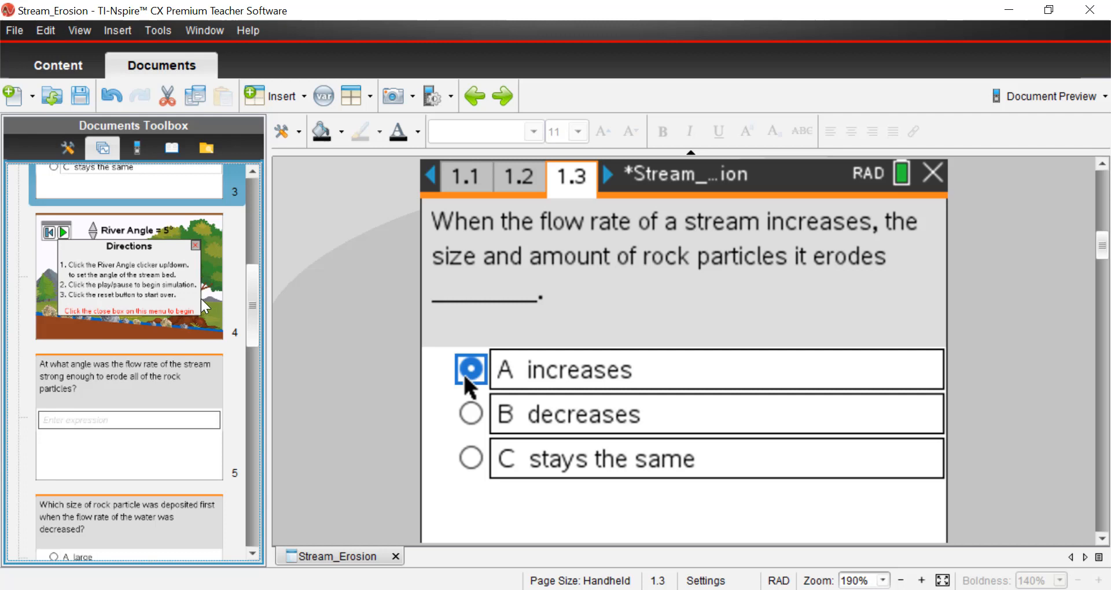
left_click(606, 176)
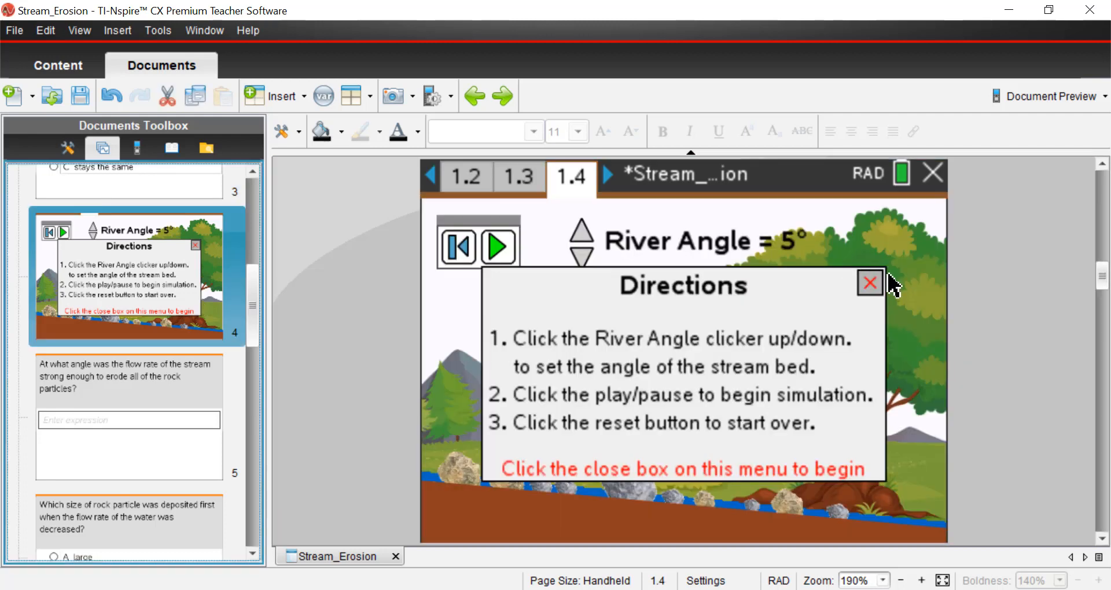
mouse_move(875, 372)
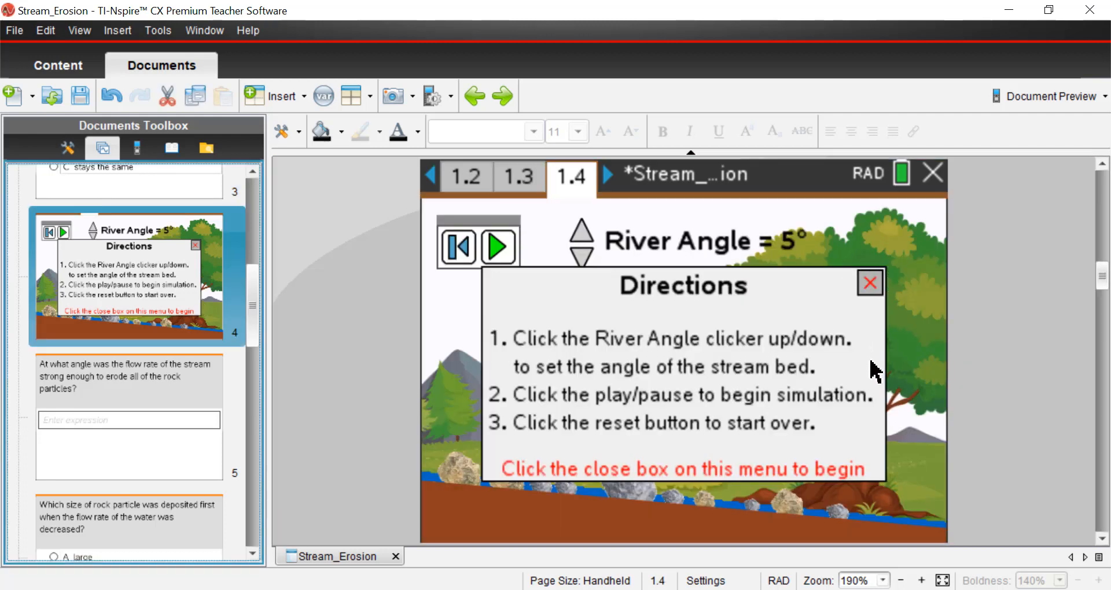
mouse_move(701, 366)
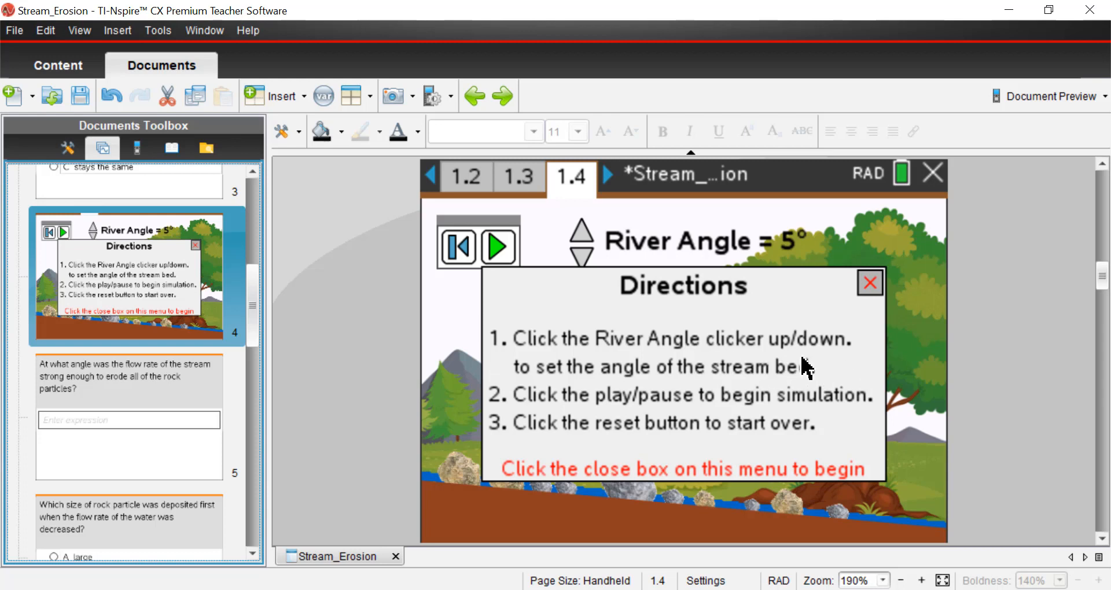
mouse_move(698, 382)
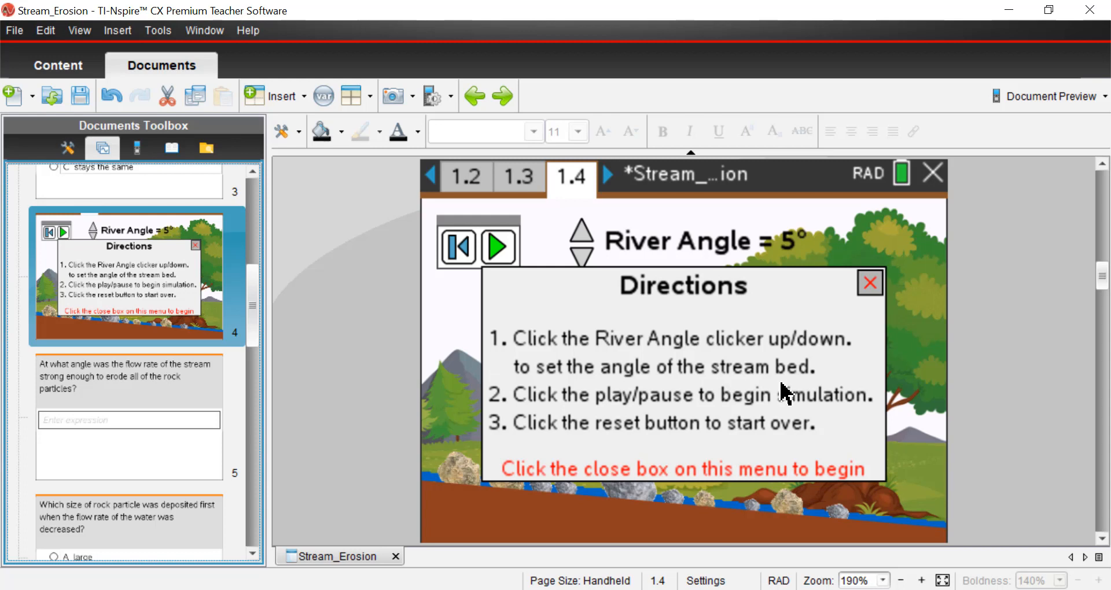
mouse_move(708, 418)
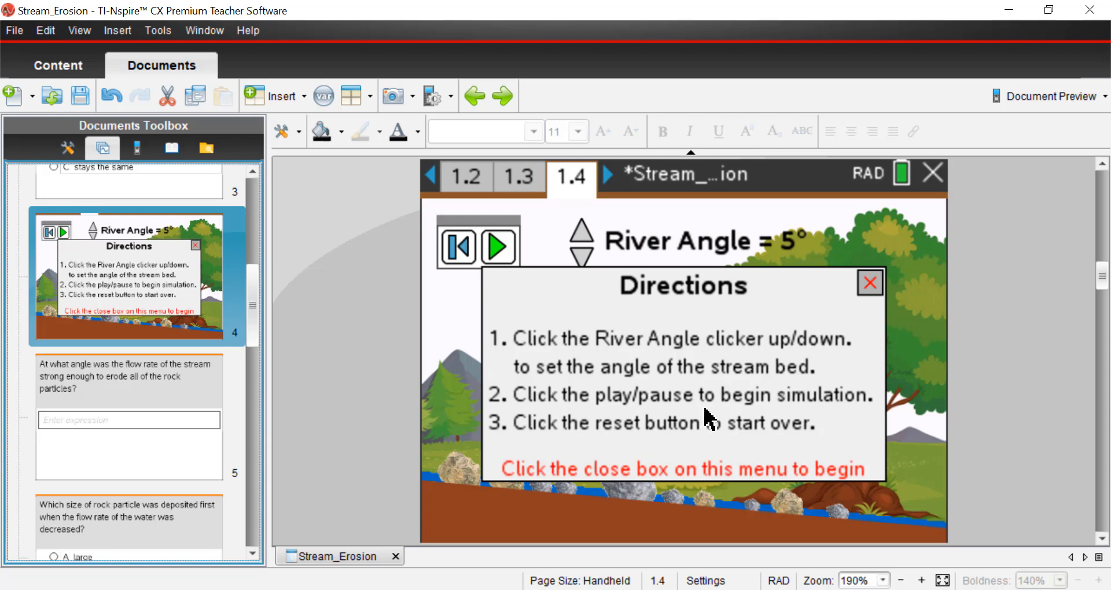
mouse_move(818, 436)
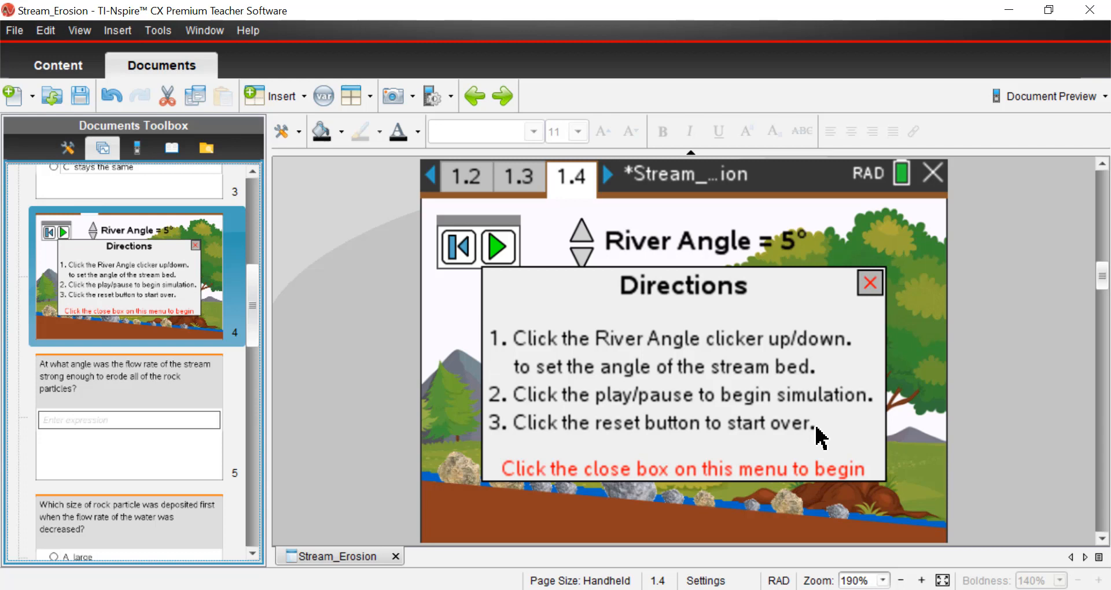
- Close the Directions popup on page 1.4 to reveal the River Angle simulation
left_click(869, 283)
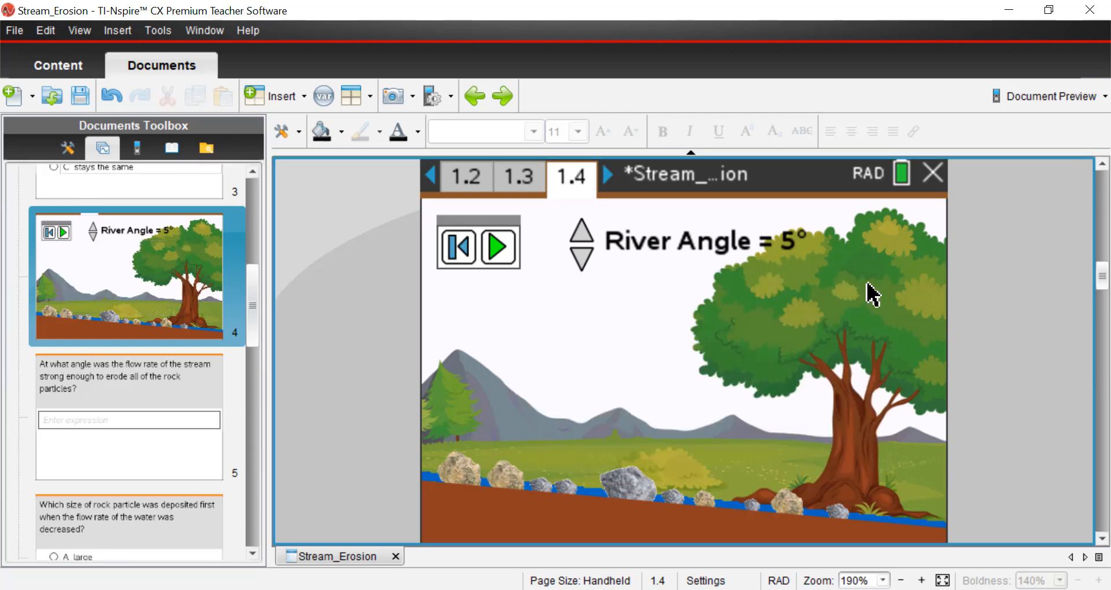
mouse_move(542, 517)
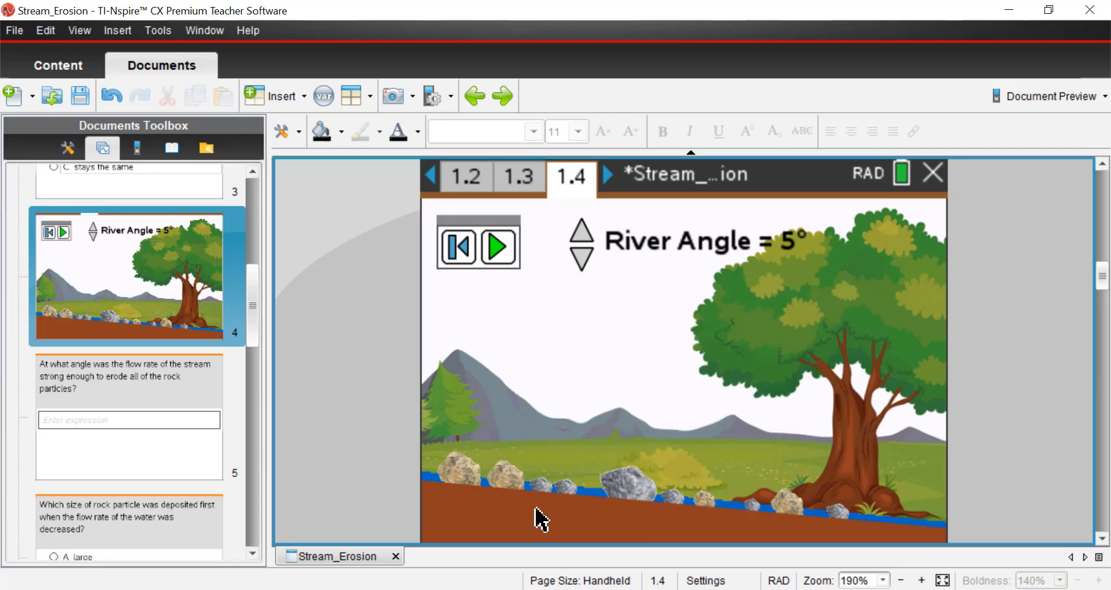
mouse_move(779, 535)
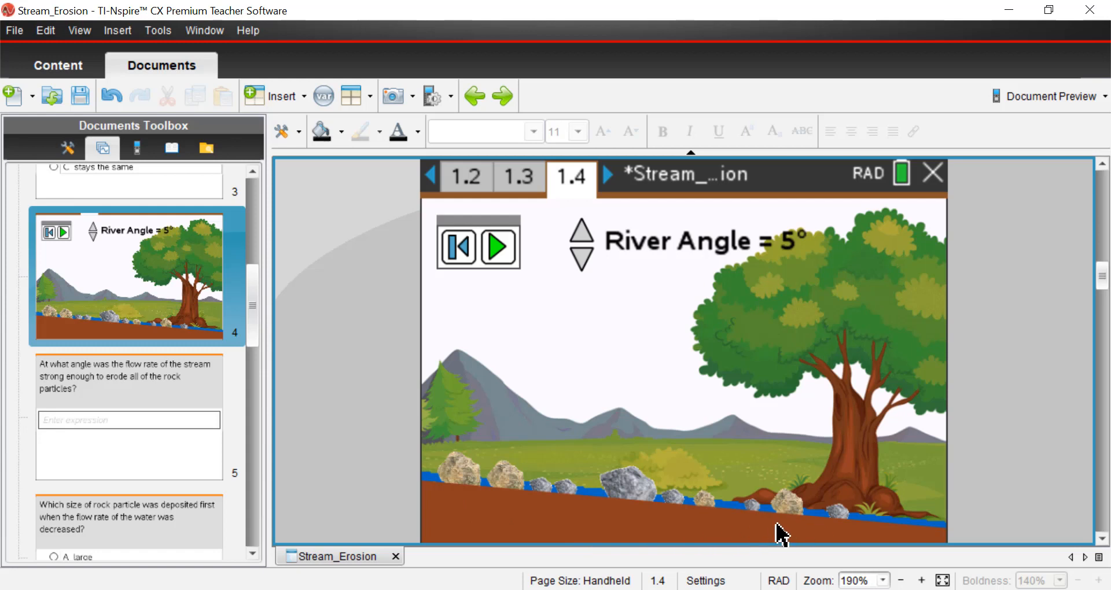
mouse_move(561, 526)
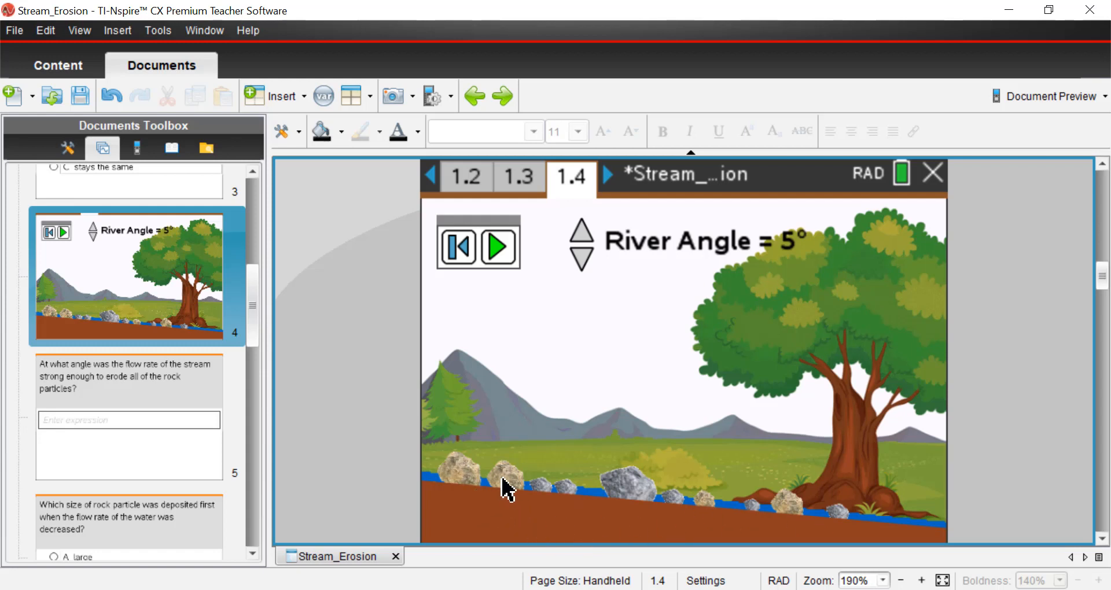
mouse_move(638, 492)
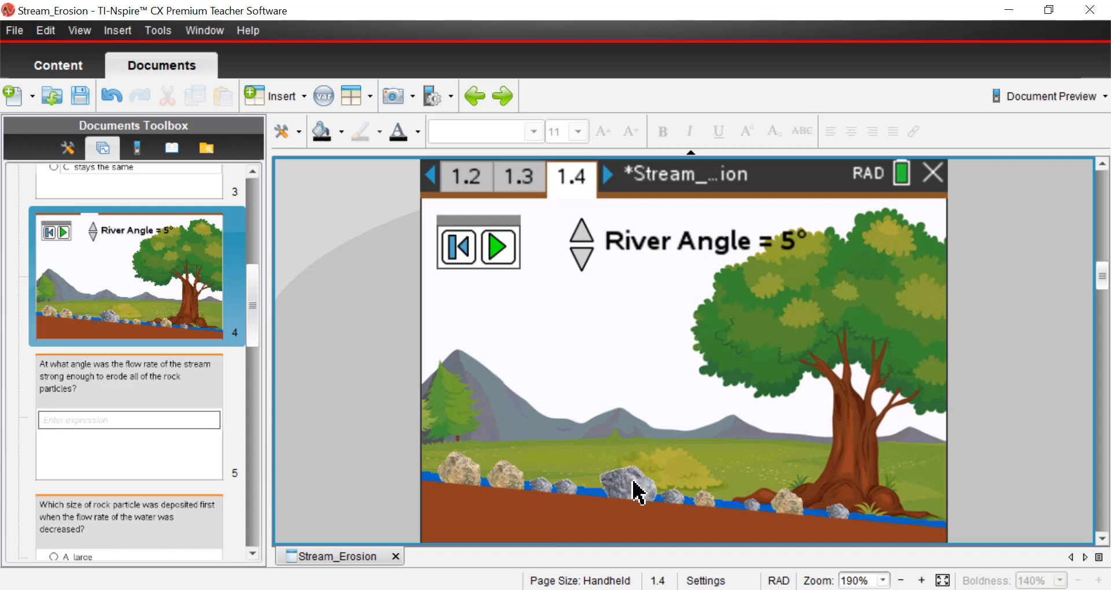
mouse_move(439, 486)
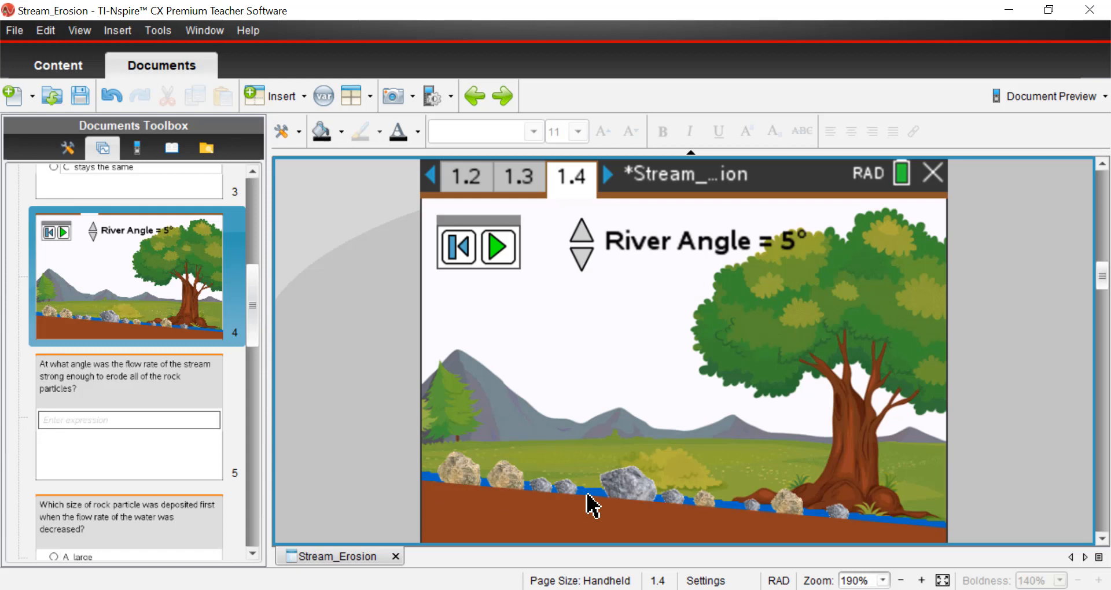
mouse_move(878, 528)
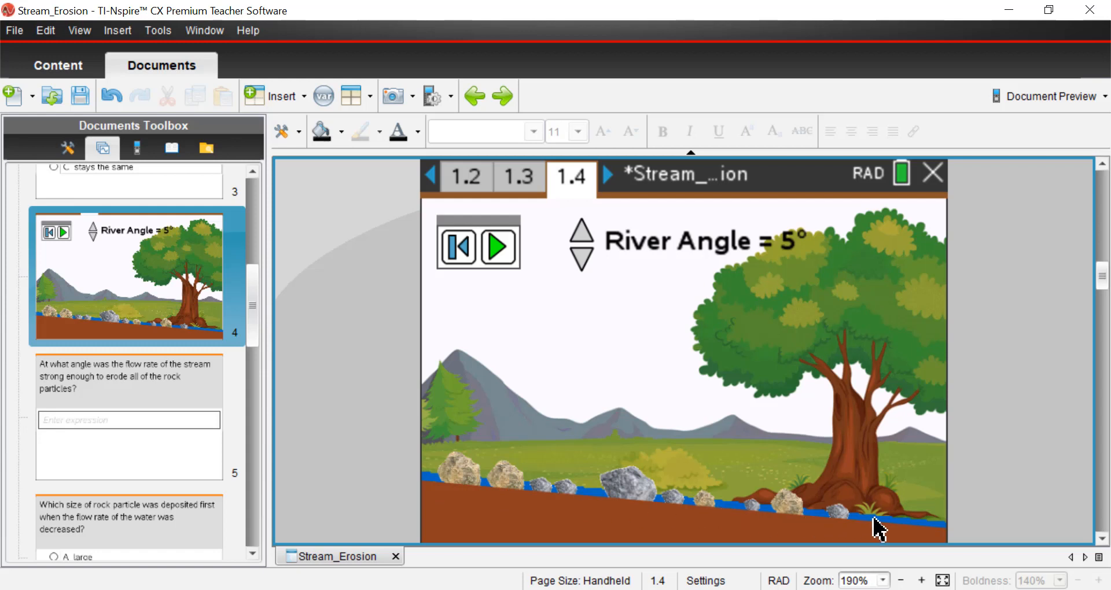
mouse_move(878, 493)
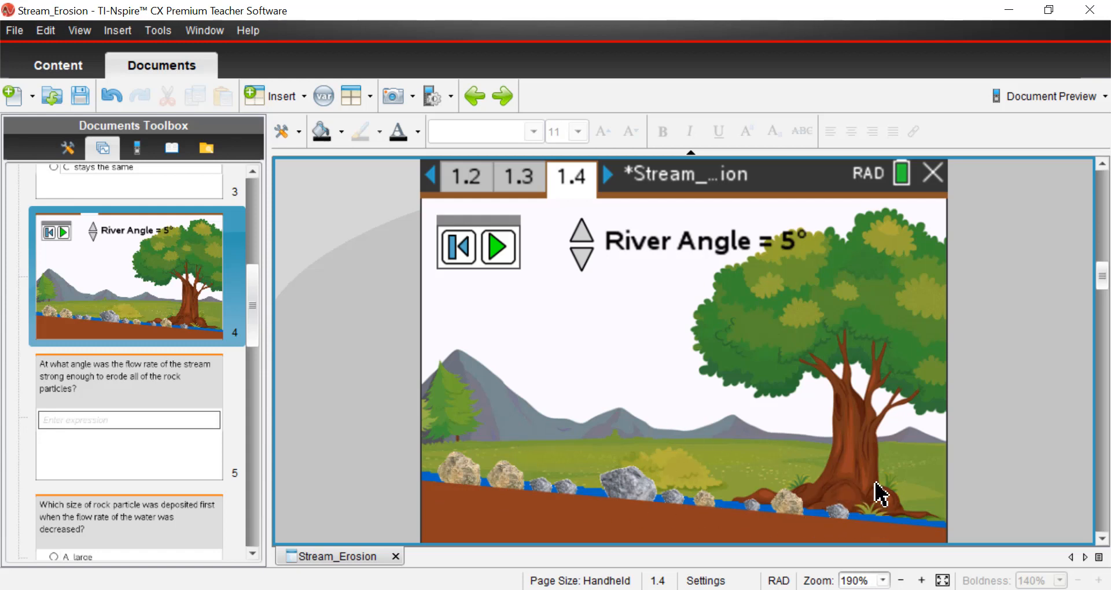
mouse_move(799, 455)
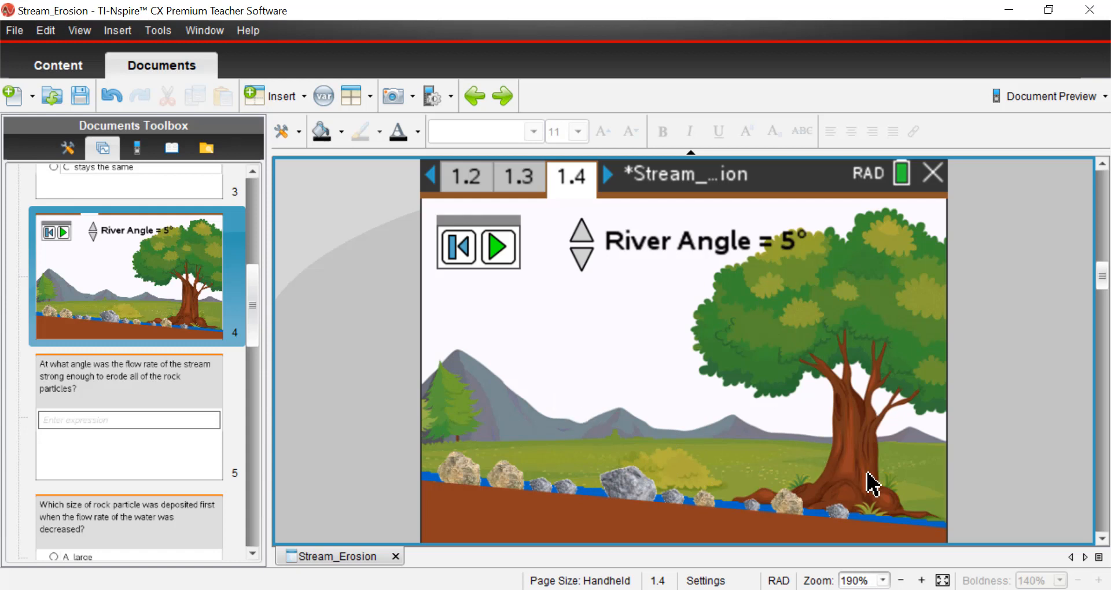
mouse_move(474, 354)
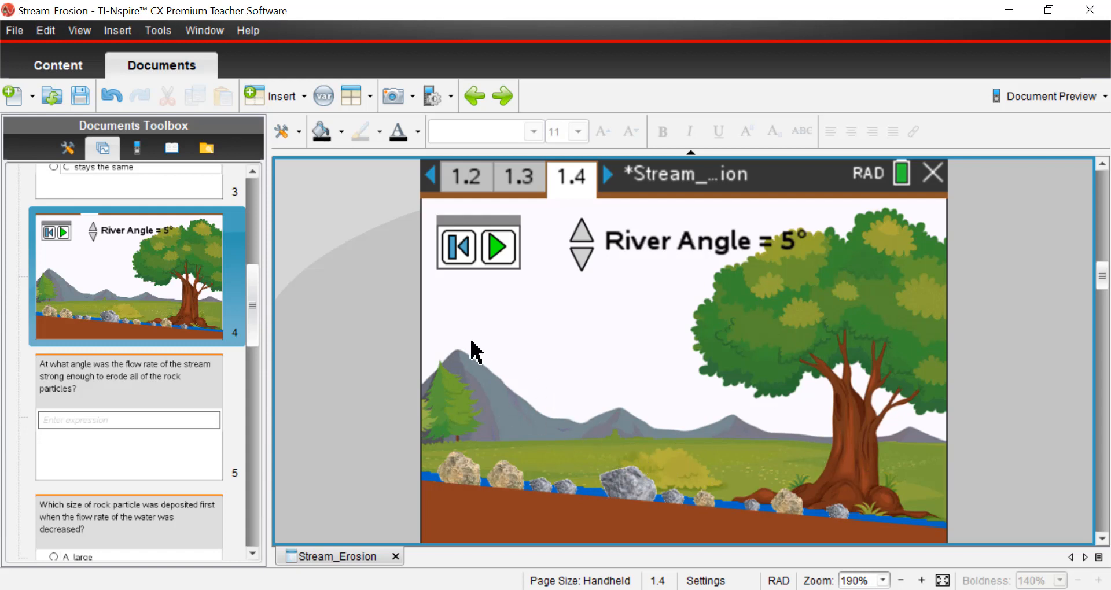
- Try River Angle values from 1° to 10°, settle on 1°, and play the simulation
left_click(580, 260)
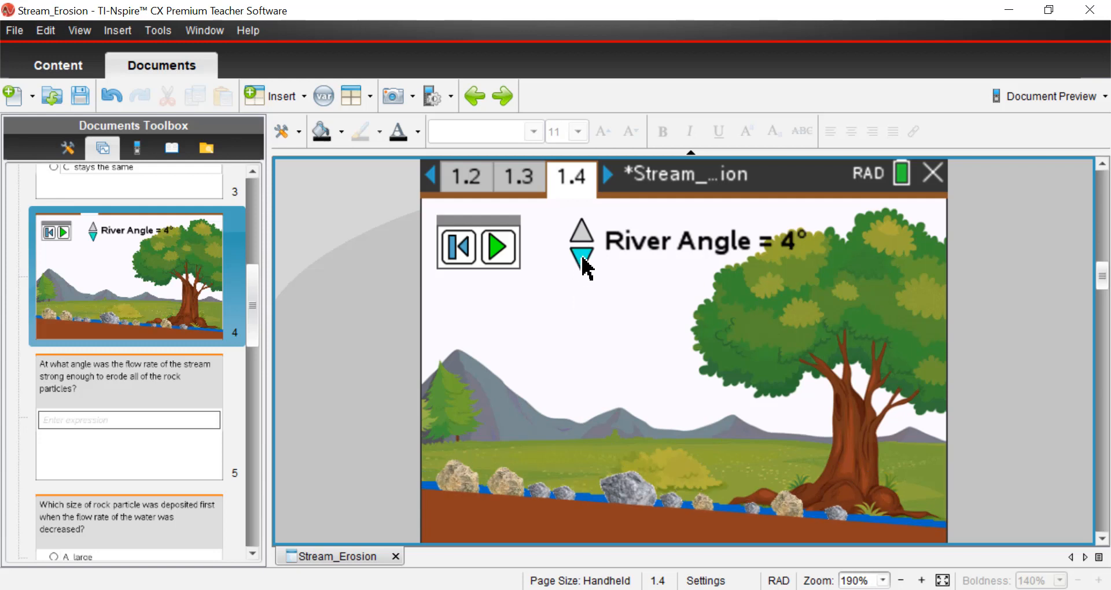
left_click(581, 255)
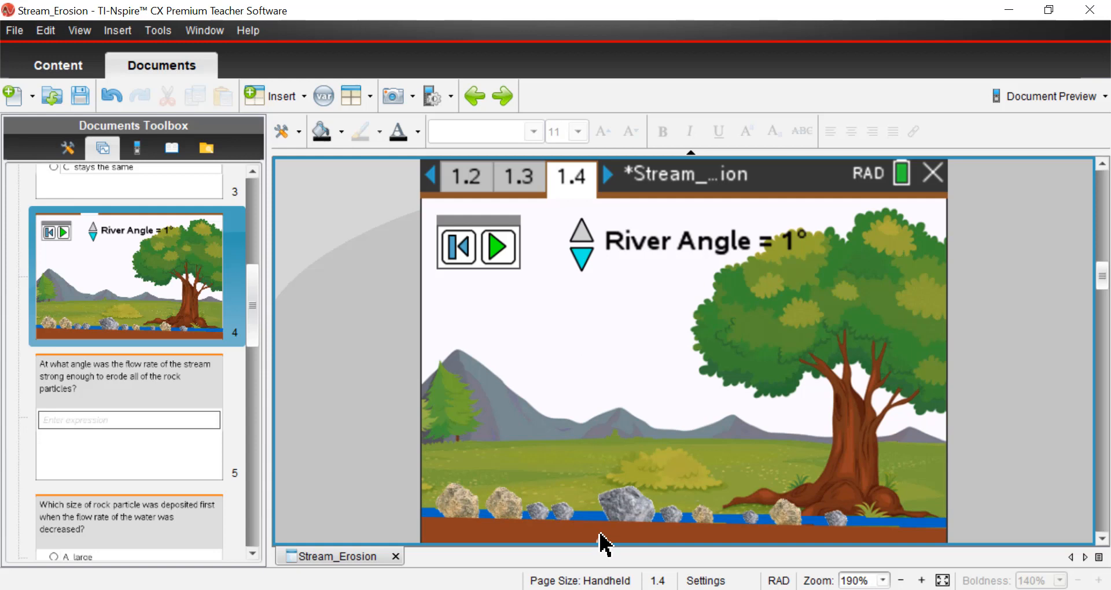
mouse_move(691, 489)
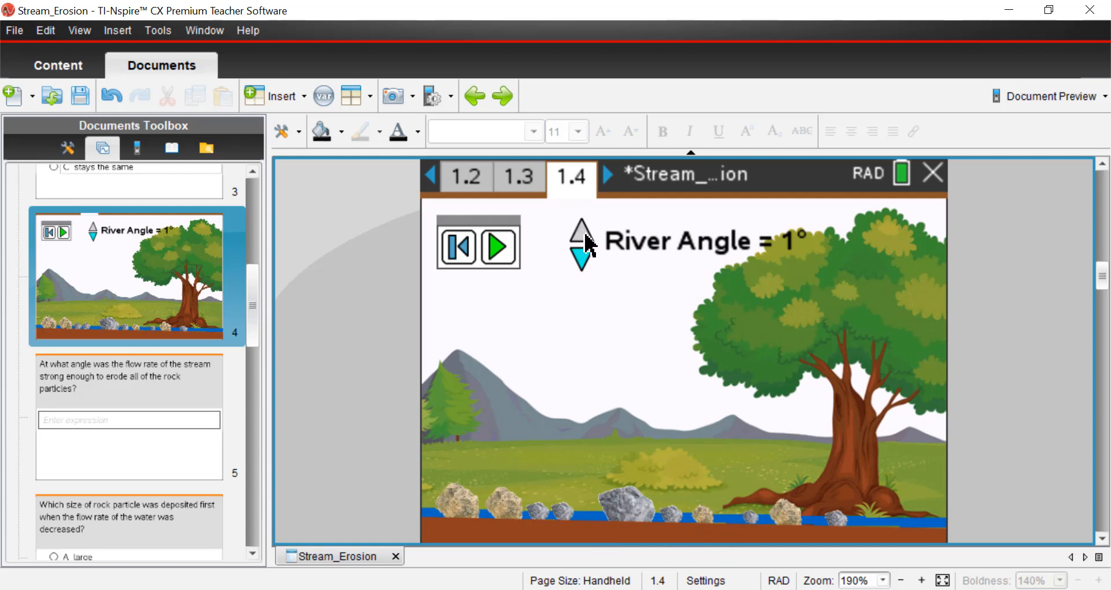
left_click(580, 232)
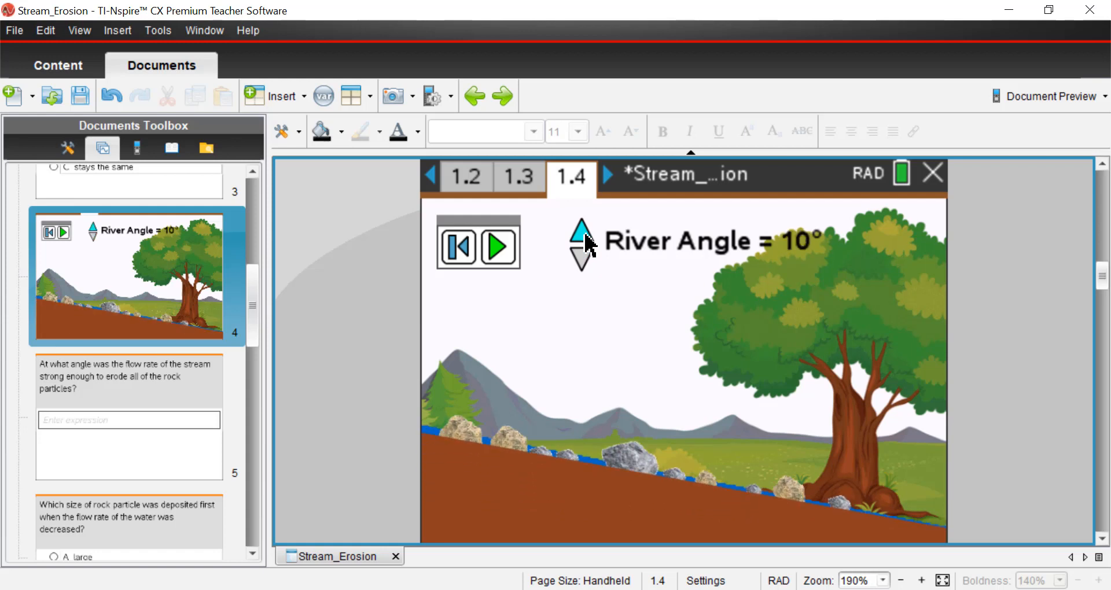
mouse_move(838, 469)
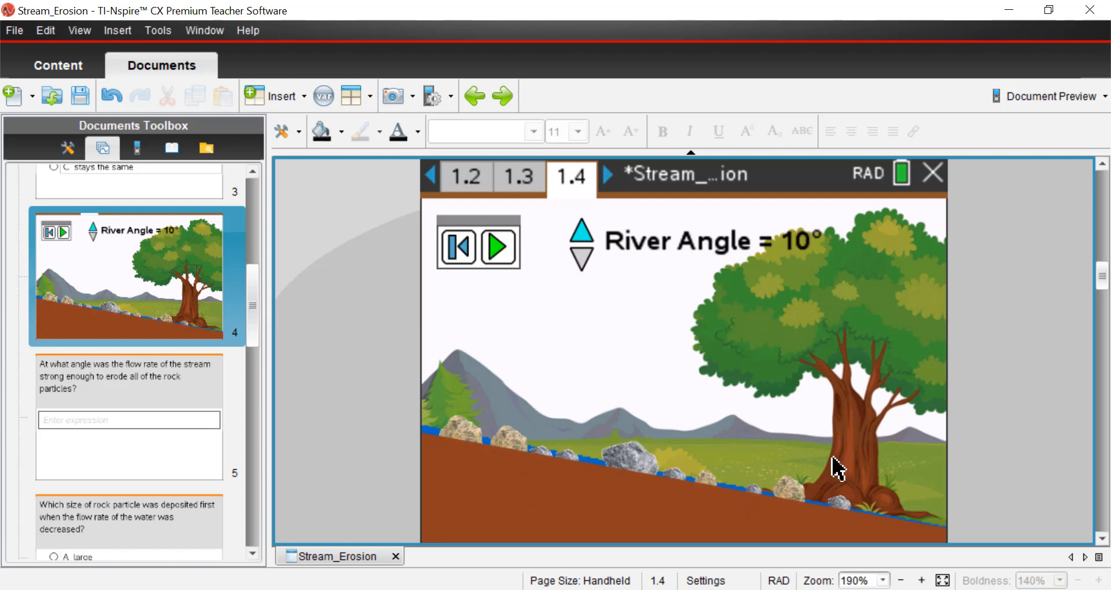
mouse_move(877, 544)
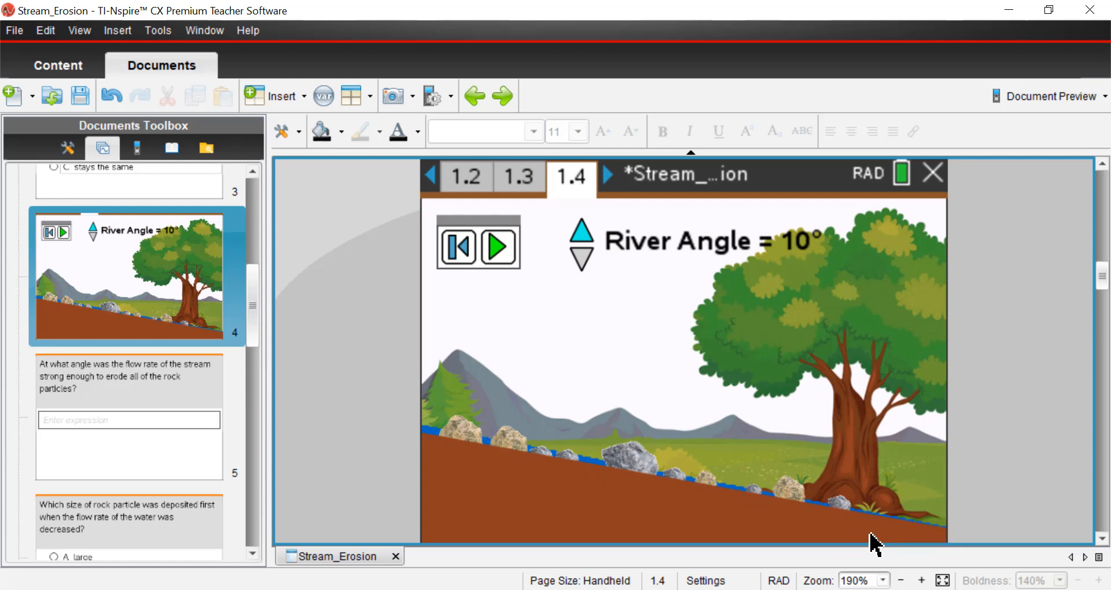
left_click(580, 264)
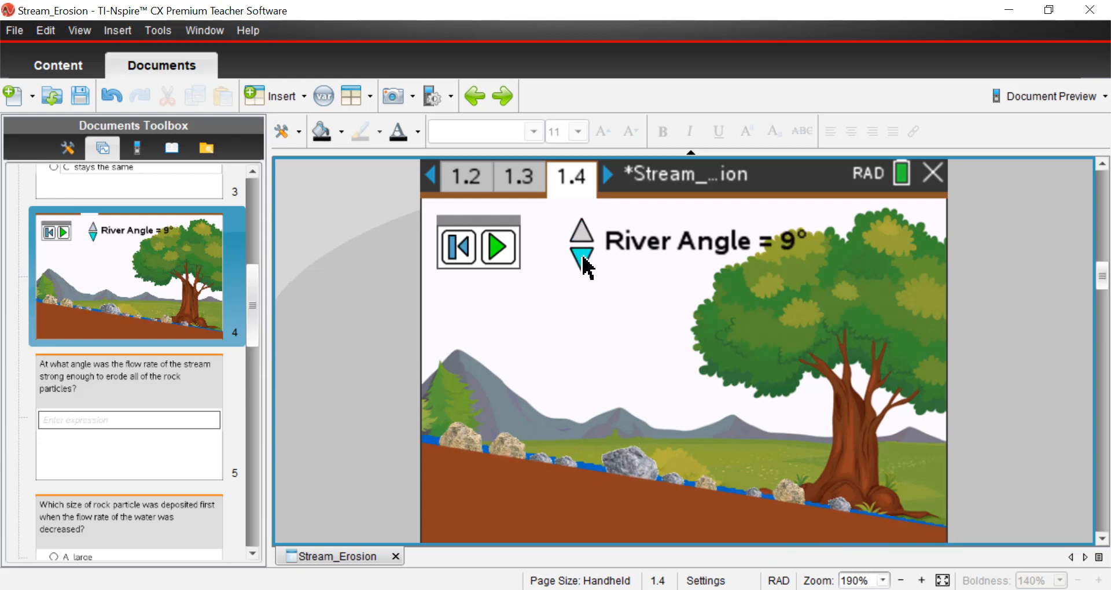
left_click(581, 256)
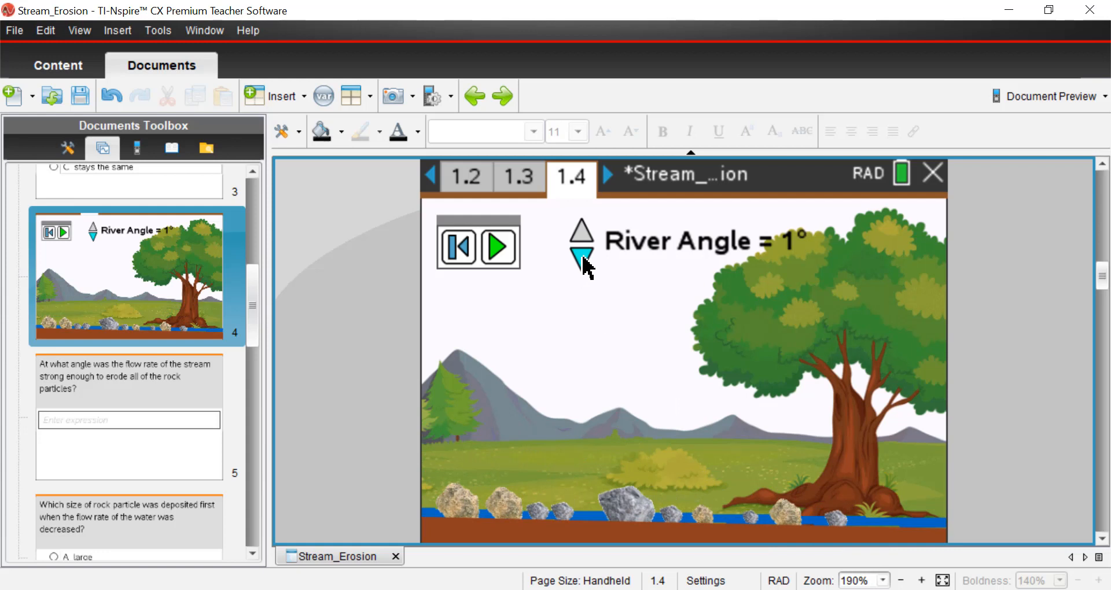
left_click(498, 247)
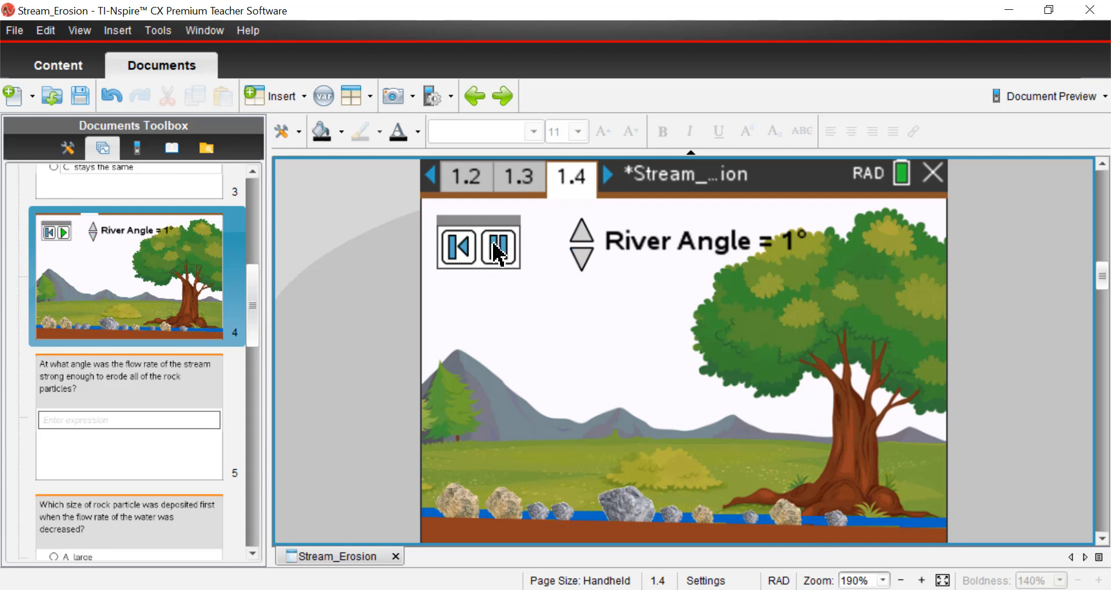
- Reset the 1° erosion simulation after watching the water move the rocks
left_click(499, 243)
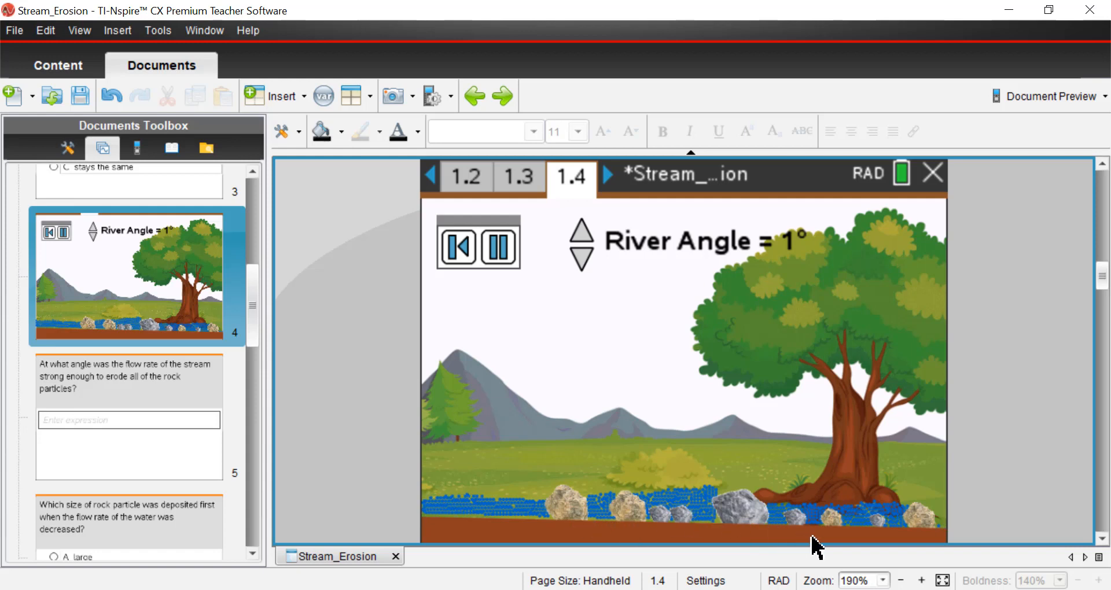
mouse_move(842, 542)
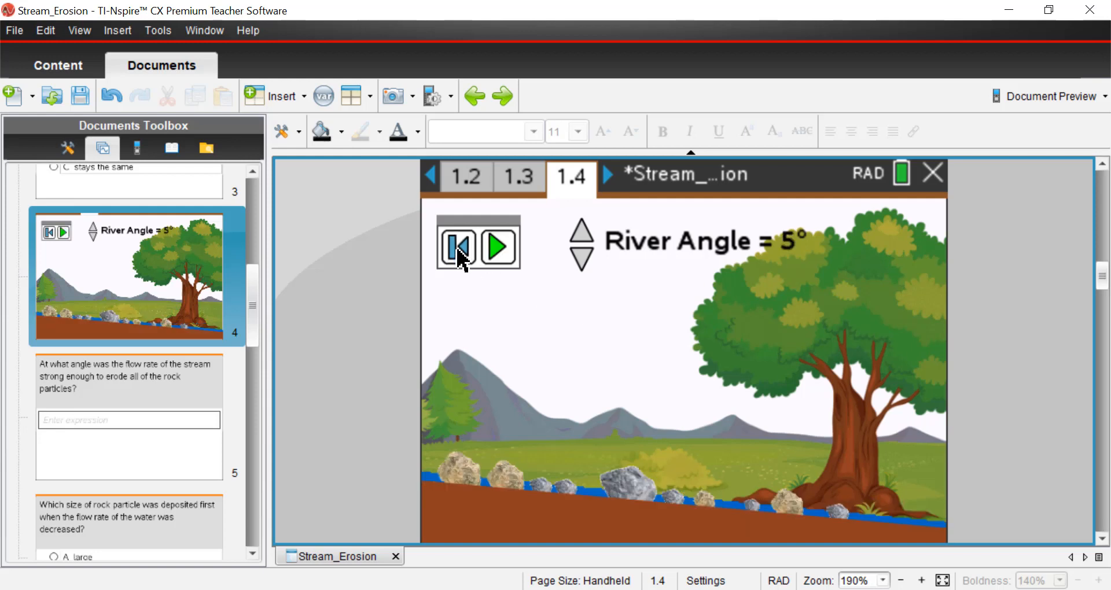
- Lower the River Angle to 3° and play the erosion simulation
left_click(581, 262)
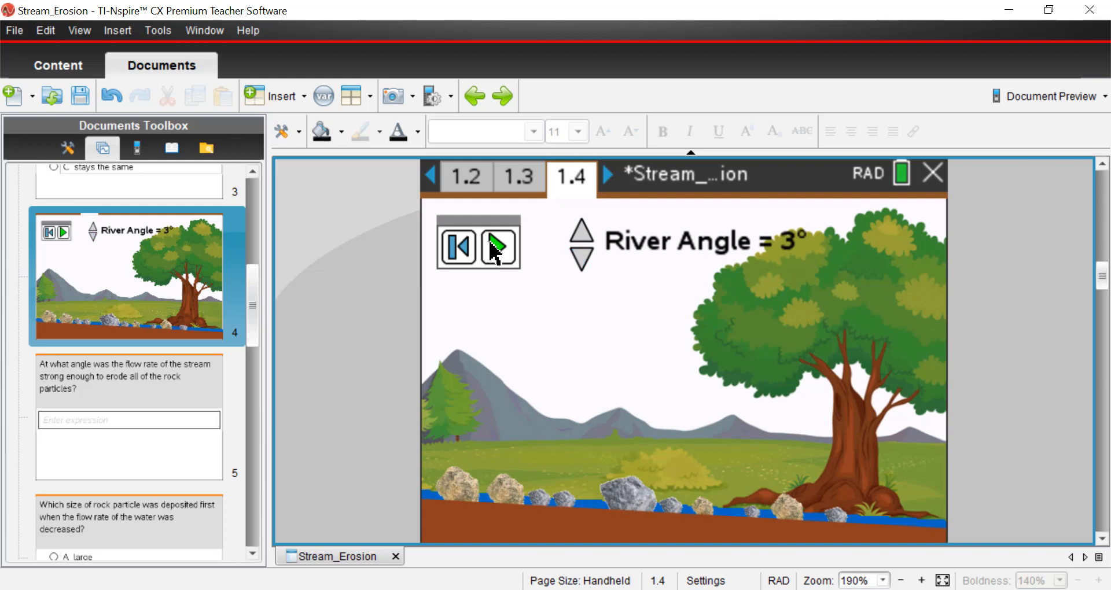
left_click(496, 242)
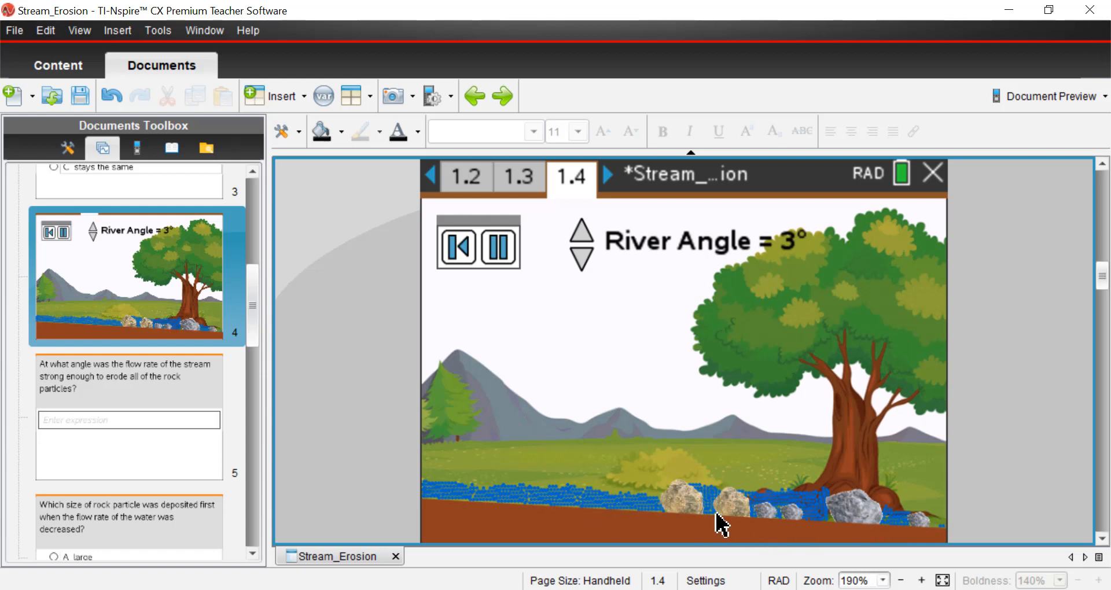
mouse_move(641, 514)
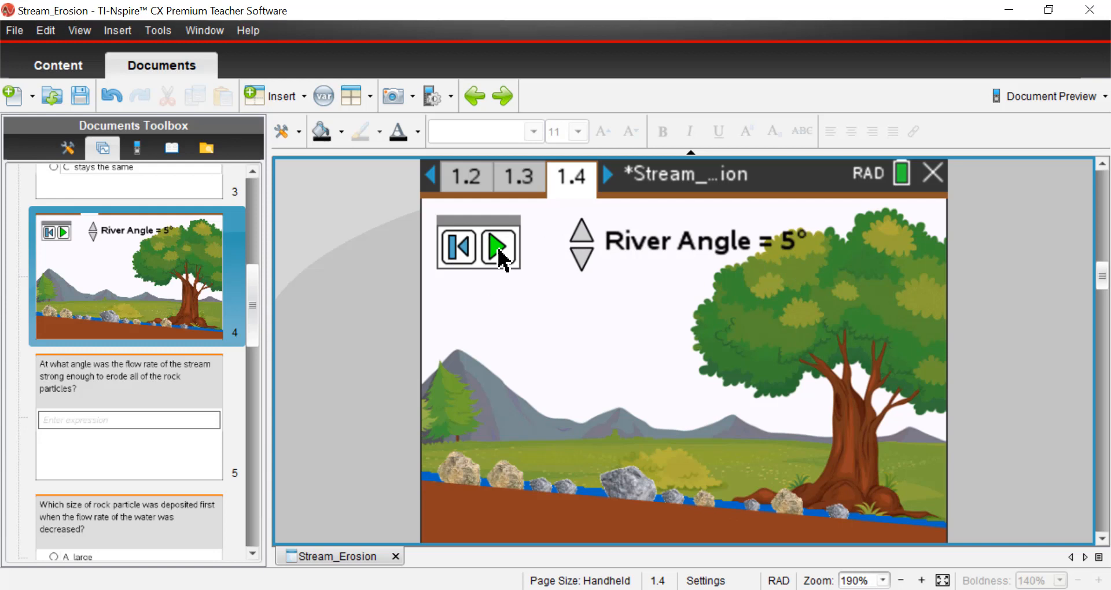
- Play the simulation at 5° until the water sweeps away every rock
left_click(499, 246)
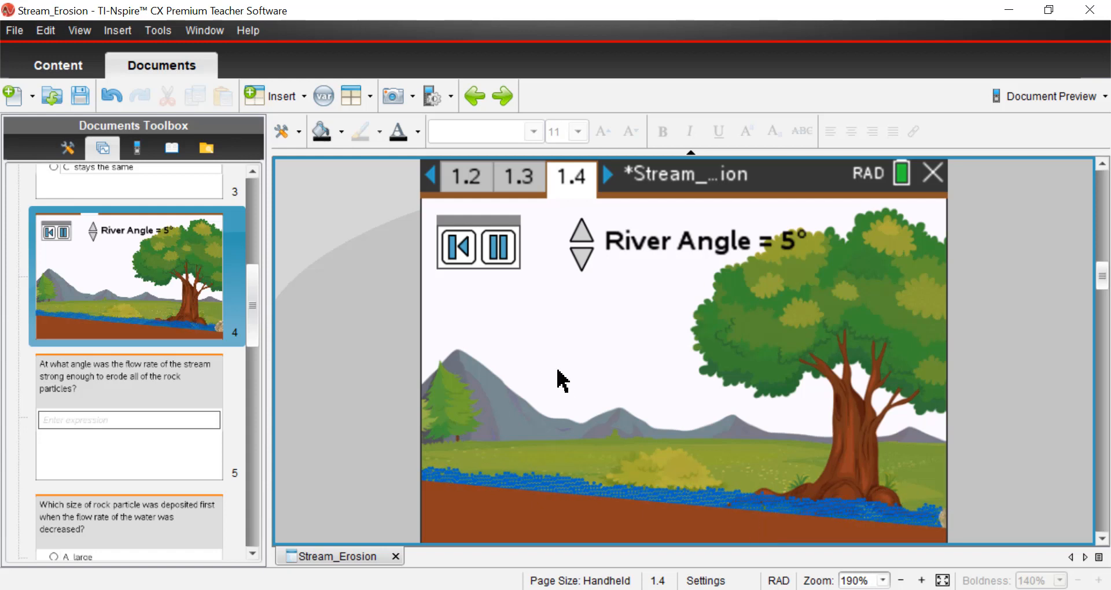
mouse_move(473, 343)
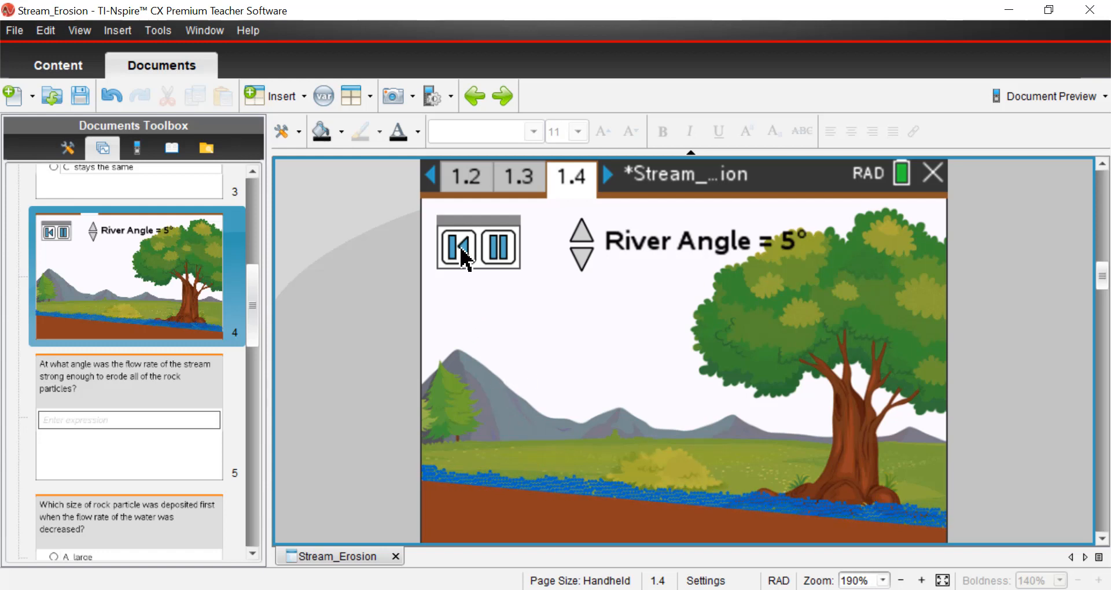
- Reset the scene, raise the River Angle to 10°, and play the simulation
left_click(498, 247)
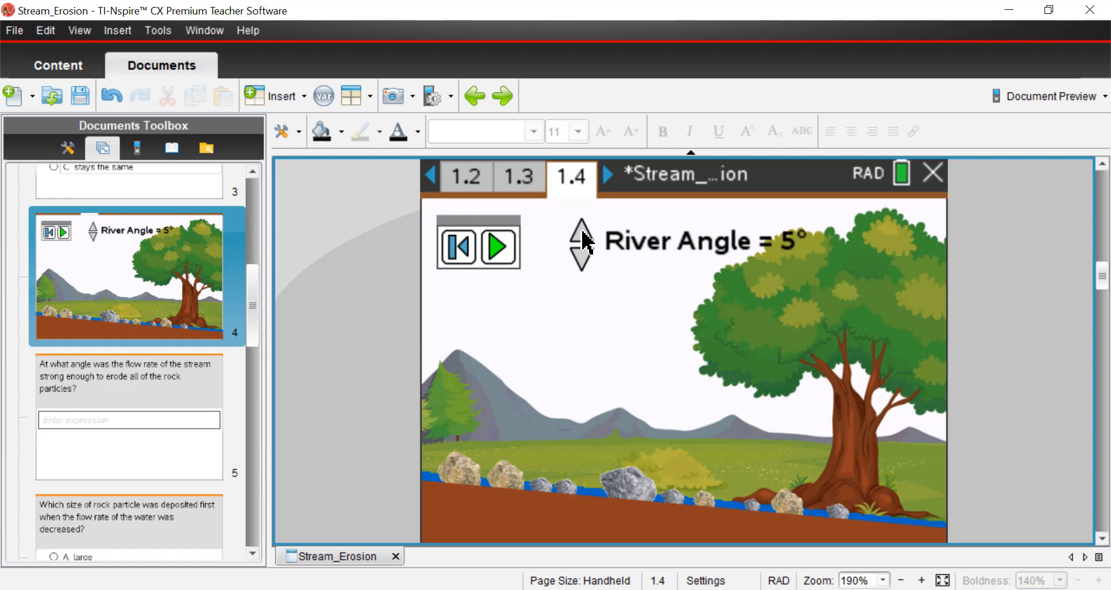
left_click(580, 233)
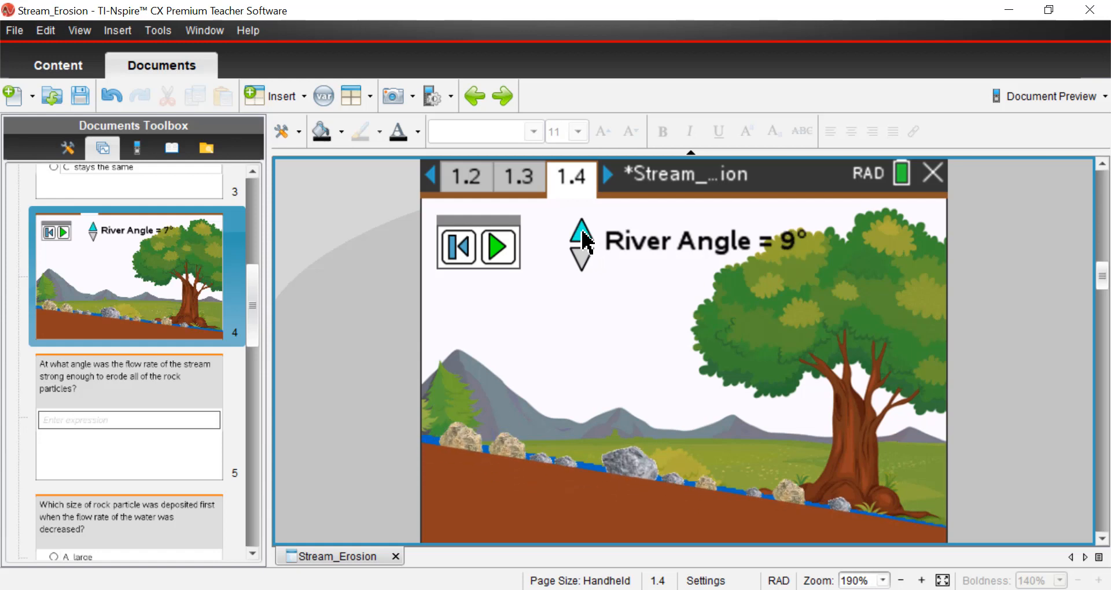
left_click(581, 232)
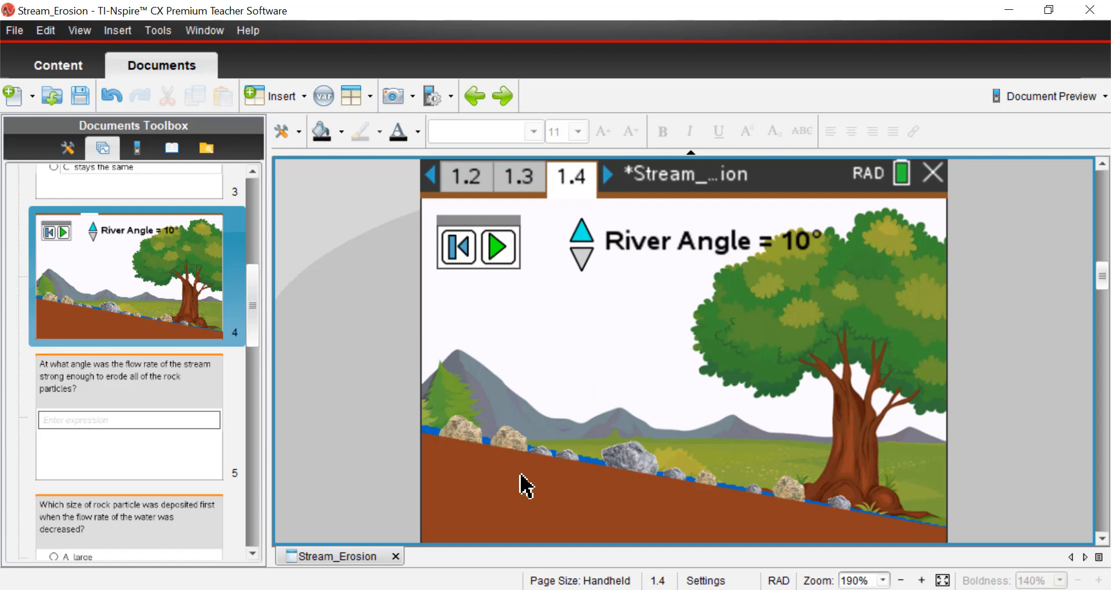
mouse_move(836, 502)
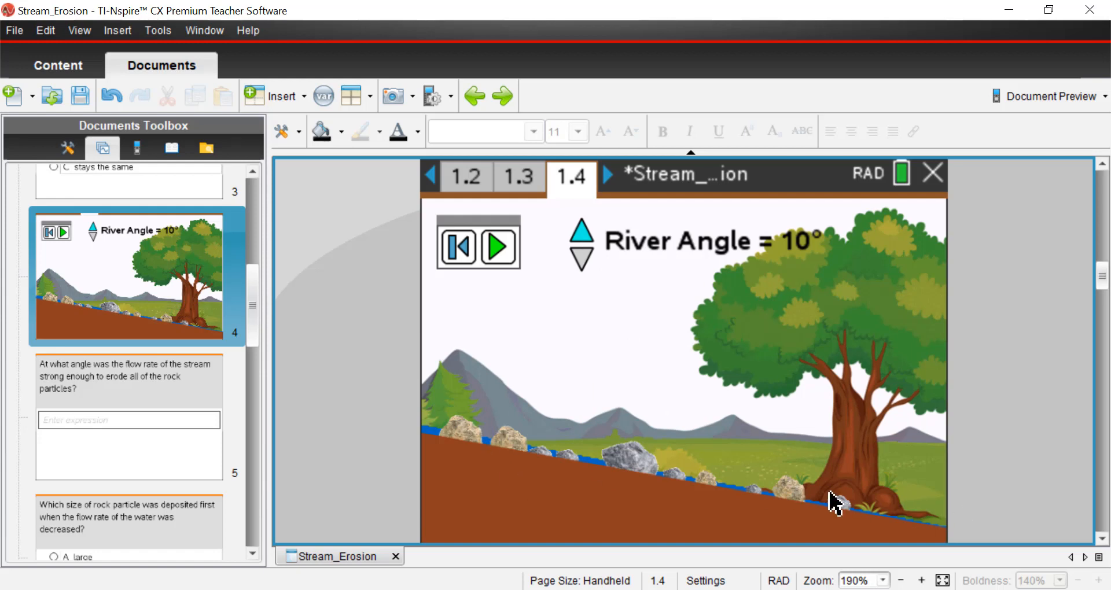
mouse_move(708, 496)
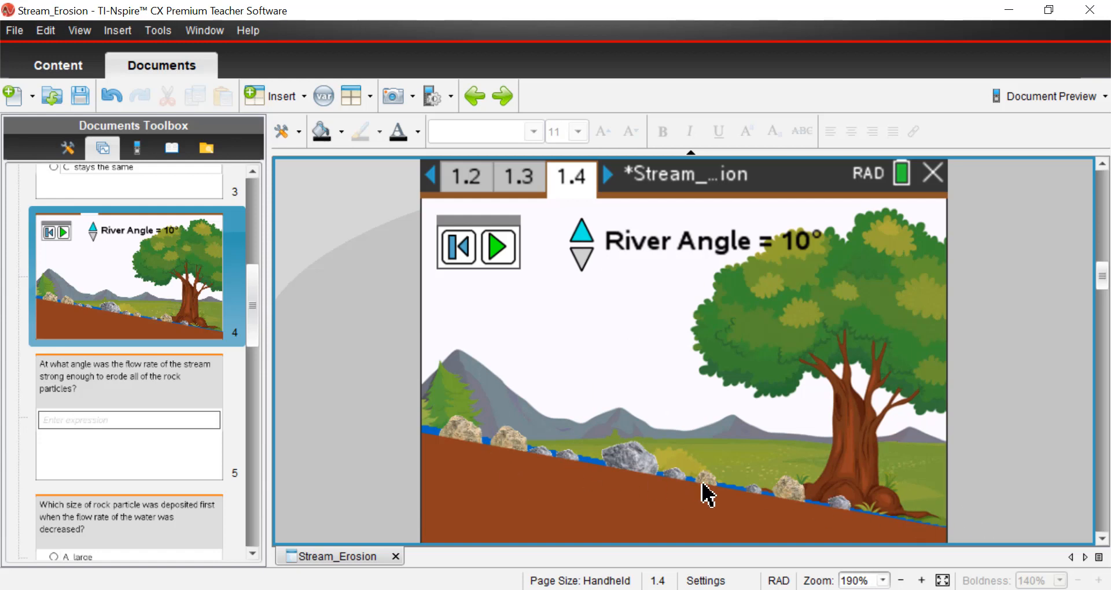
mouse_move(795, 297)
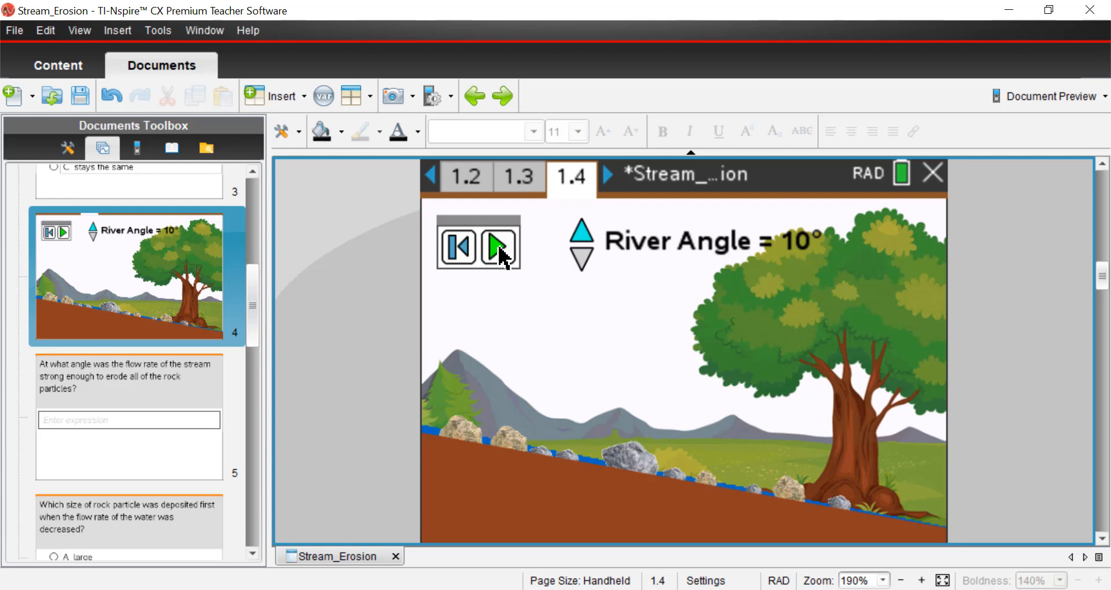
left_click(498, 248)
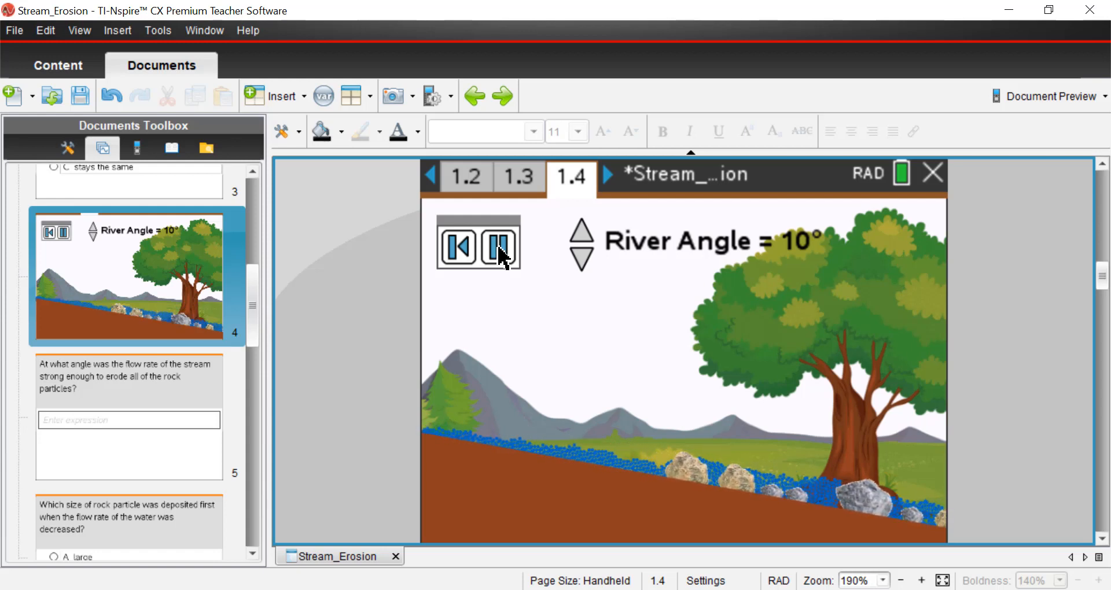
- Stop the 10° run, restore the rocks, and lower the River Angle to 5°
left_click(496, 245)
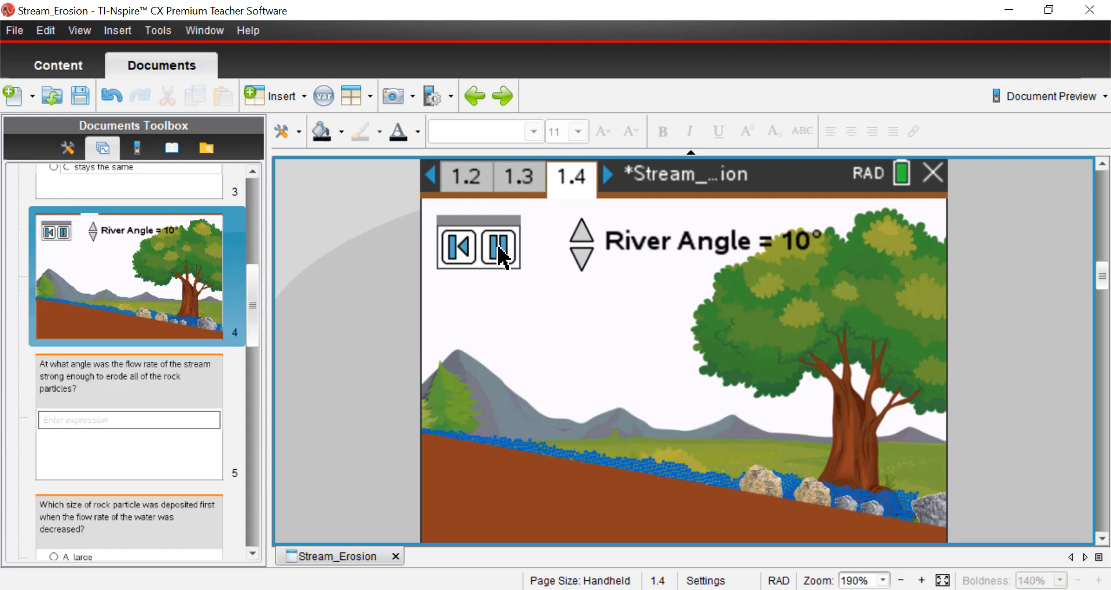
left_click(496, 244)
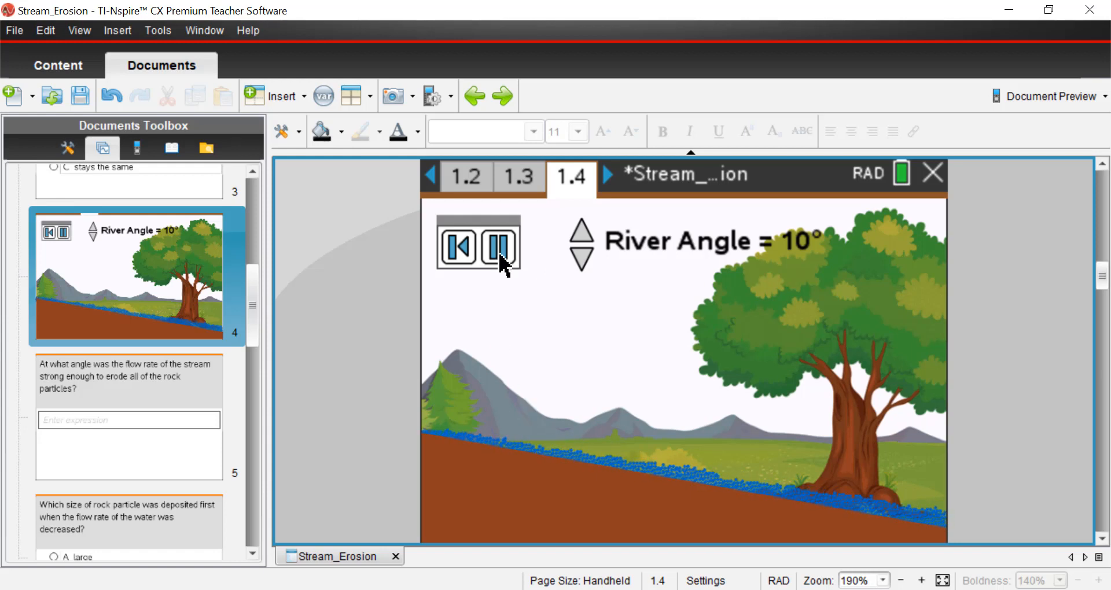
left_click(496, 248)
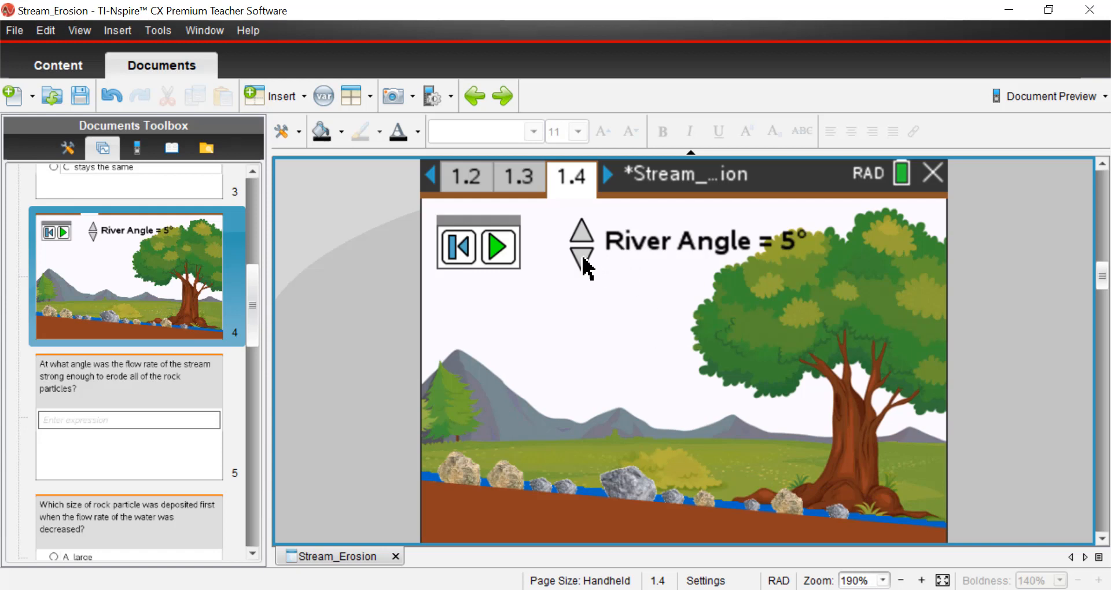
- Step the River Angle down to 1°, testing nearby values with the arrows
left_click(582, 264)
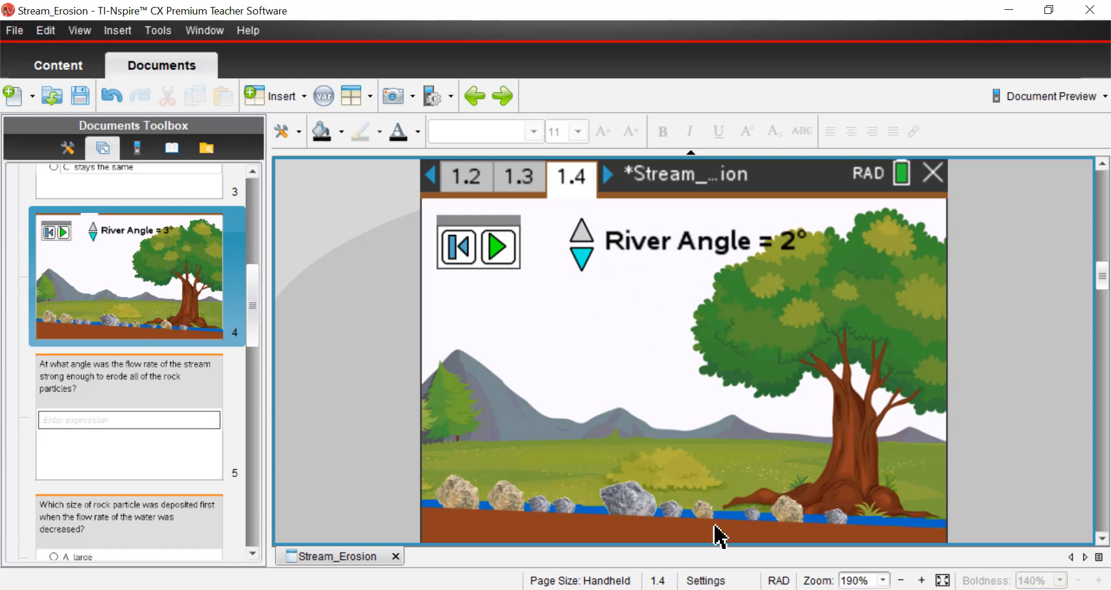
left_click(581, 259)
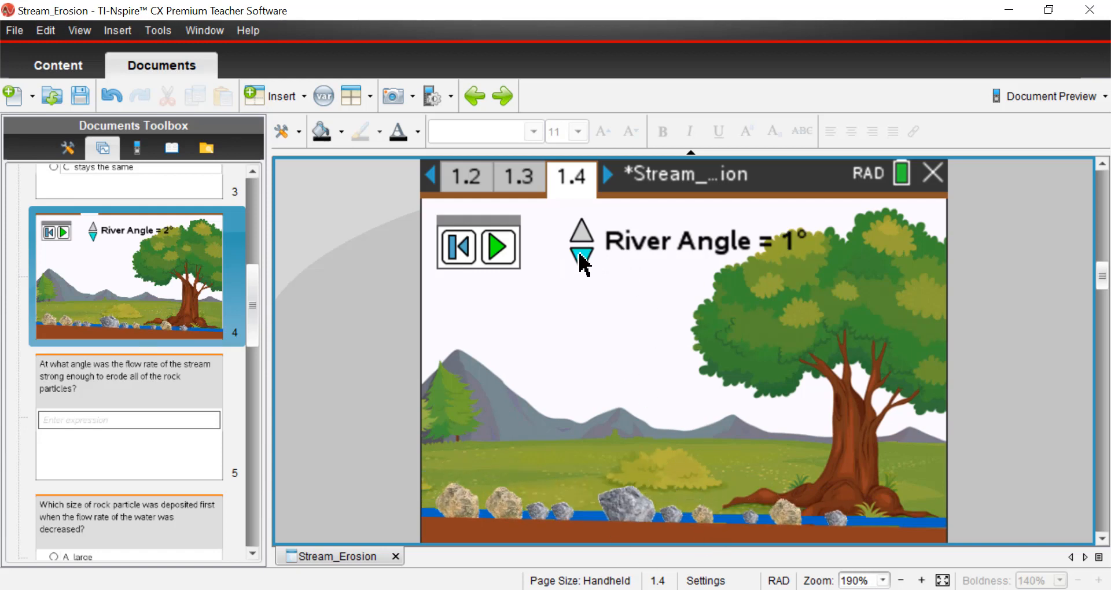
left_click(581, 256)
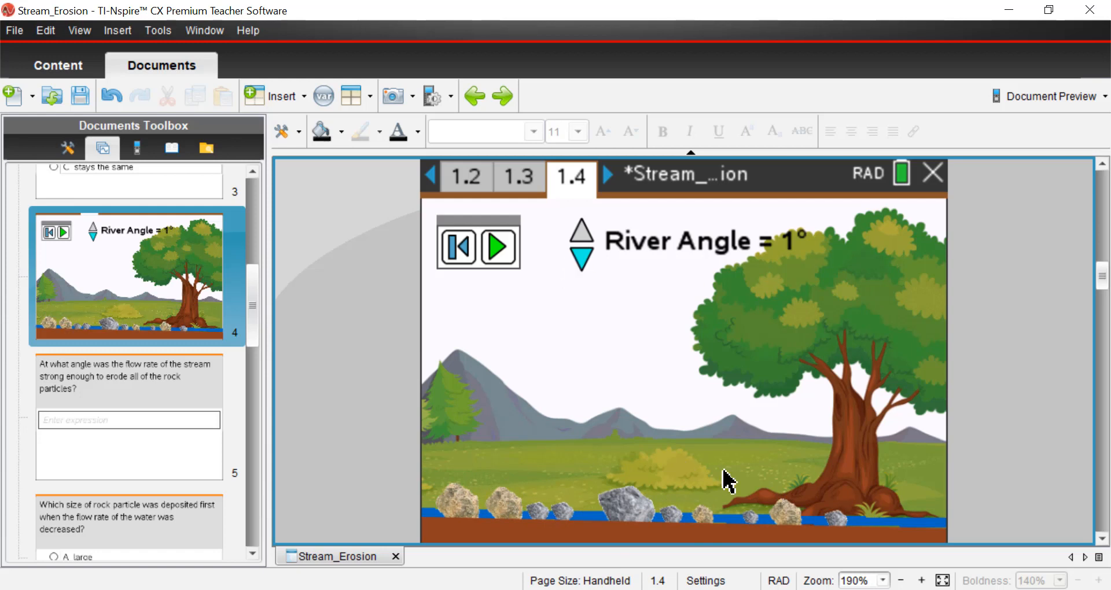
mouse_move(545, 474)
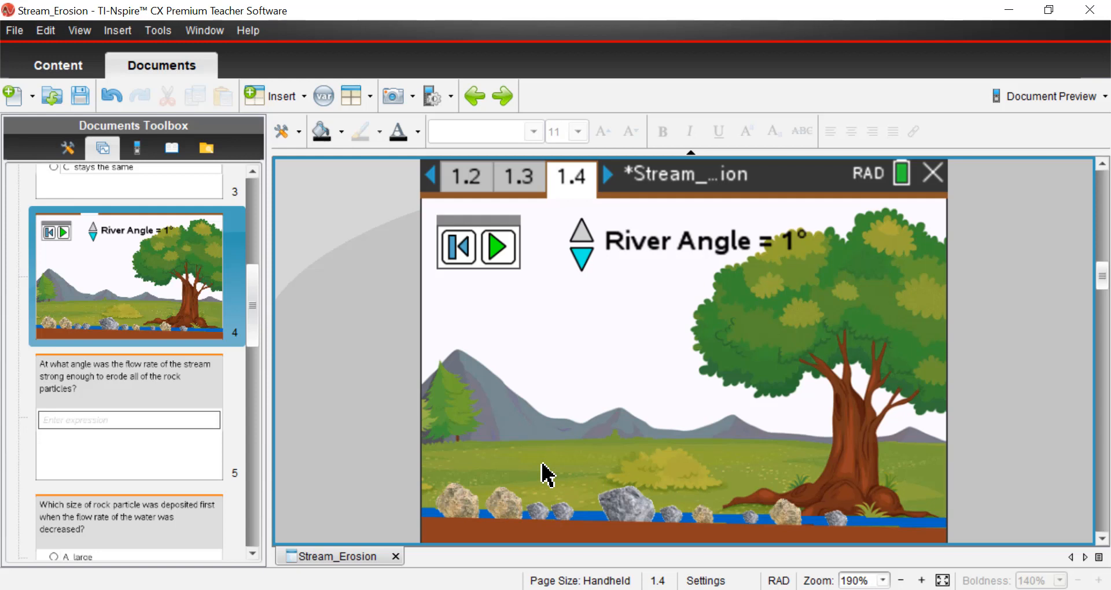
mouse_move(382, 484)
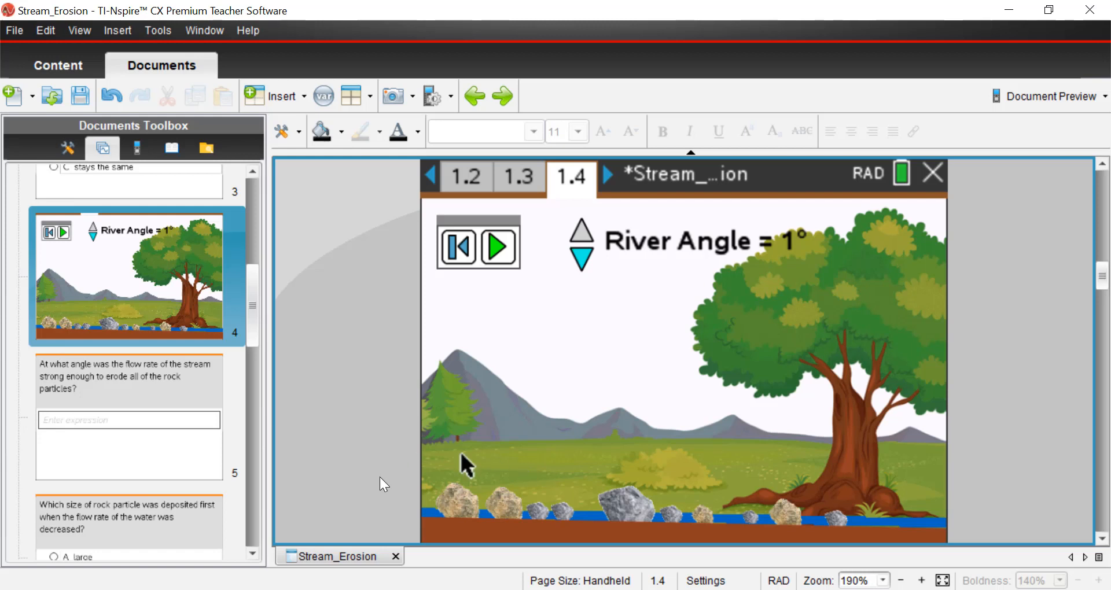
mouse_move(383, 453)
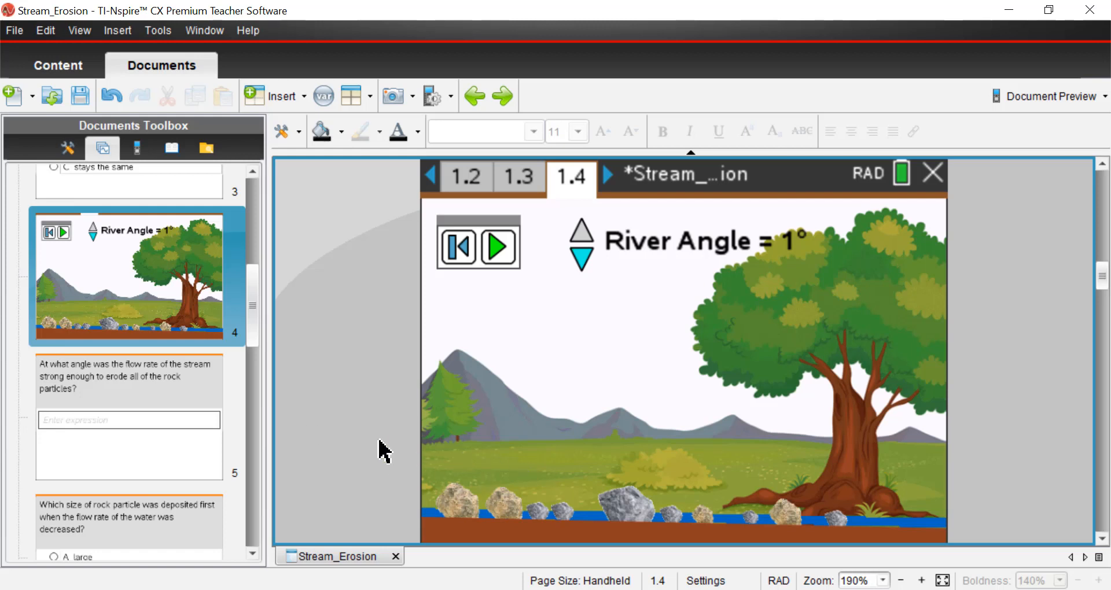
mouse_move(648, 486)
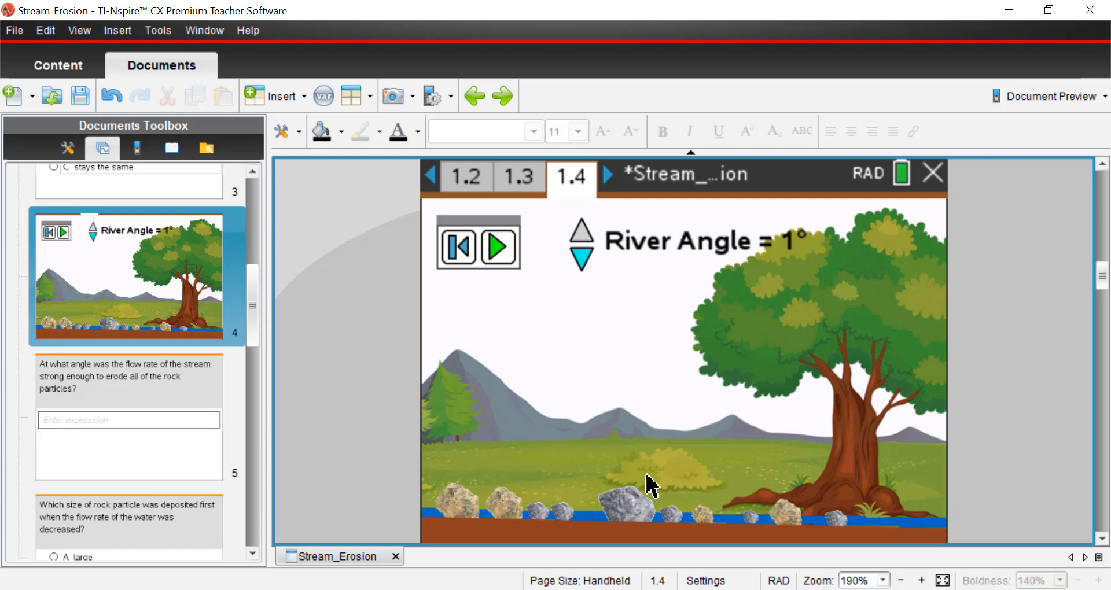
mouse_move(565, 416)
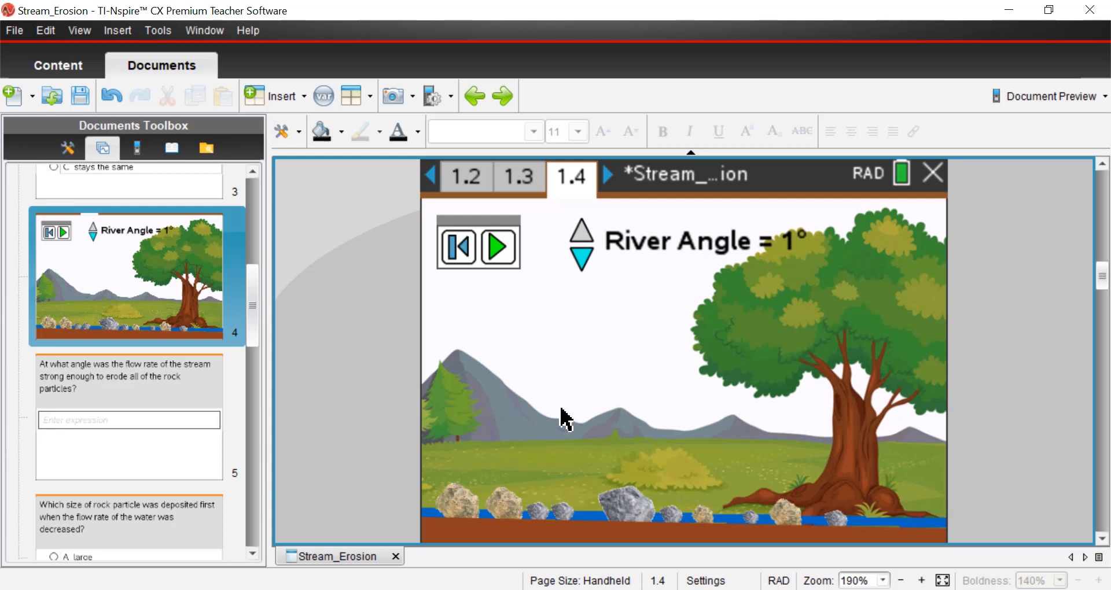
mouse_move(488, 539)
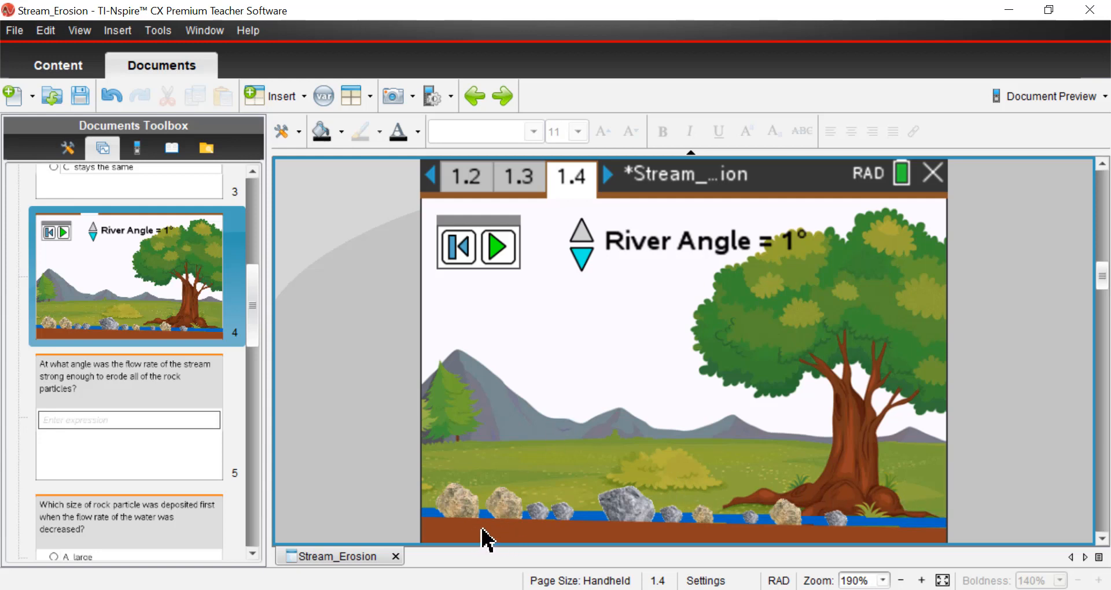
mouse_move(539, 542)
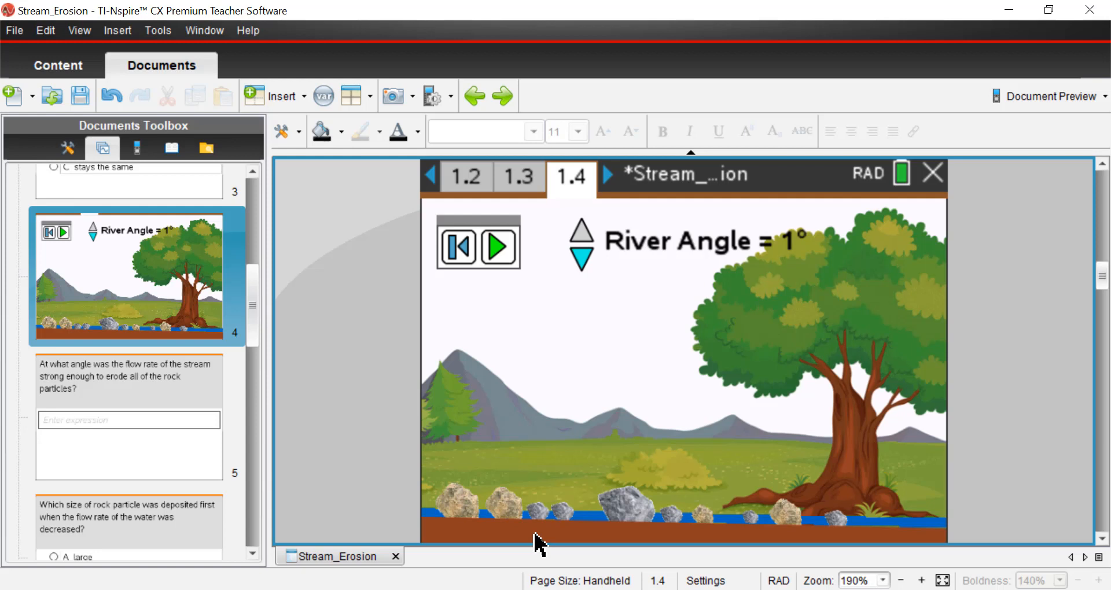
mouse_move(595, 331)
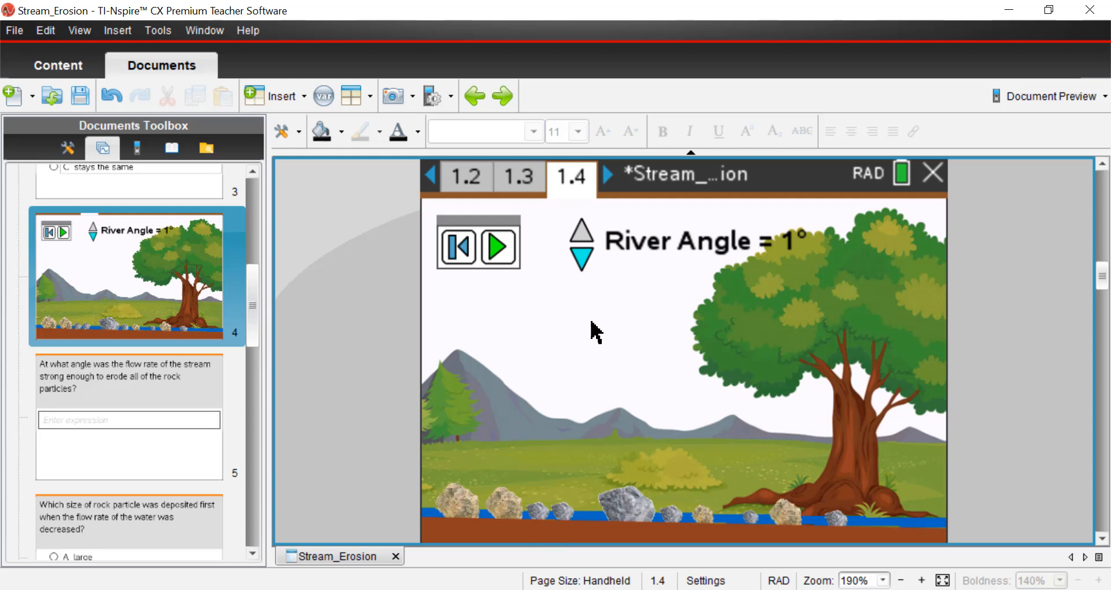
left_click(581, 234)
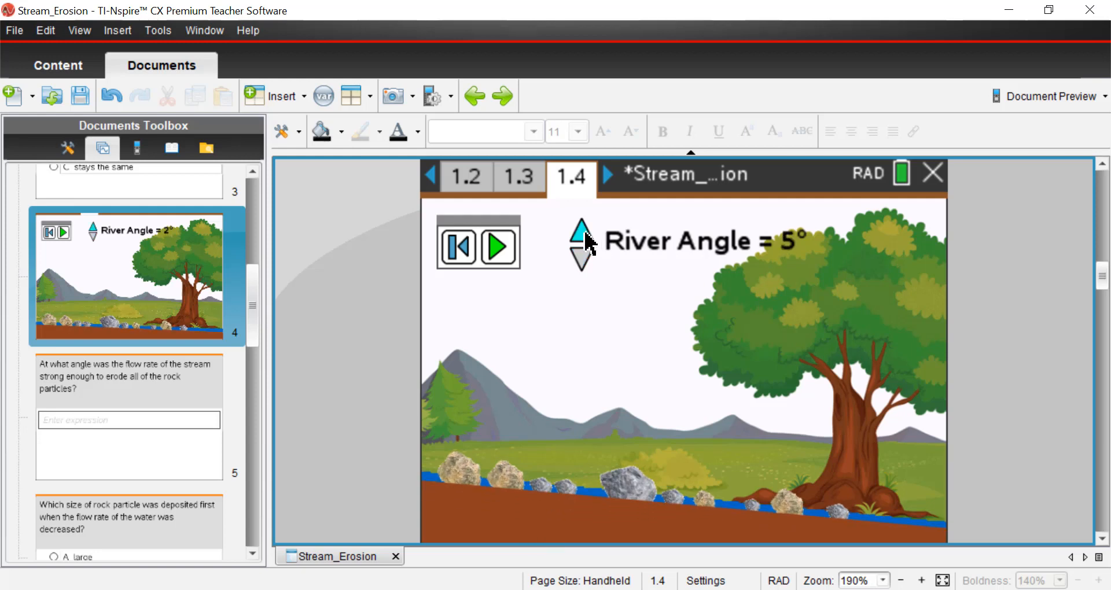
left_click(581, 261)
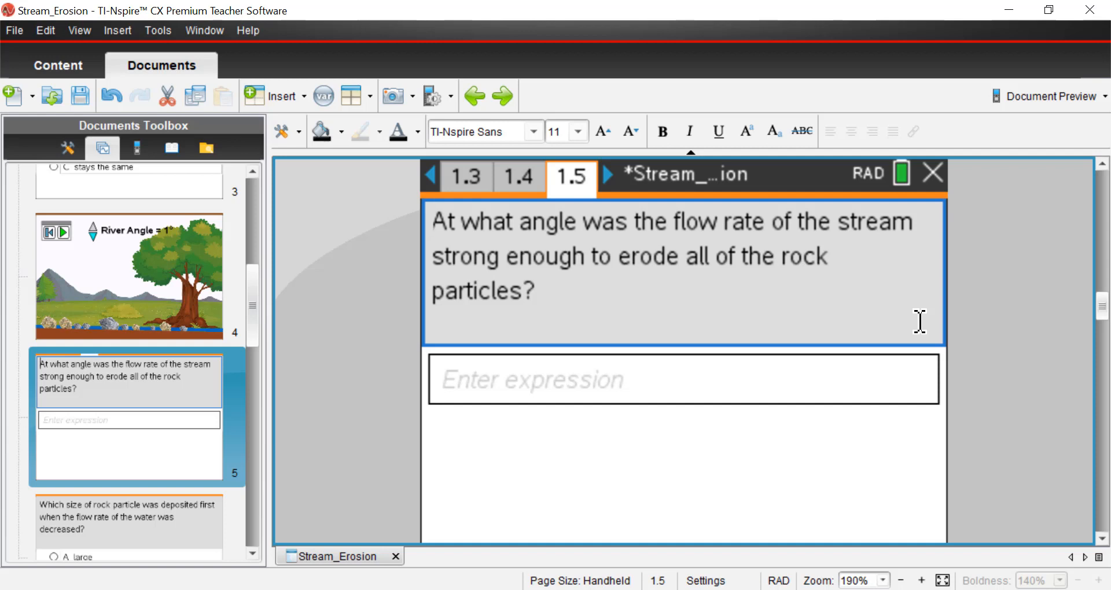
- Go back to page 1.4's River Angle simulation, still set to 1°
left_click(432, 221)
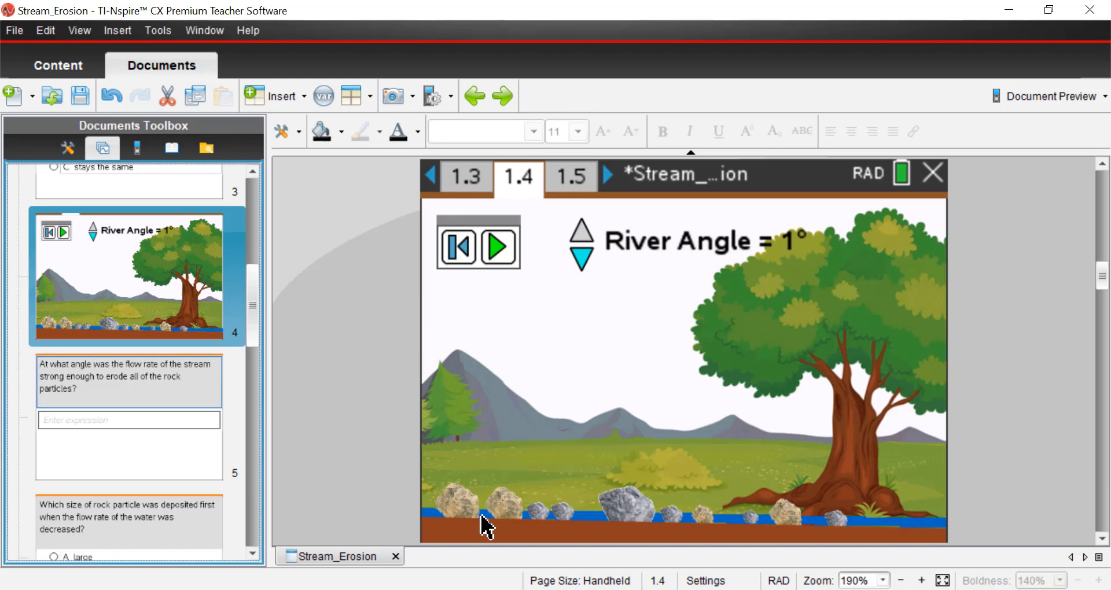
- Adjust the river angle up toward 5°, settle on 4°, and run the erosion simulation
left_click(581, 230)
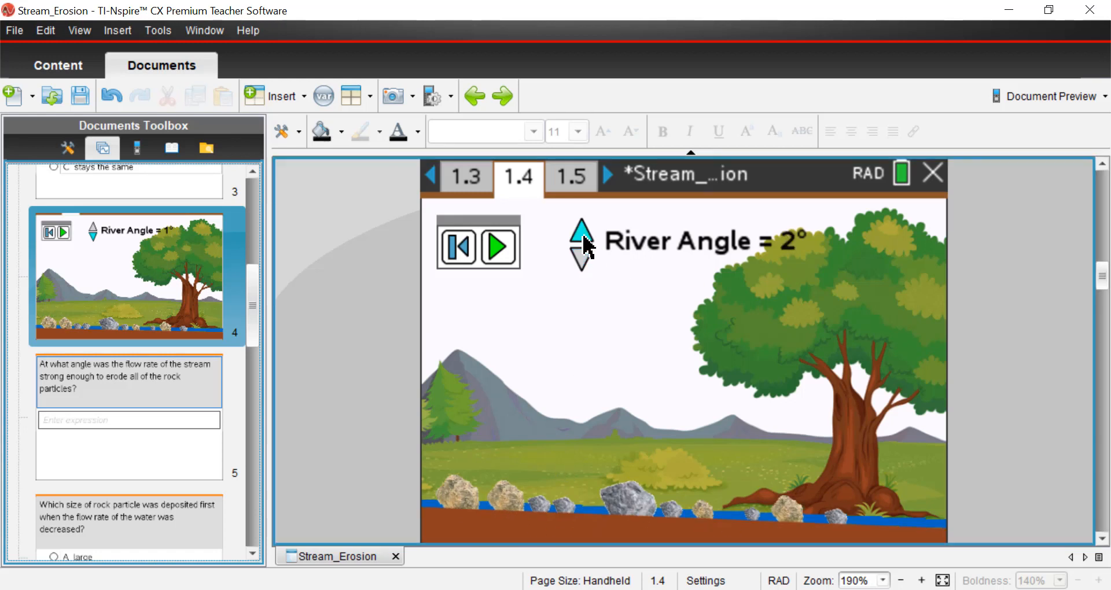
left_click(581, 229)
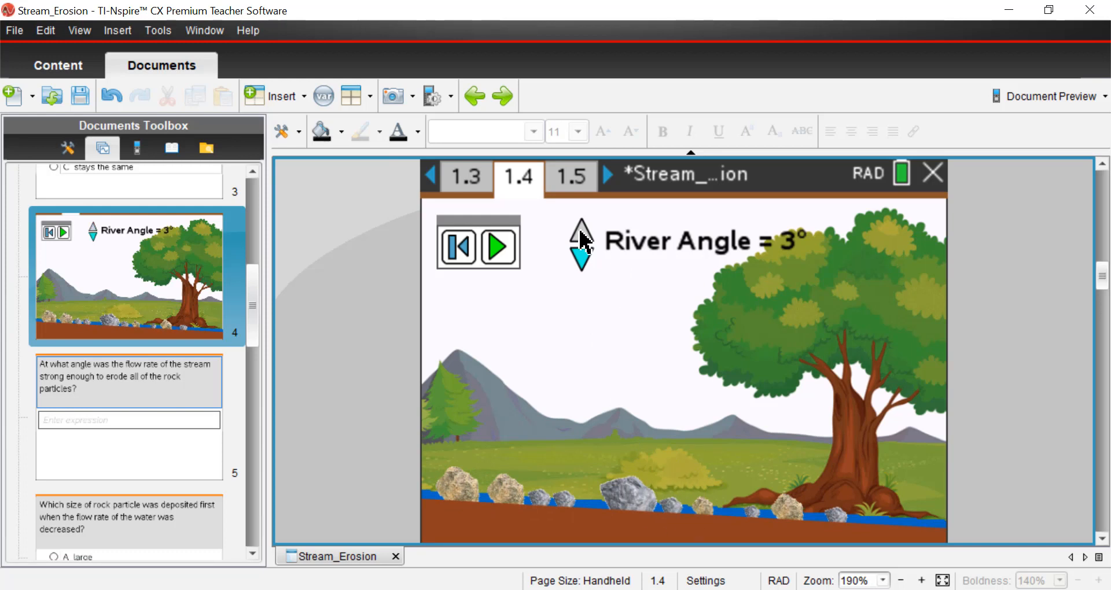
left_click(580, 232)
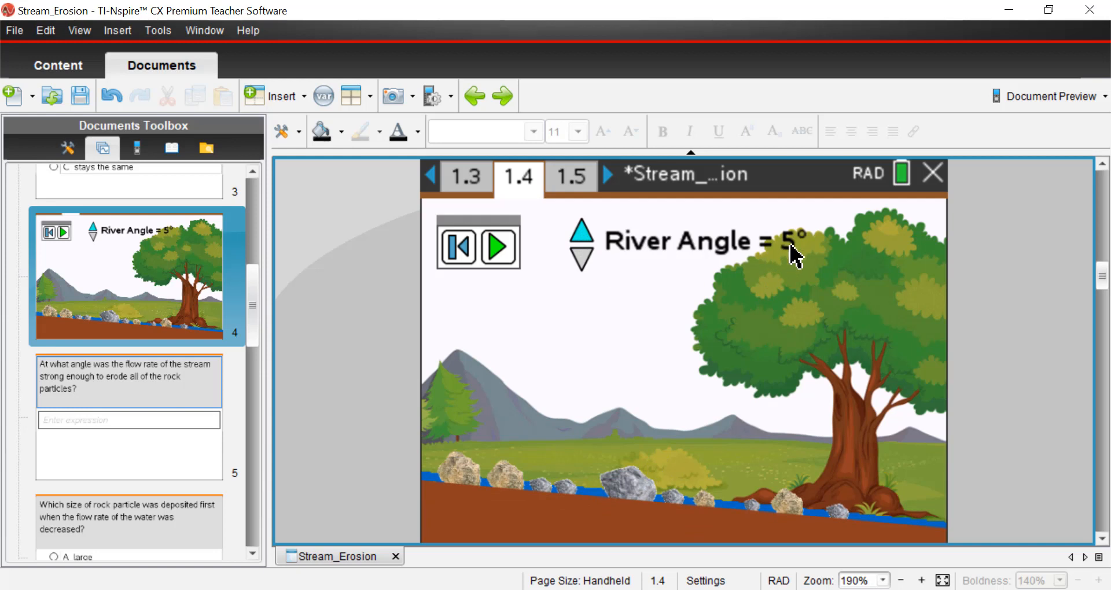
mouse_move(581, 269)
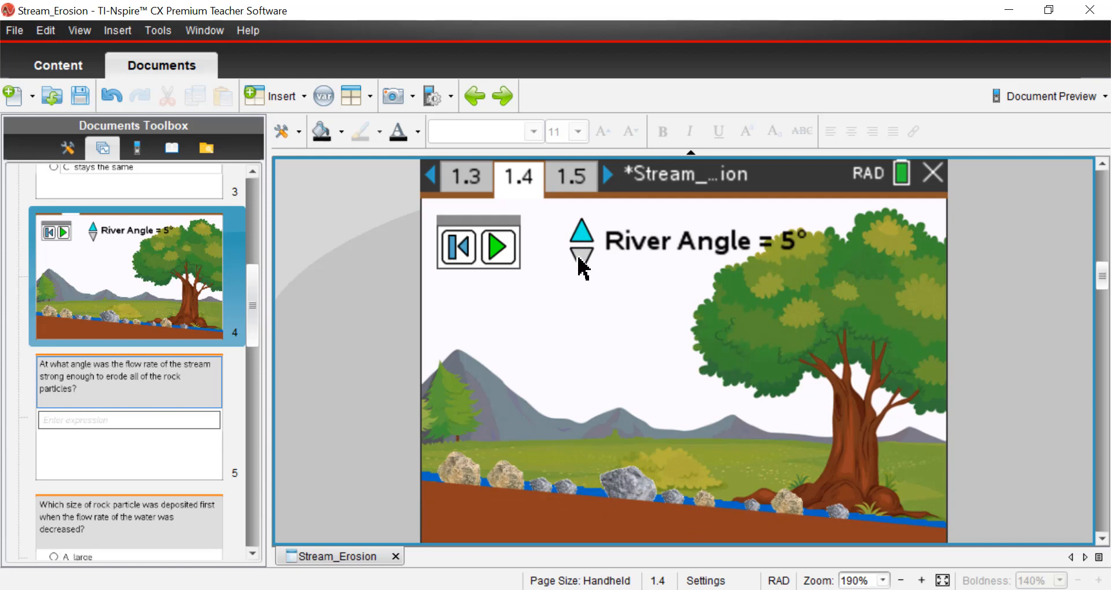
left_click(498, 246)
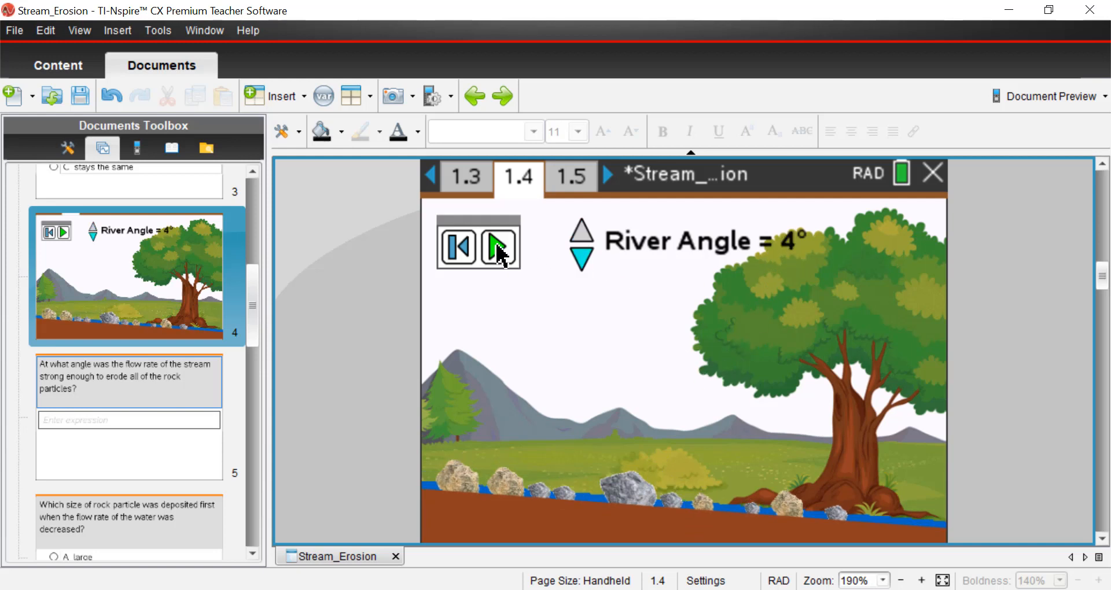
left_click(499, 246)
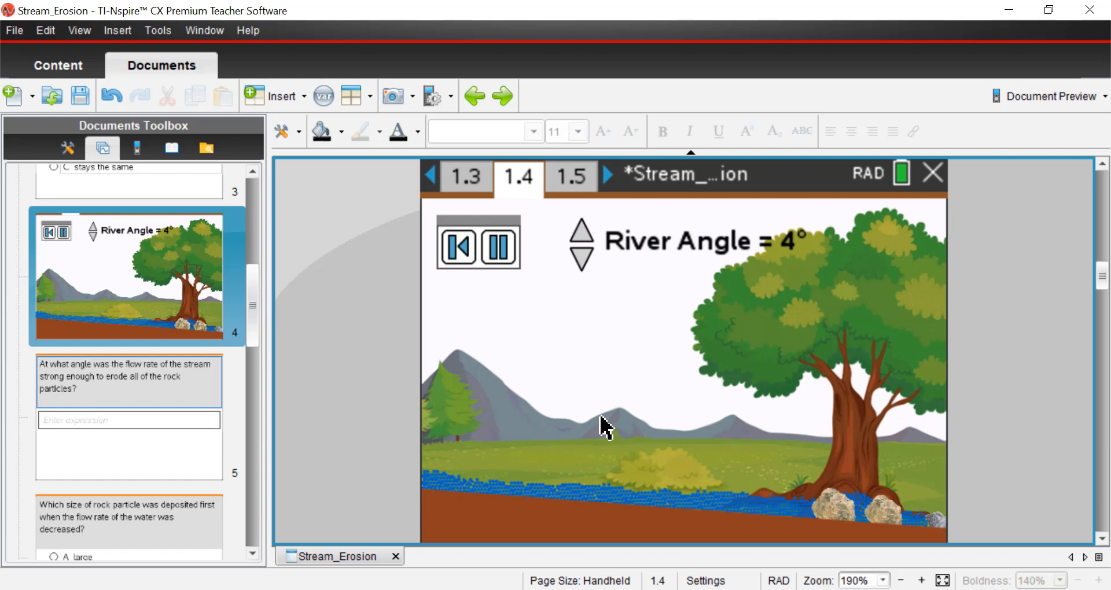
mouse_move(942, 534)
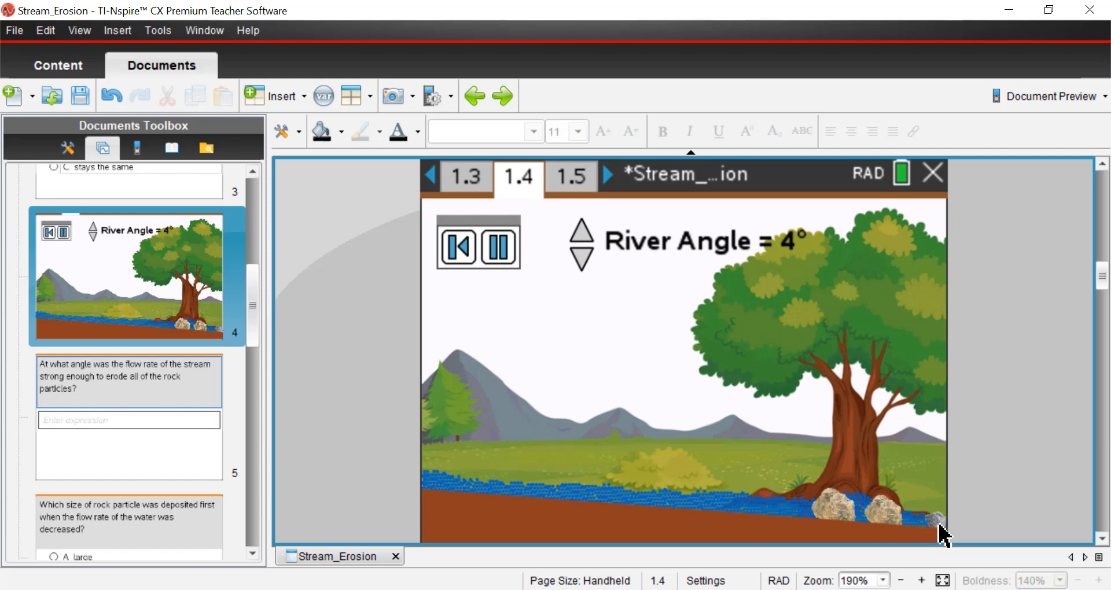
mouse_move(698, 473)
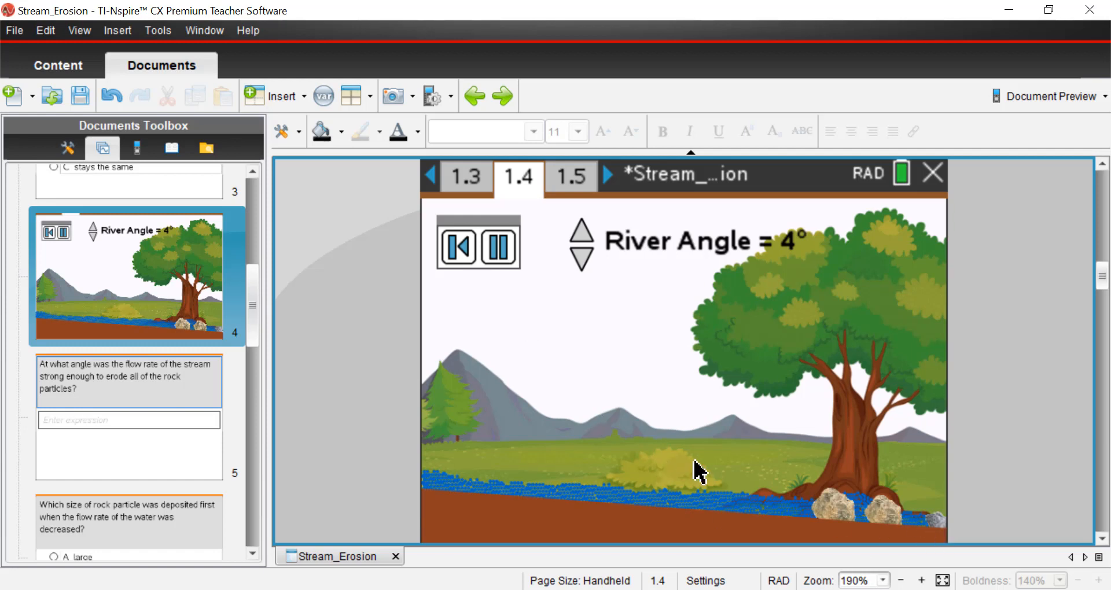
mouse_move(542, 368)
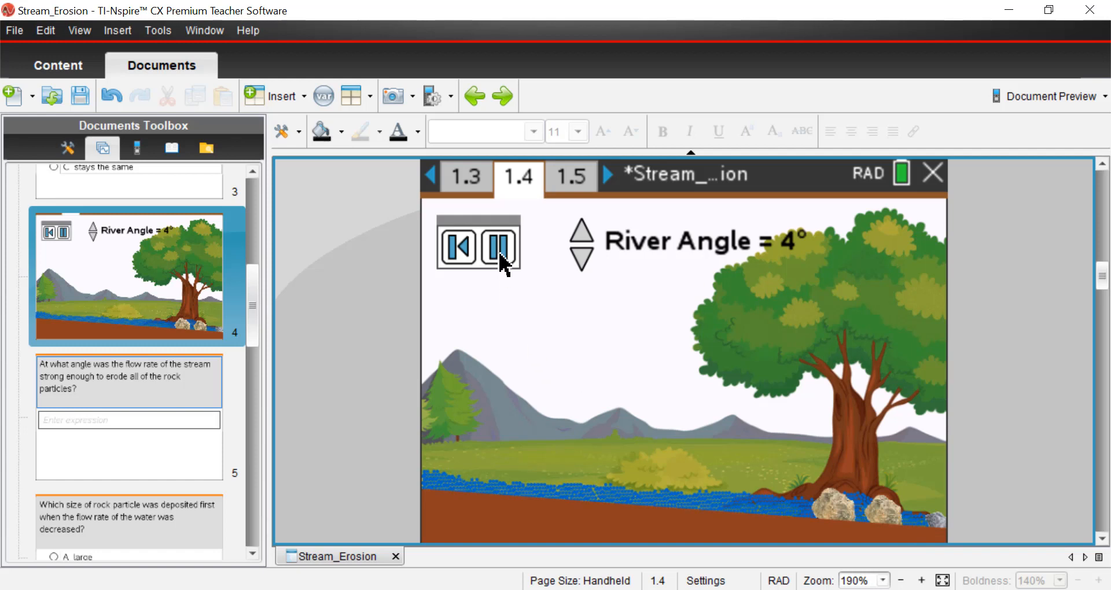
- Go to page 1.5 and enter 5 as the angle that eroded all particles
left_click(570, 177)
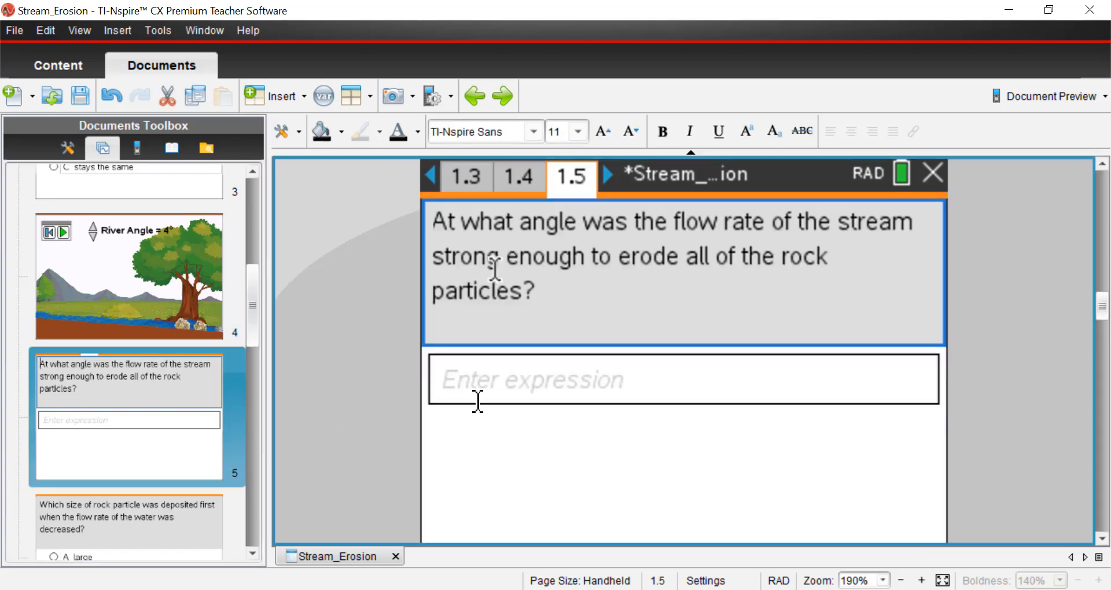
left_click(684, 379)
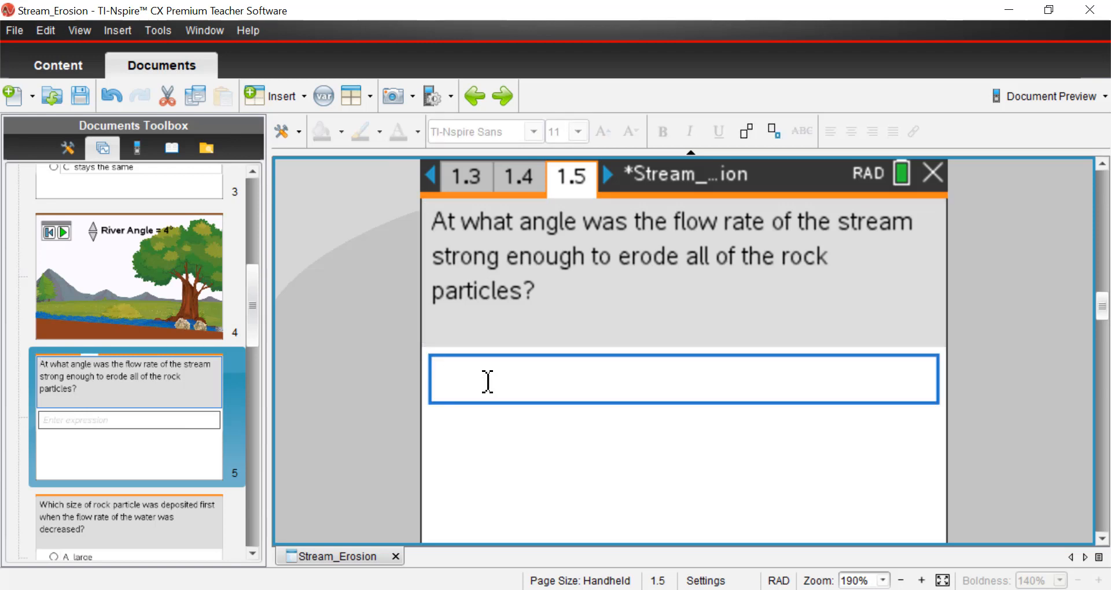
type("5")
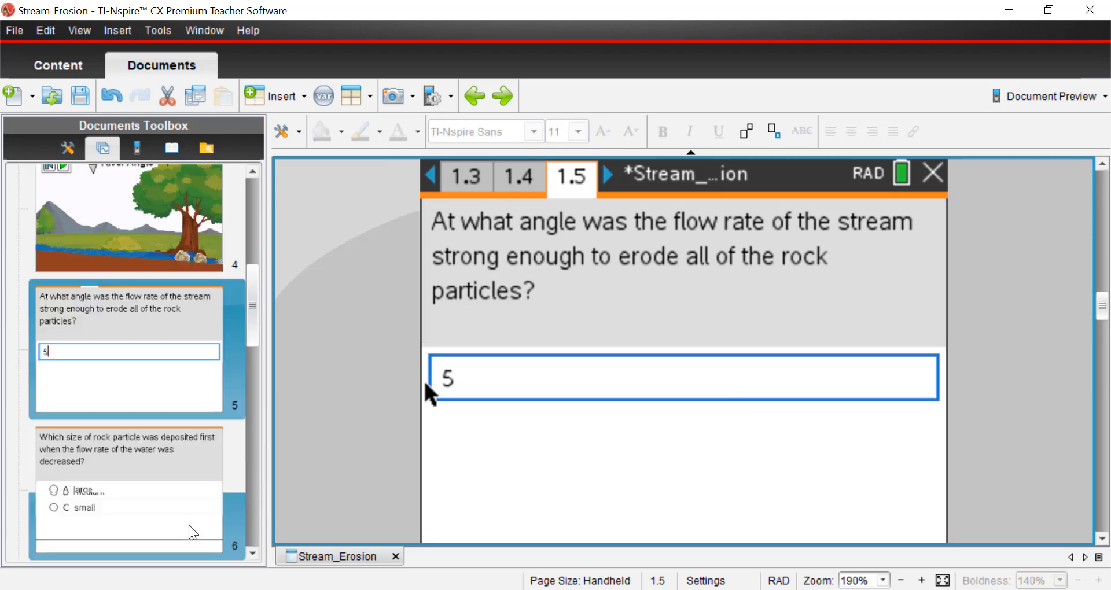
- On page 1.6, select answer A, large, as the first particle deposited
left_click(607, 174)
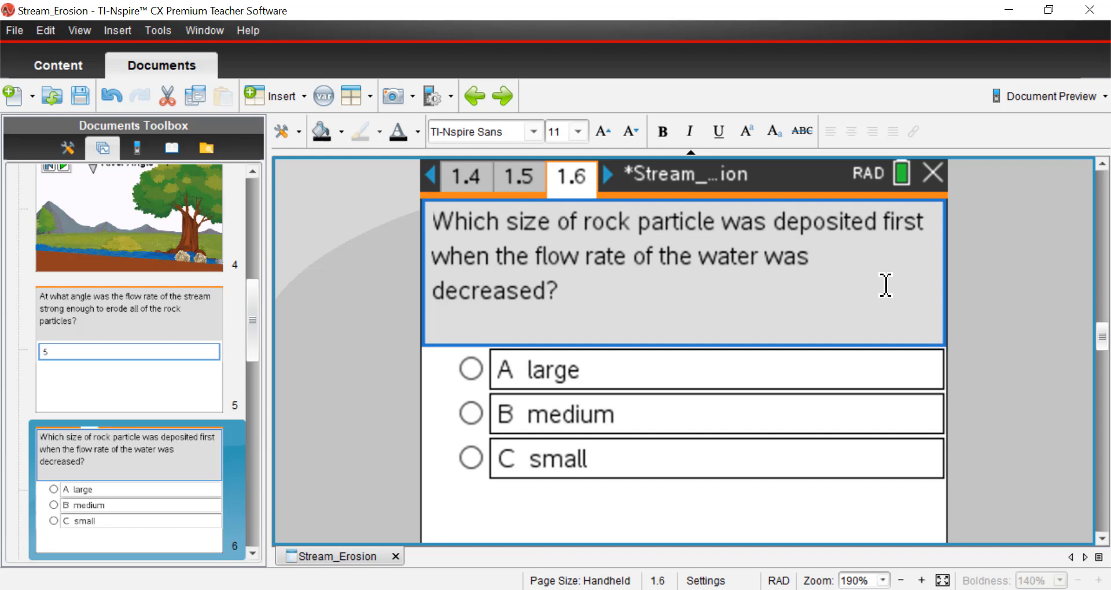
mouse_move(719, 272)
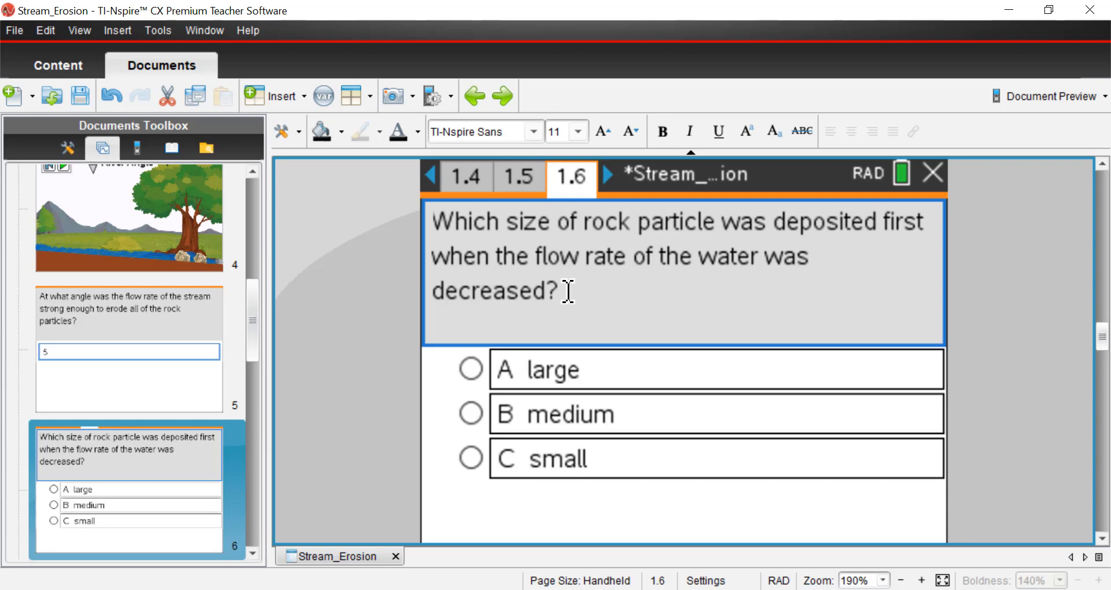
mouse_move(593, 292)
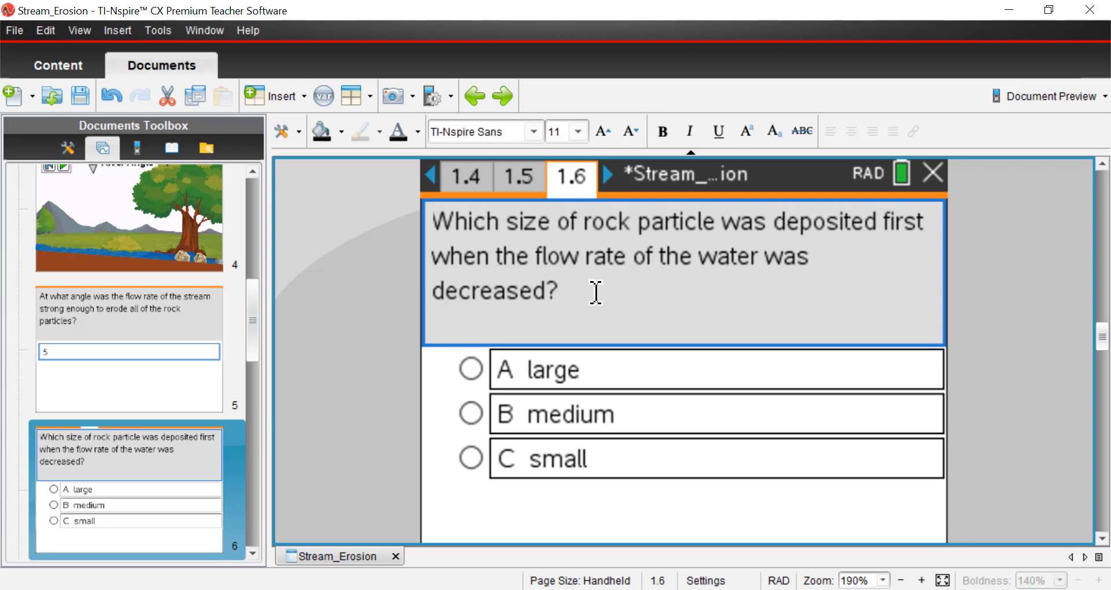
mouse_move(639, 256)
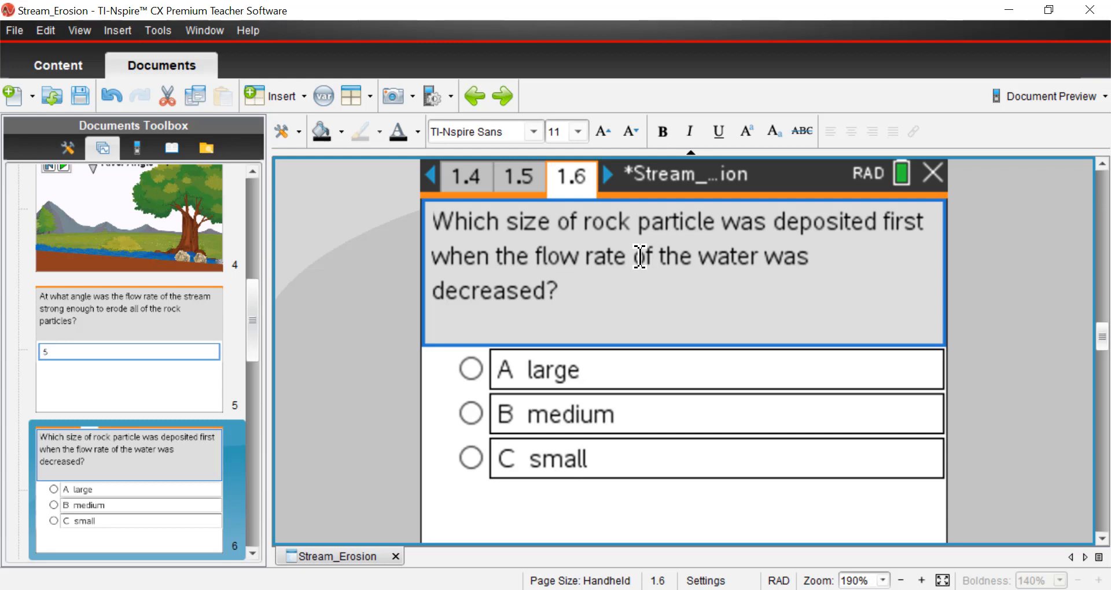
mouse_move(594, 334)
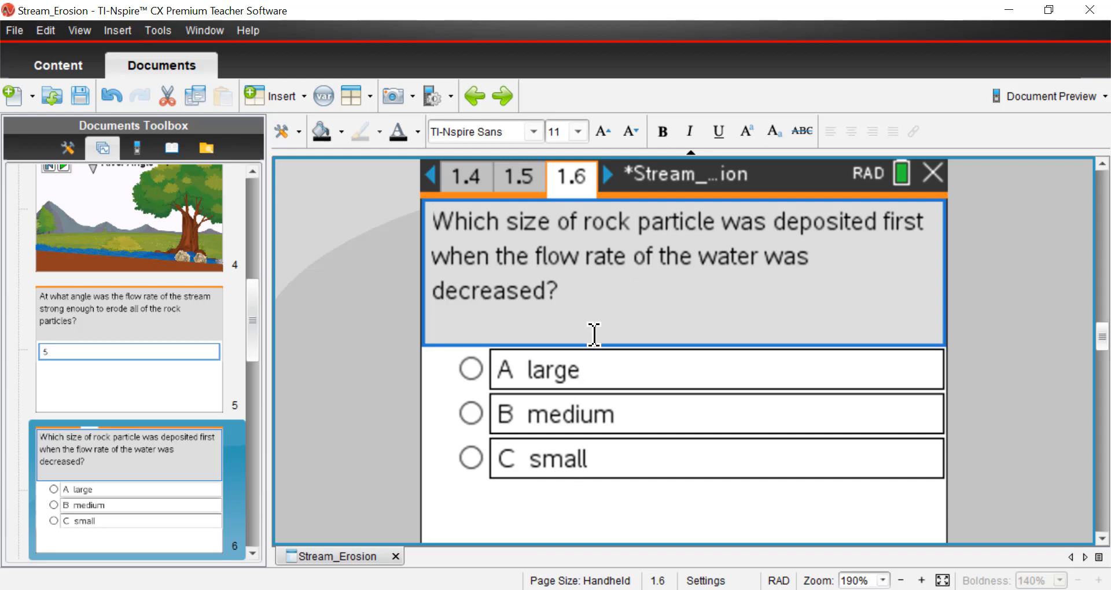
mouse_move(597, 341)
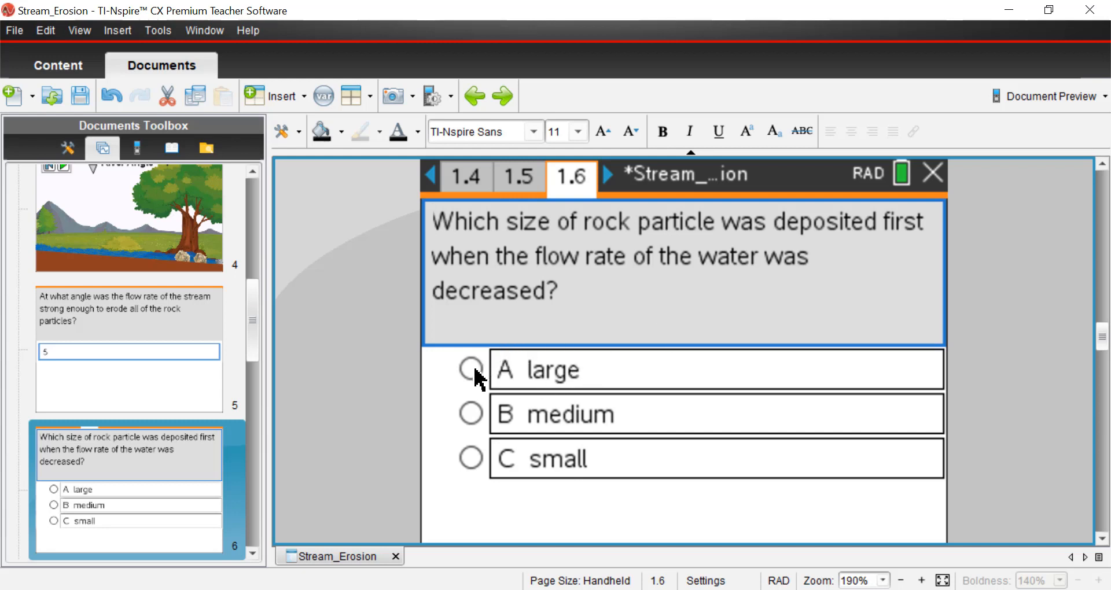
left_click(470, 369)
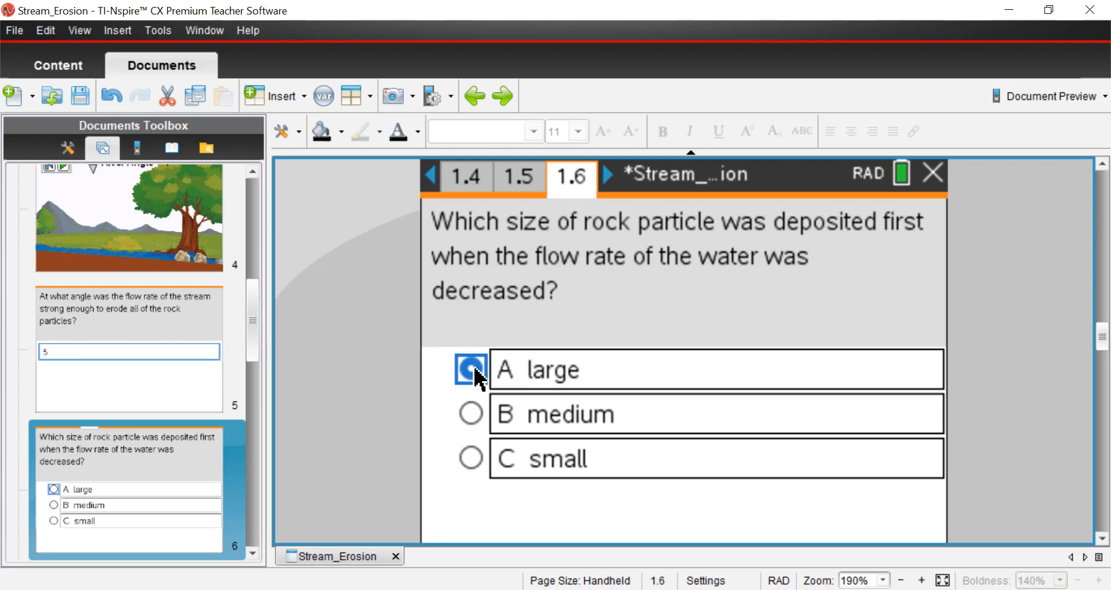
left_click(470, 369)
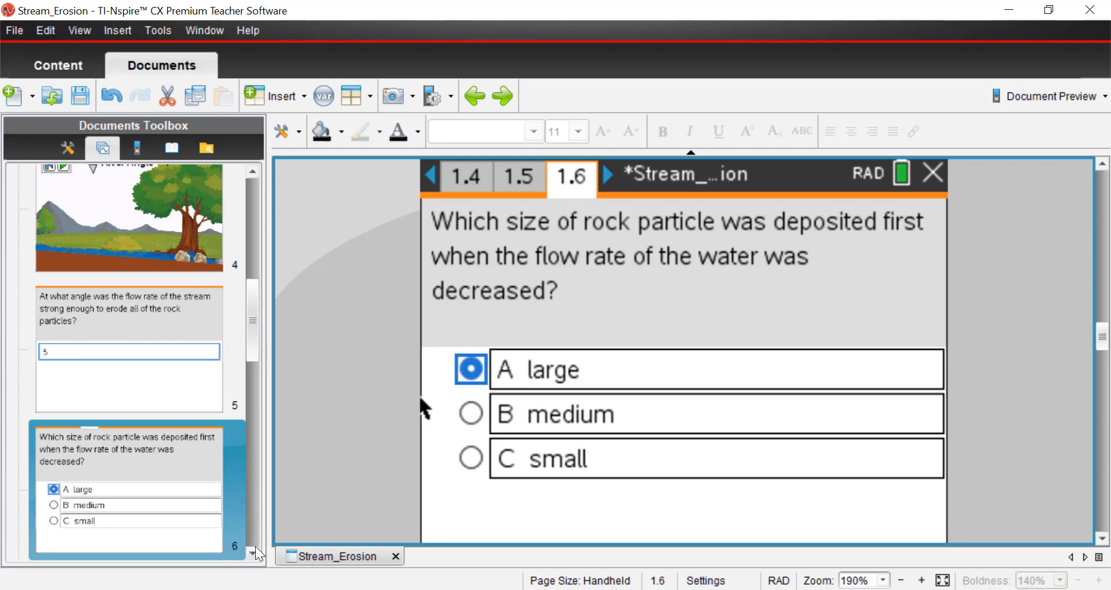
- On page 1.7, select answer B, the flow rate decreased, then scroll to page 1.8
left_click(605, 176)
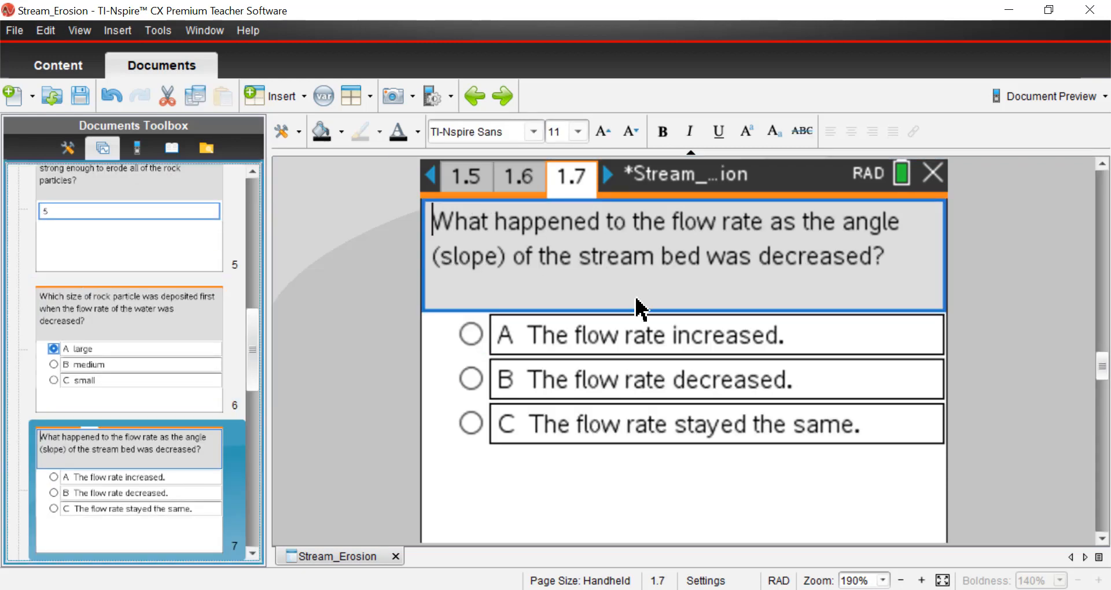
mouse_move(888, 325)
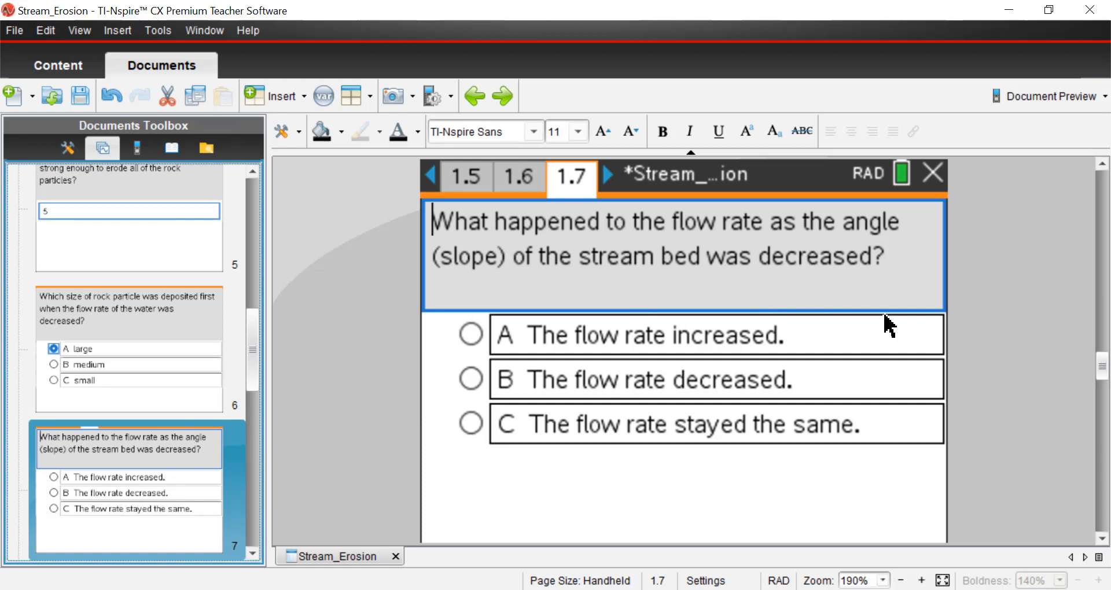
mouse_move(583, 243)
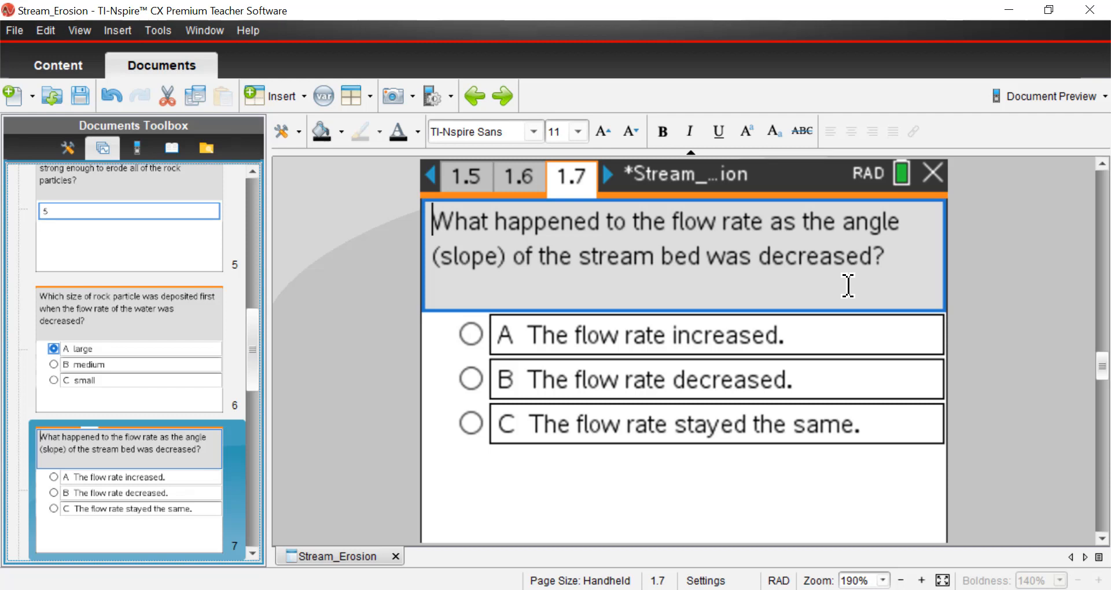
mouse_move(544, 289)
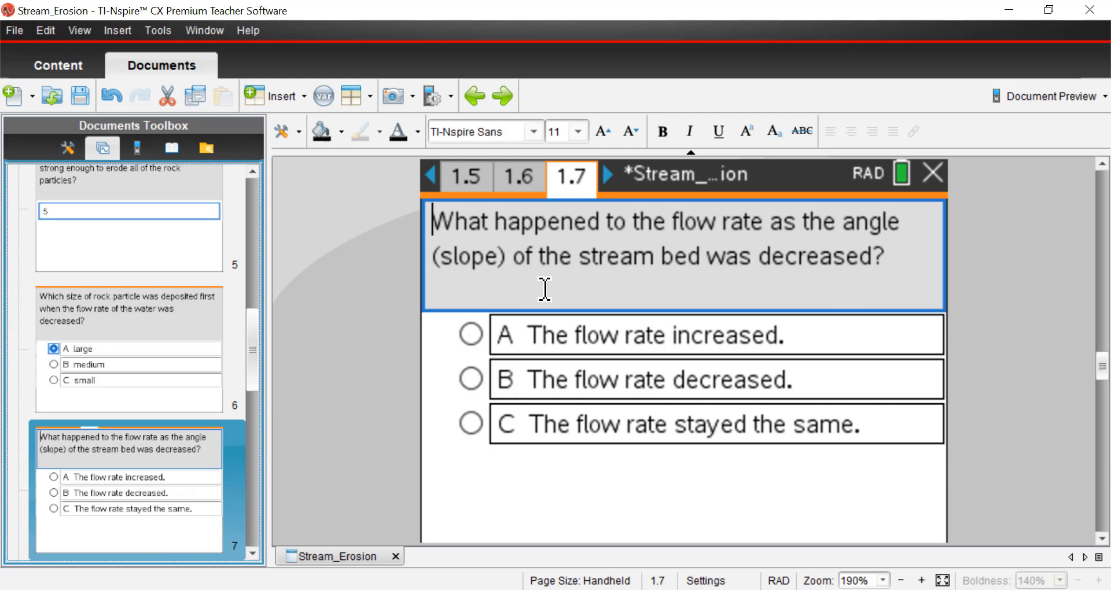
mouse_move(539, 287)
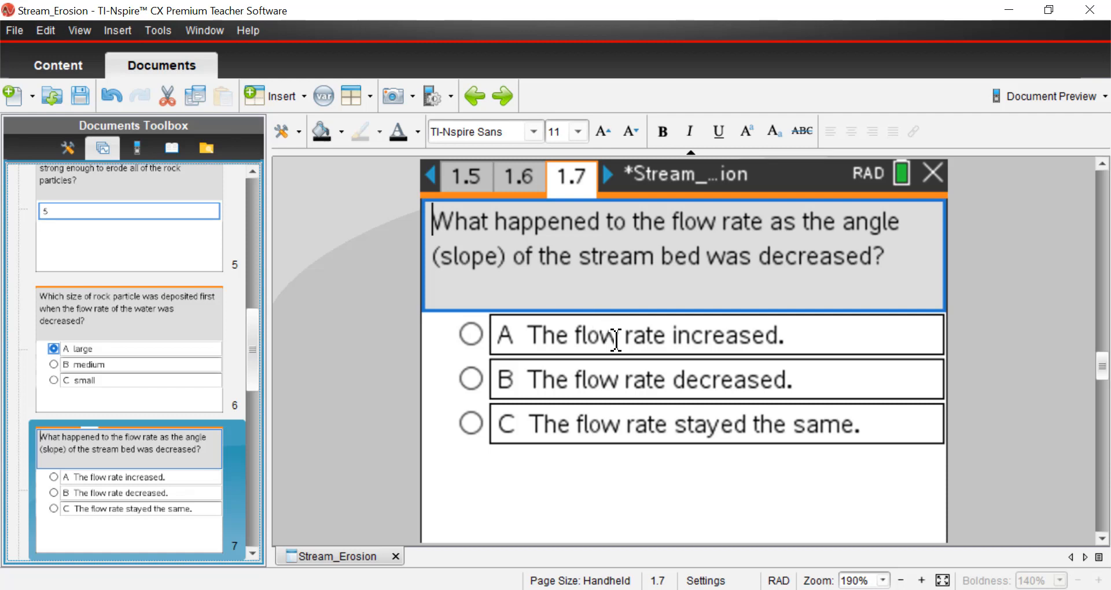
mouse_move(684, 336)
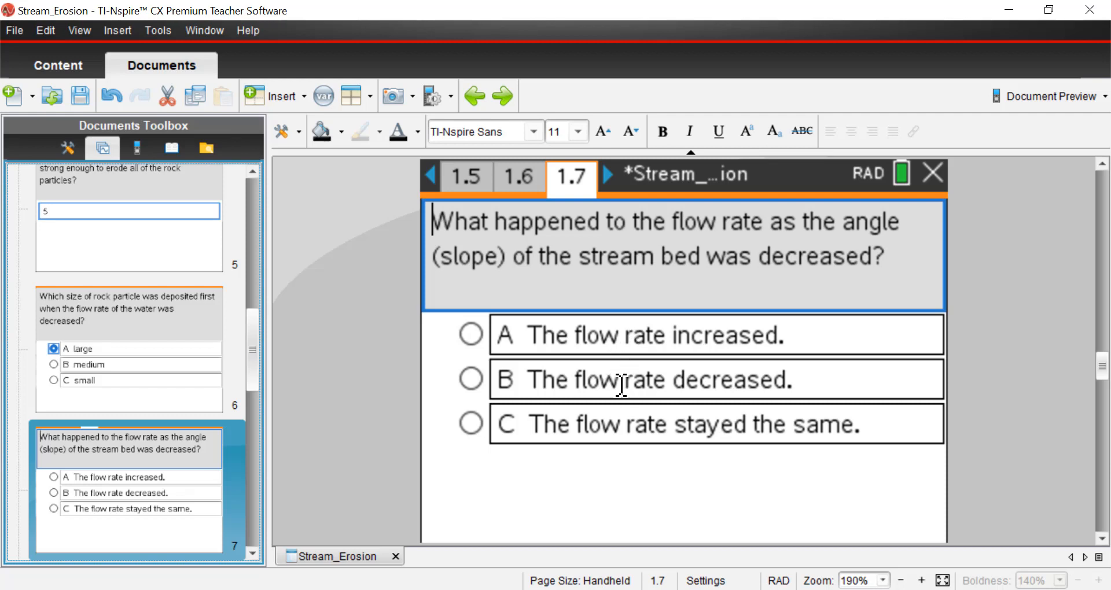
left_click(470, 379)
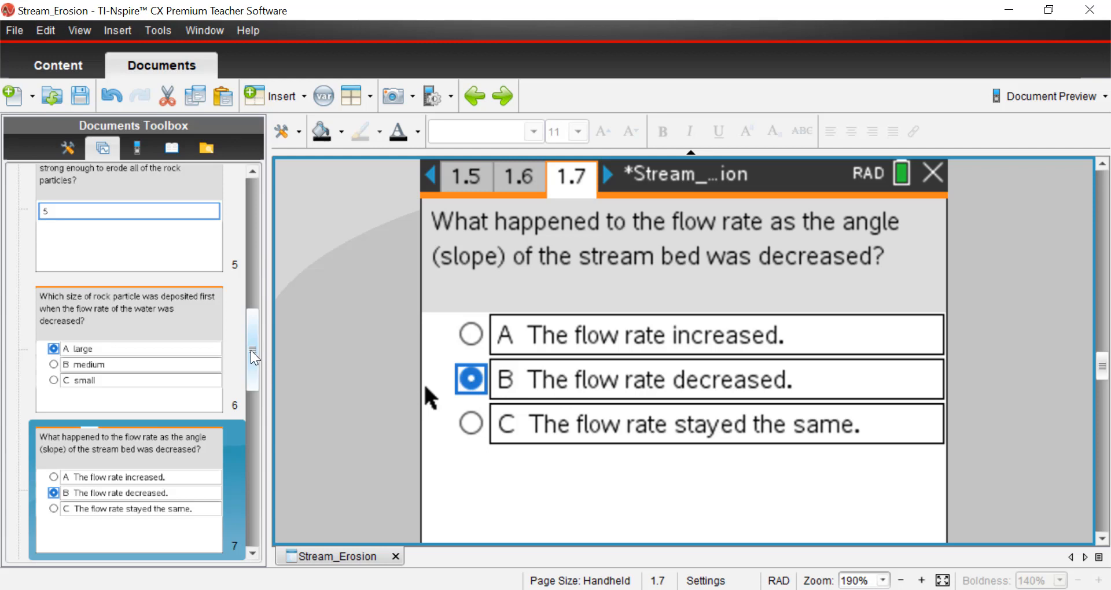
scroll("down", 3)
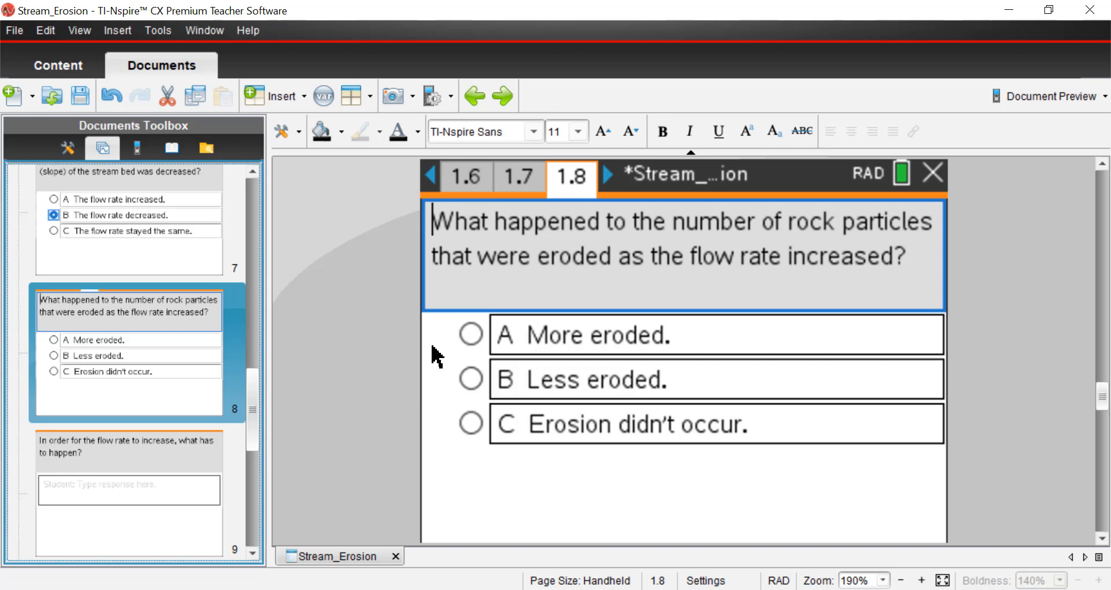
mouse_move(616, 294)
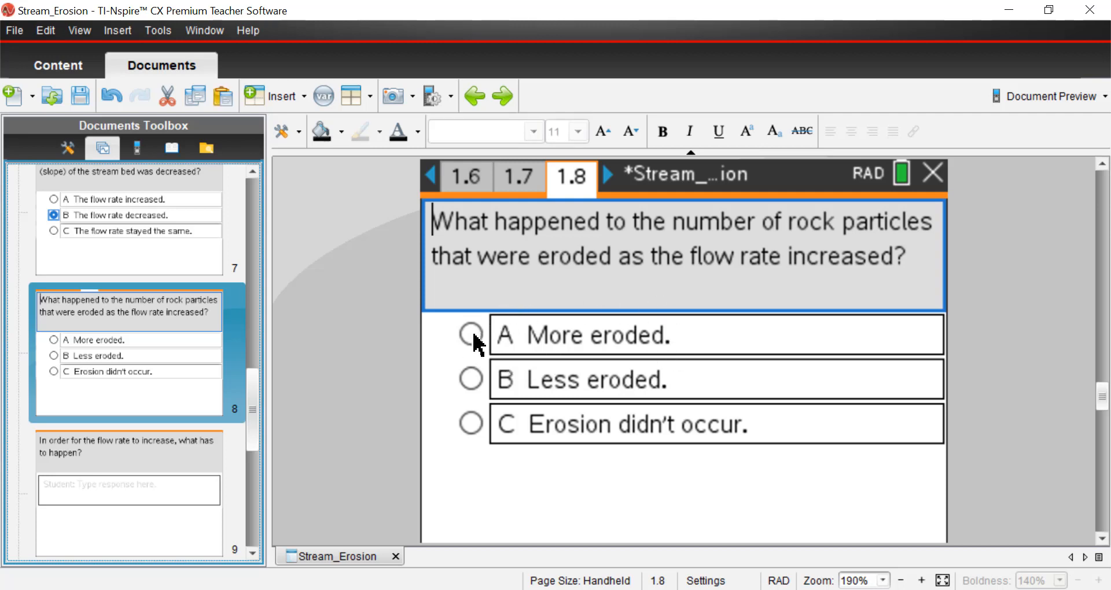
- Select answer A, More eroded, on page 1.8 and advance to page 1.9
left_click(470, 334)
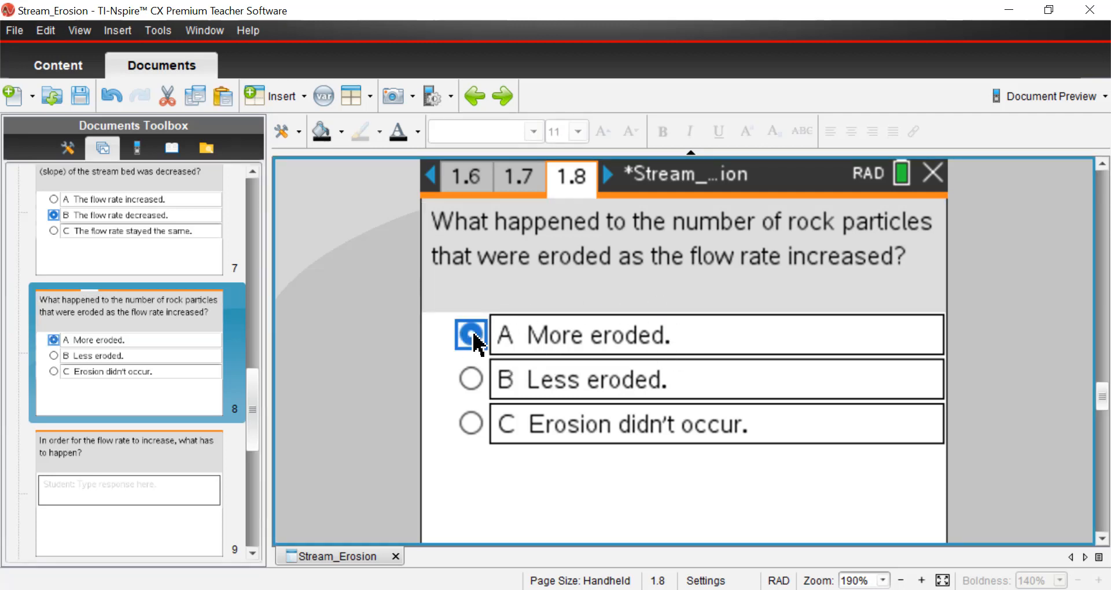
left_click(470, 334)
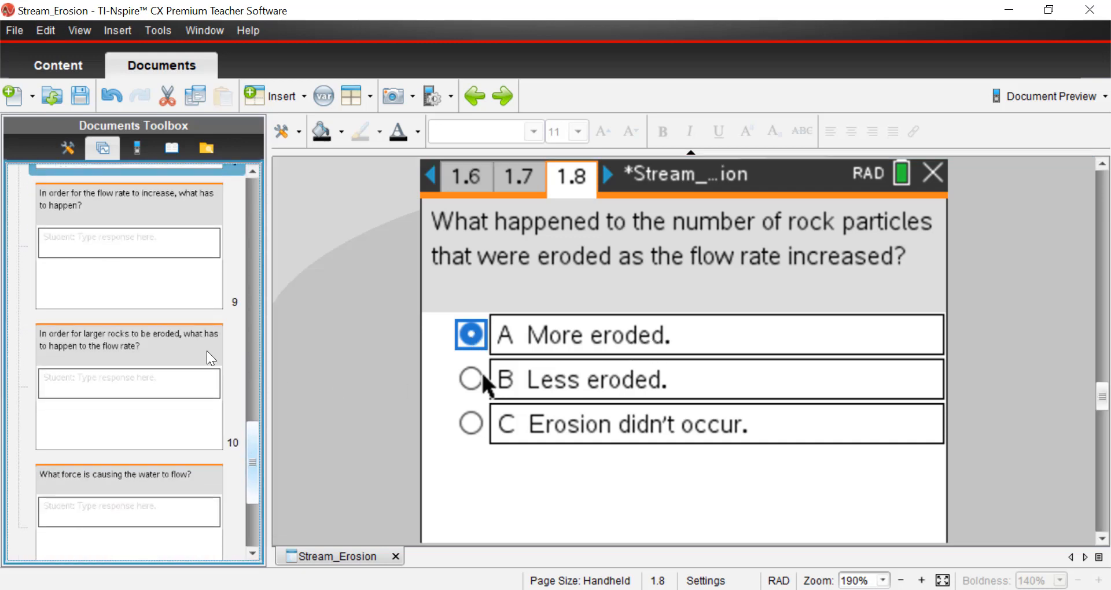
left_click(606, 174)
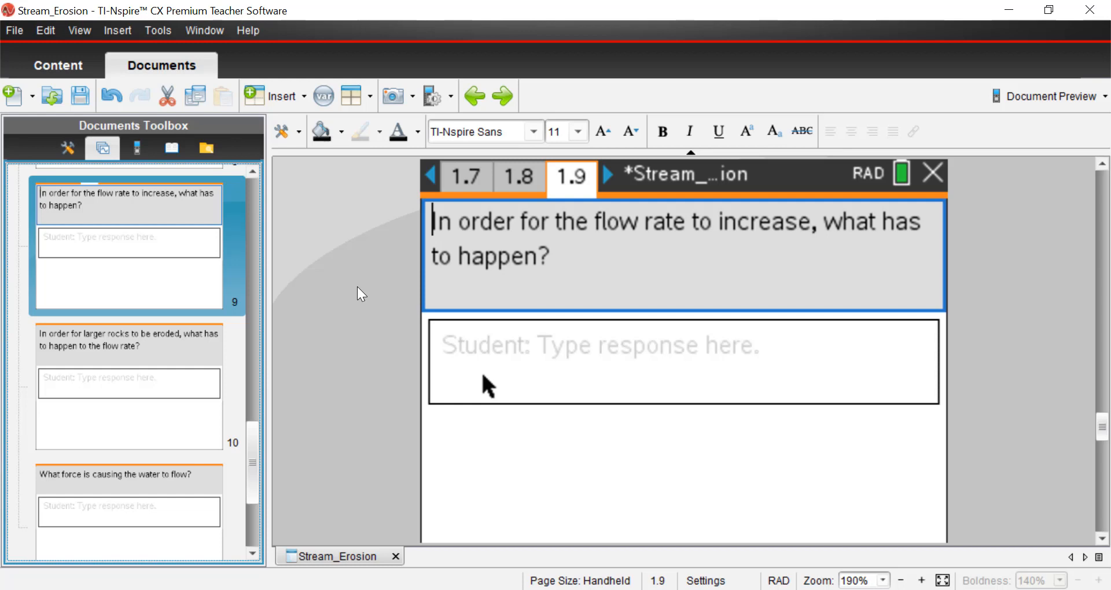
mouse_move(256, 436)
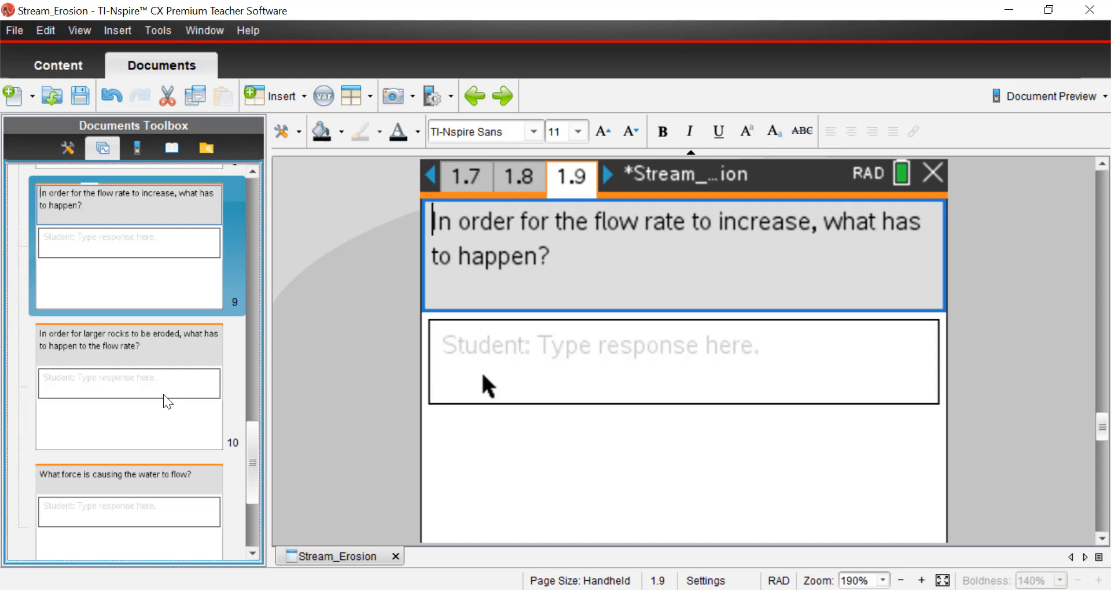
mouse_move(145, 406)
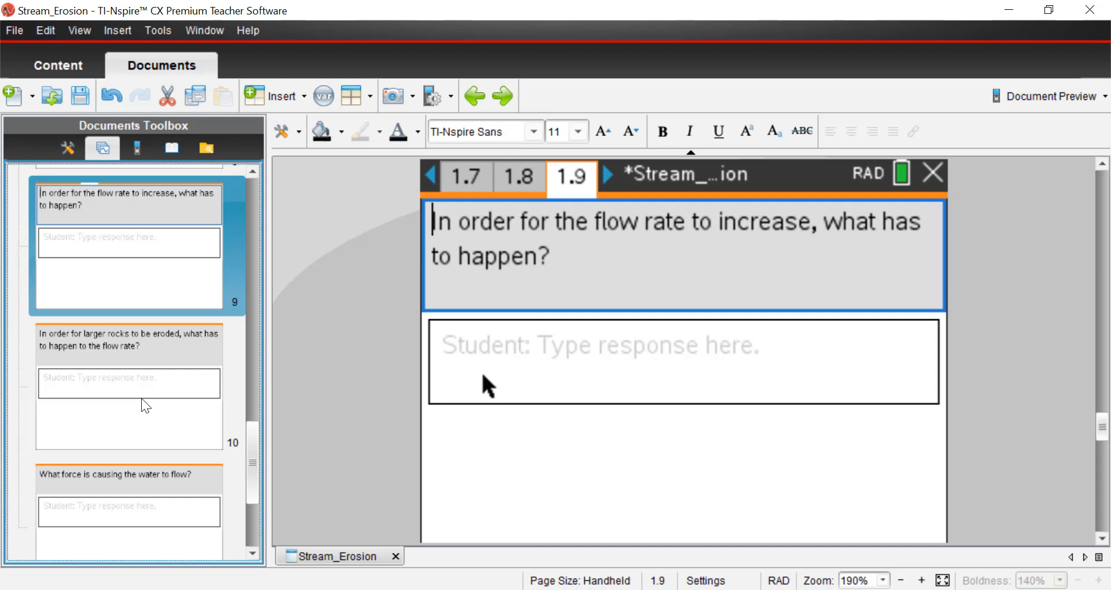
mouse_move(6, 416)
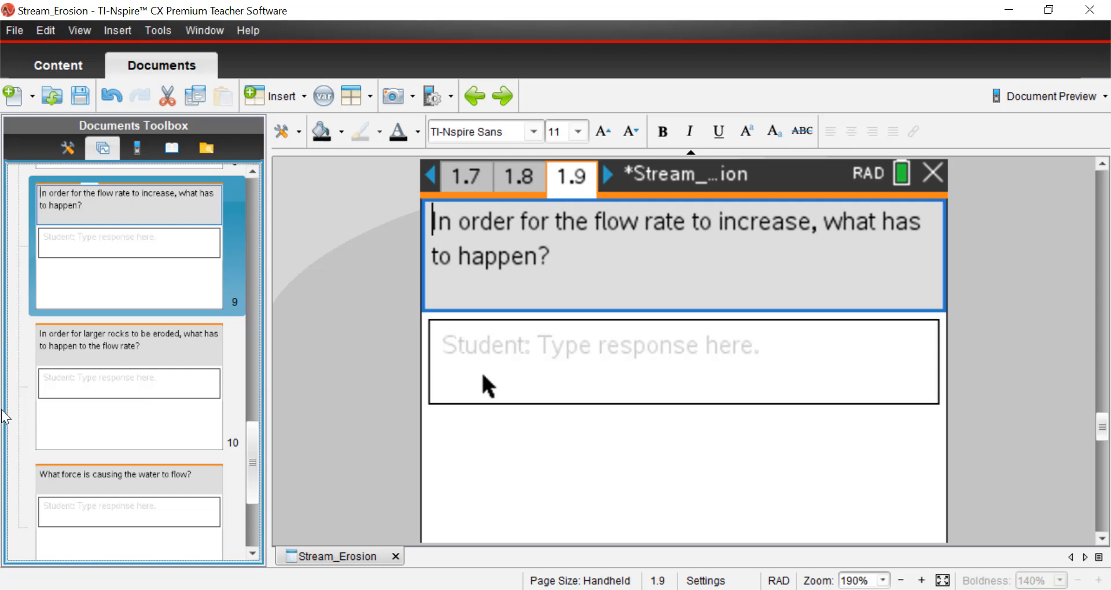
mouse_move(164, 416)
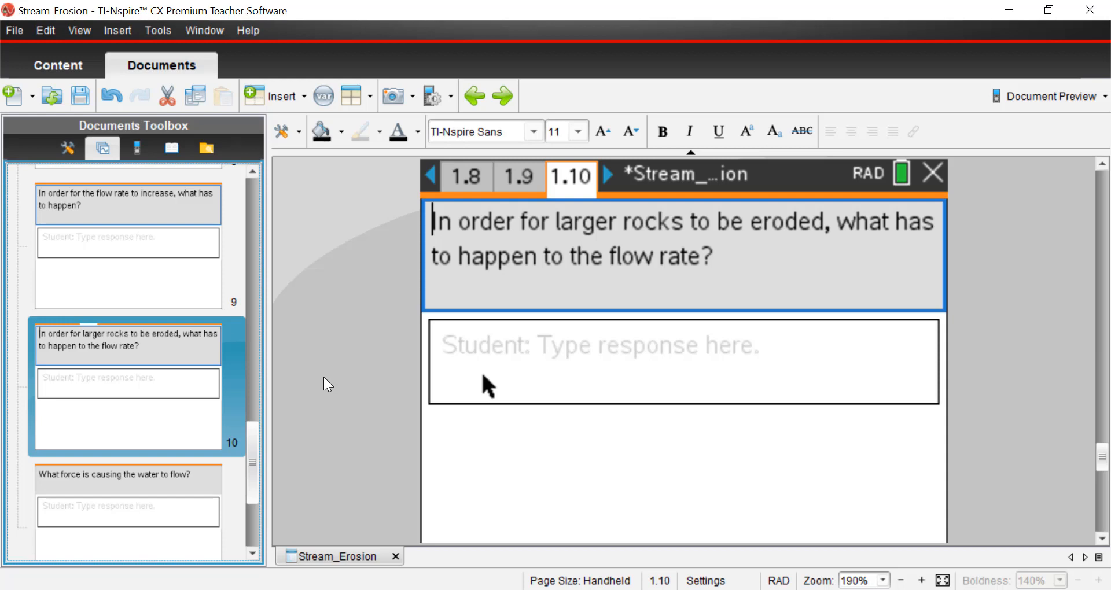
mouse_move(178, 414)
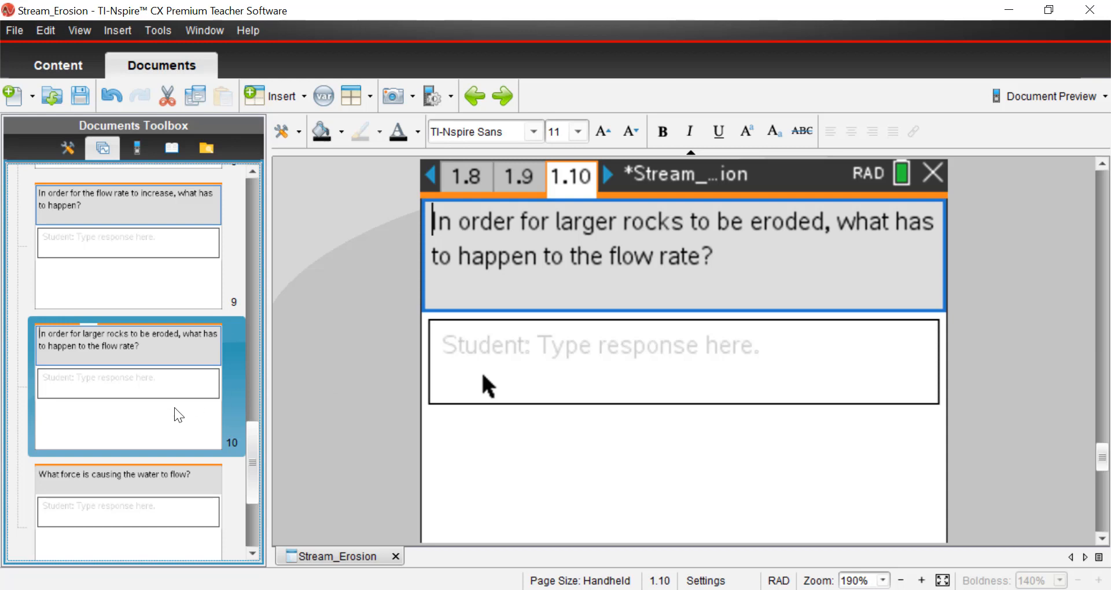
- Scroll from page 1.10 to page 1.11's question about the force making water flow
scroll("down", 3)
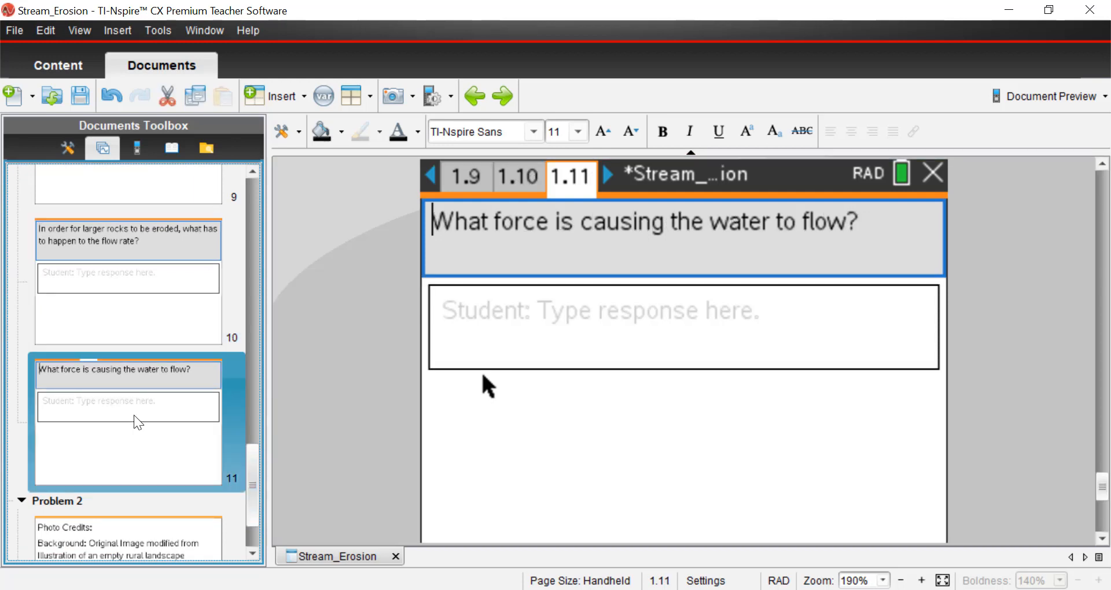
mouse_move(303, 346)
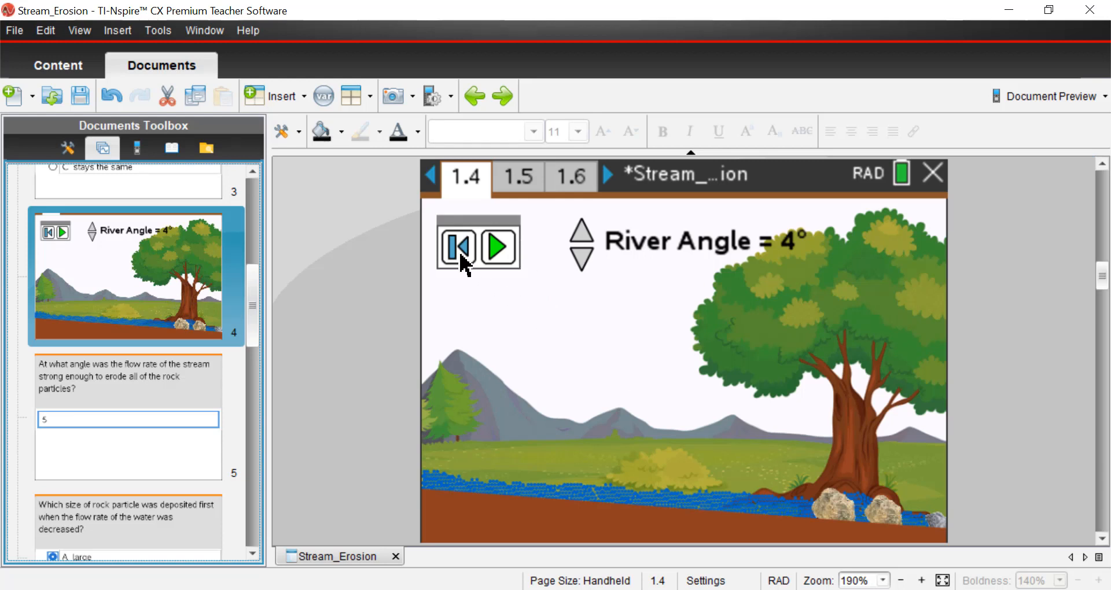
- Raise the river angle to 10° and start the stream erosion simulation
left_click(580, 230)
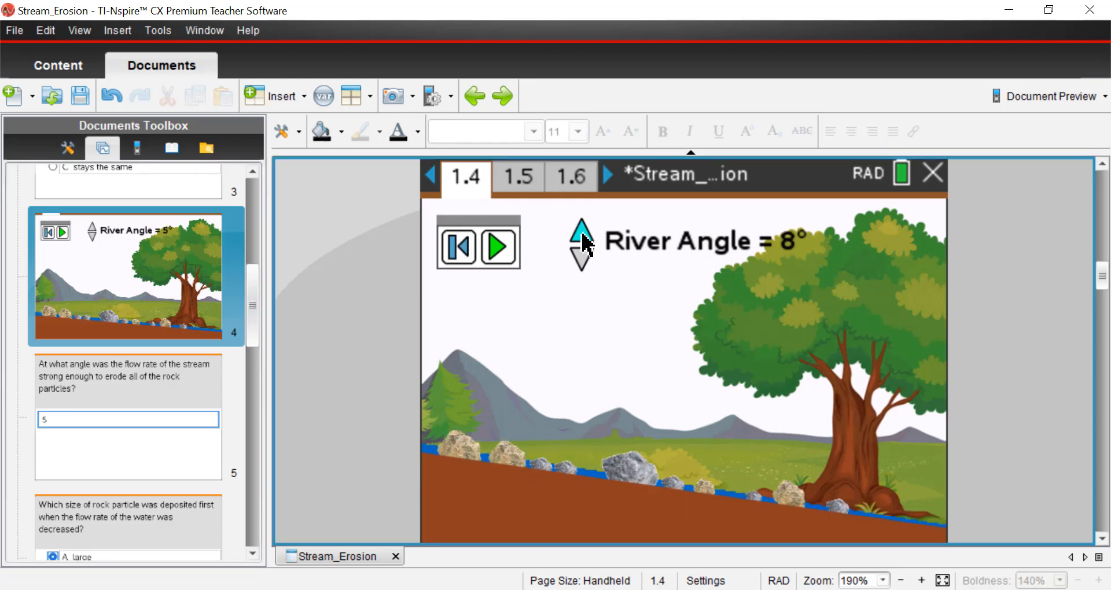
left_click(498, 246)
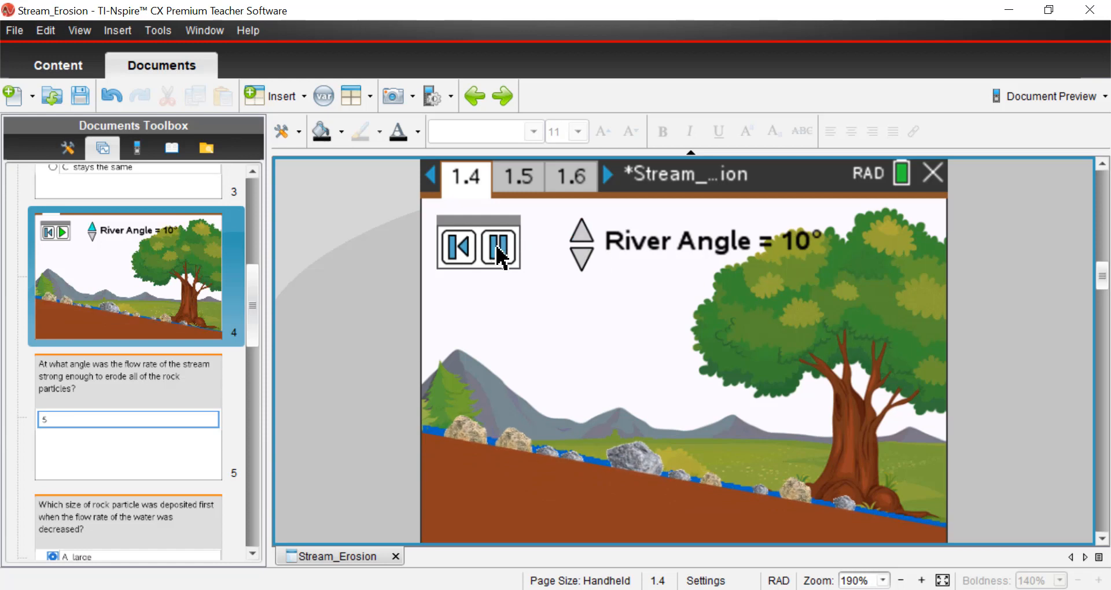
left_click(496, 246)
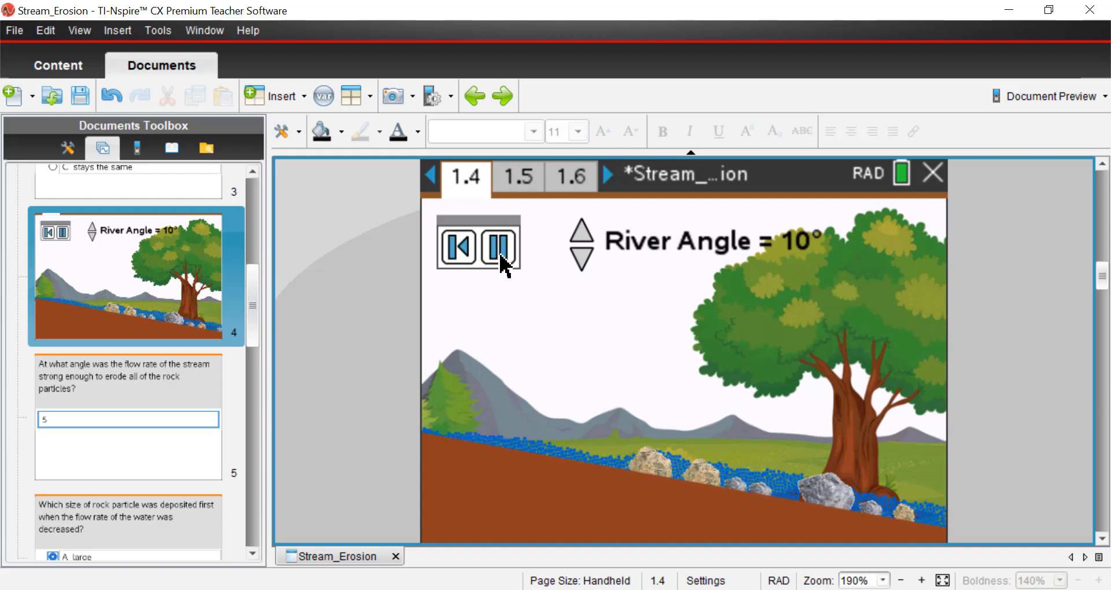
left_click(487, 246)
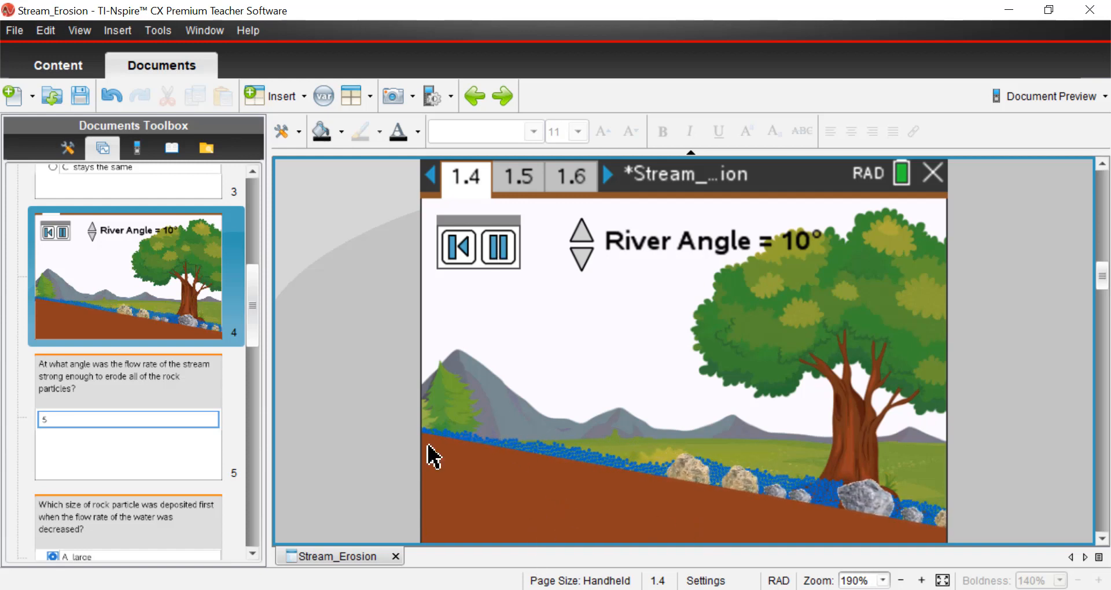